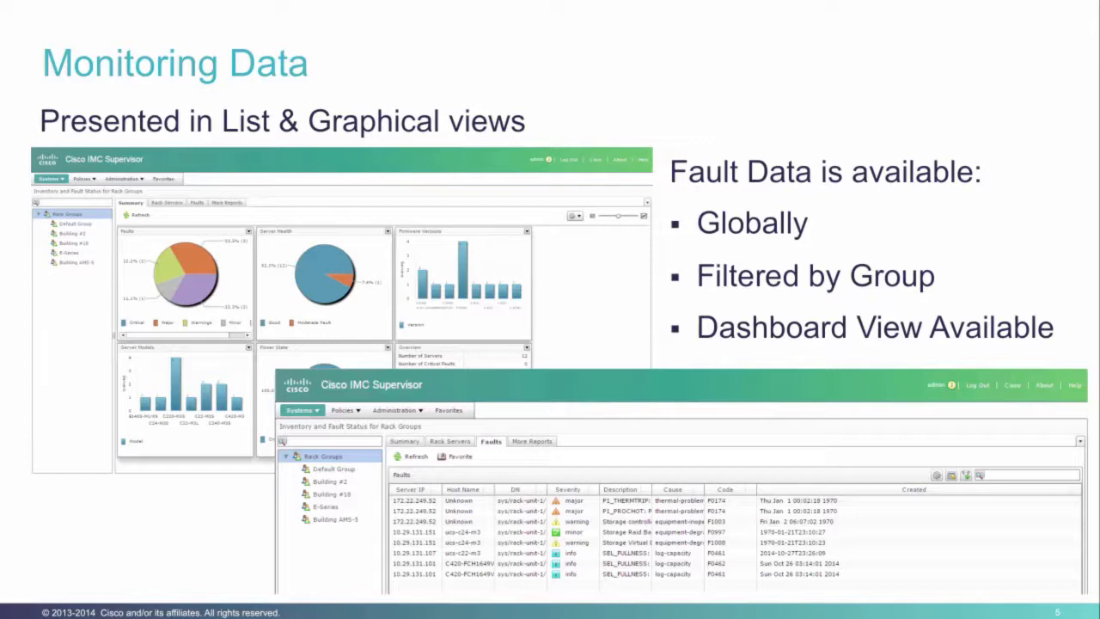
# - Advance from Monitoring Data through Platform Inventory to the Manage & Control System slide
pyautogui.press('Right')
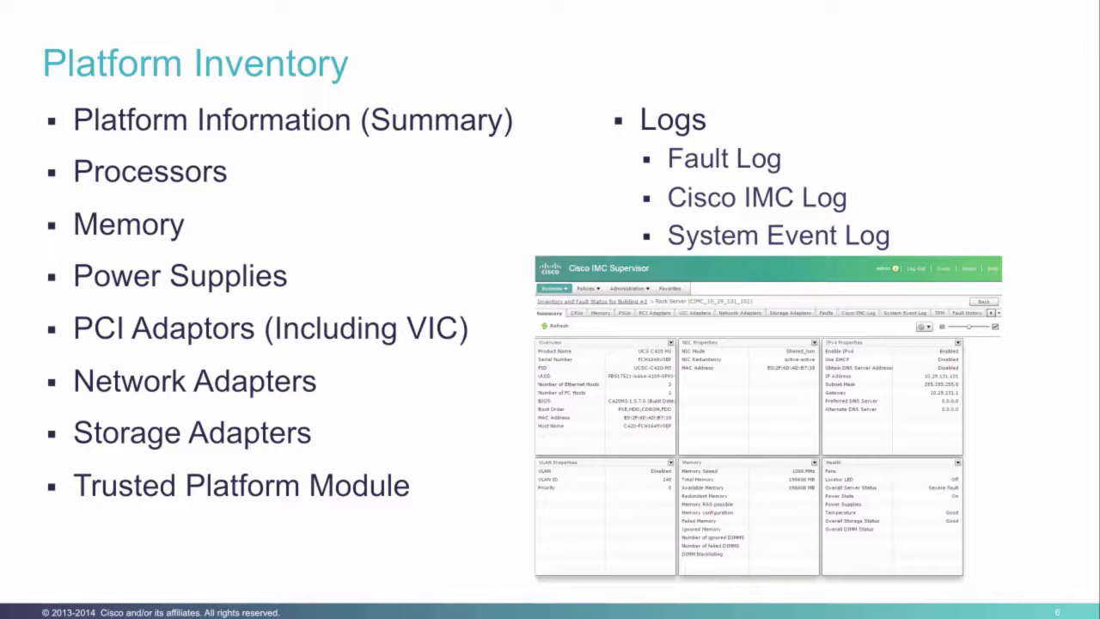
pyautogui.press('Right')
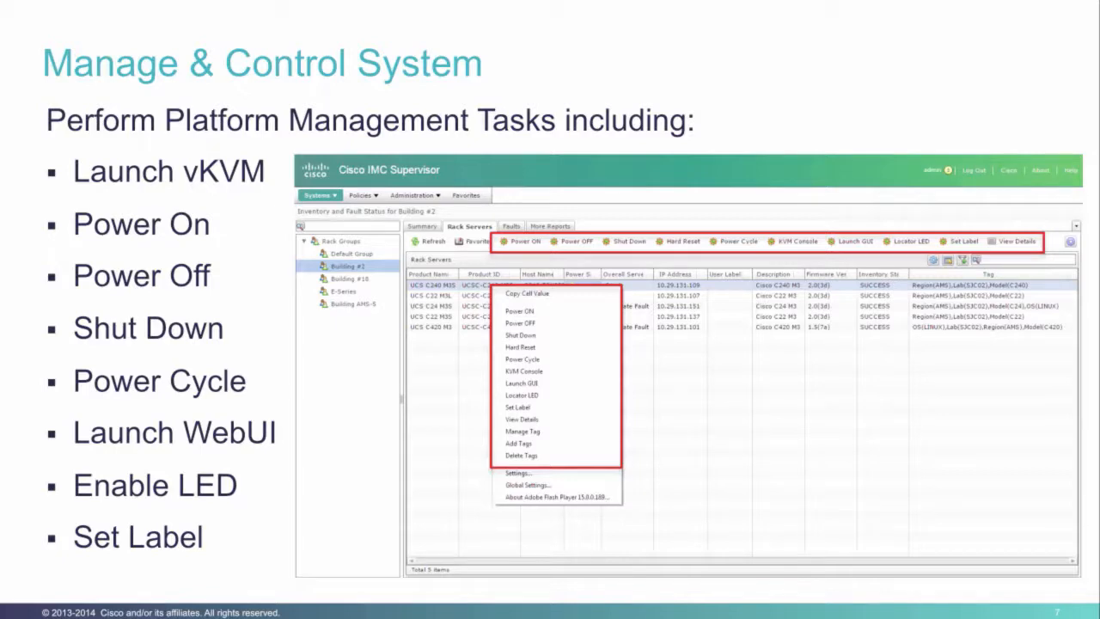
# - Advance to the Firmware Updates slide with its three-step process
pyautogui.press('right')
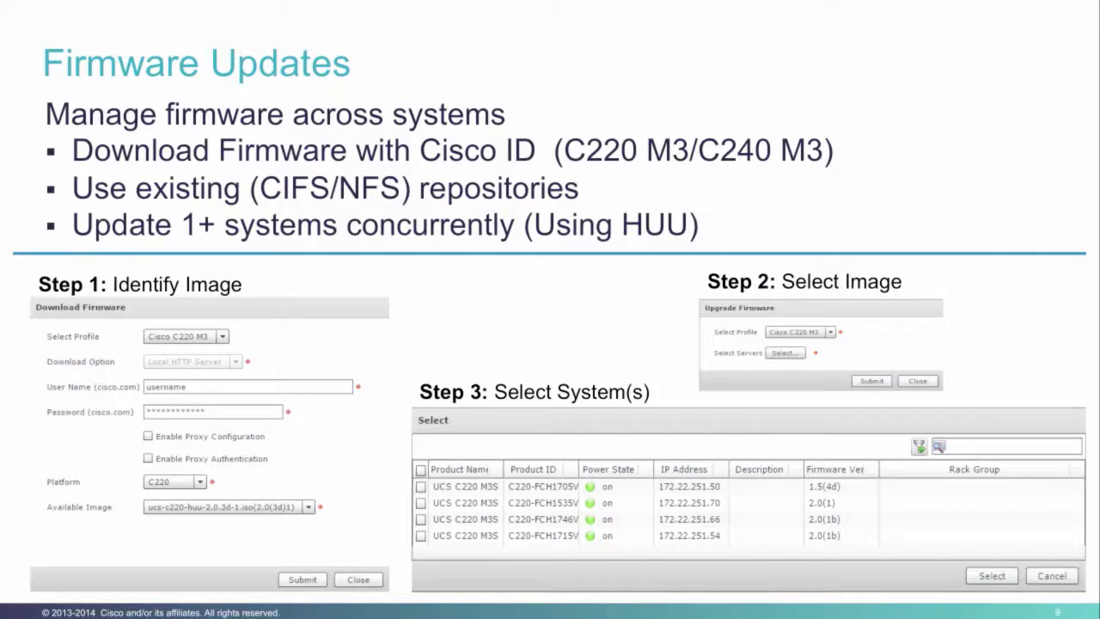
pyautogui.press('right')
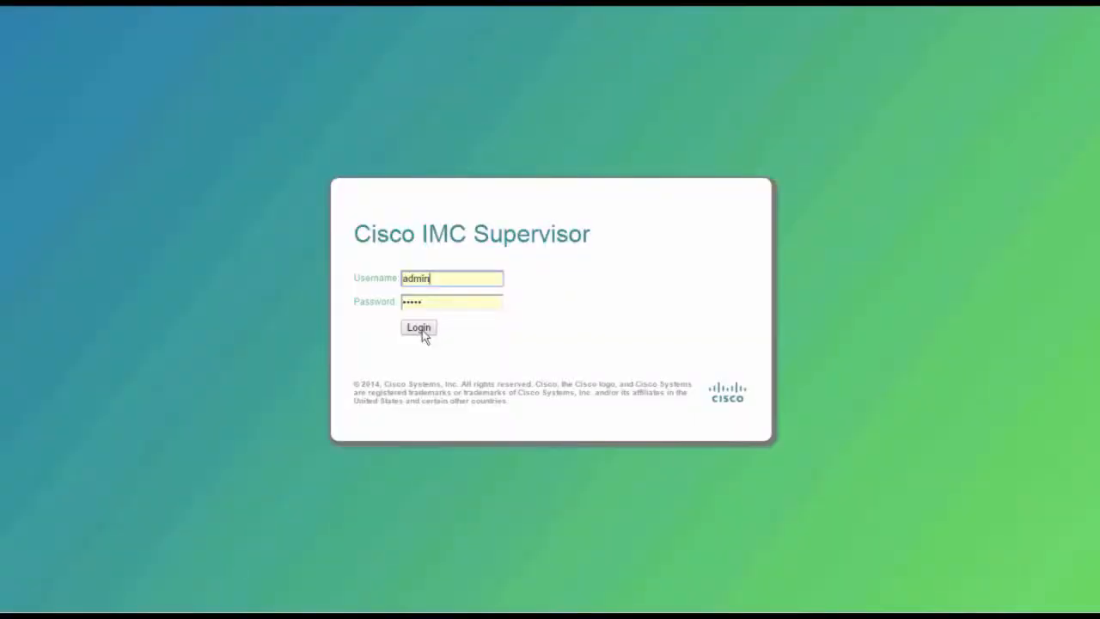
# - Log in to reach the Rack Groups Summary dashboard with fault, health and firmware charts
pyautogui.click(419, 327)
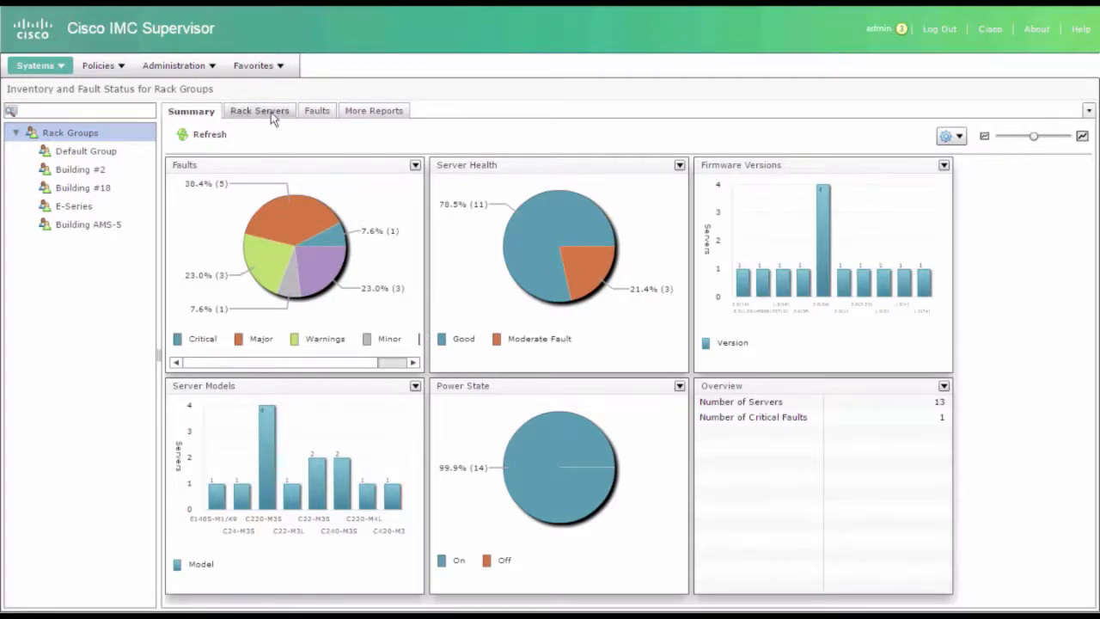
# - Show all 13 rack servers and review the Export Report formats (PDF/CSV/XLS) before closing it
pyautogui.click(258, 110)
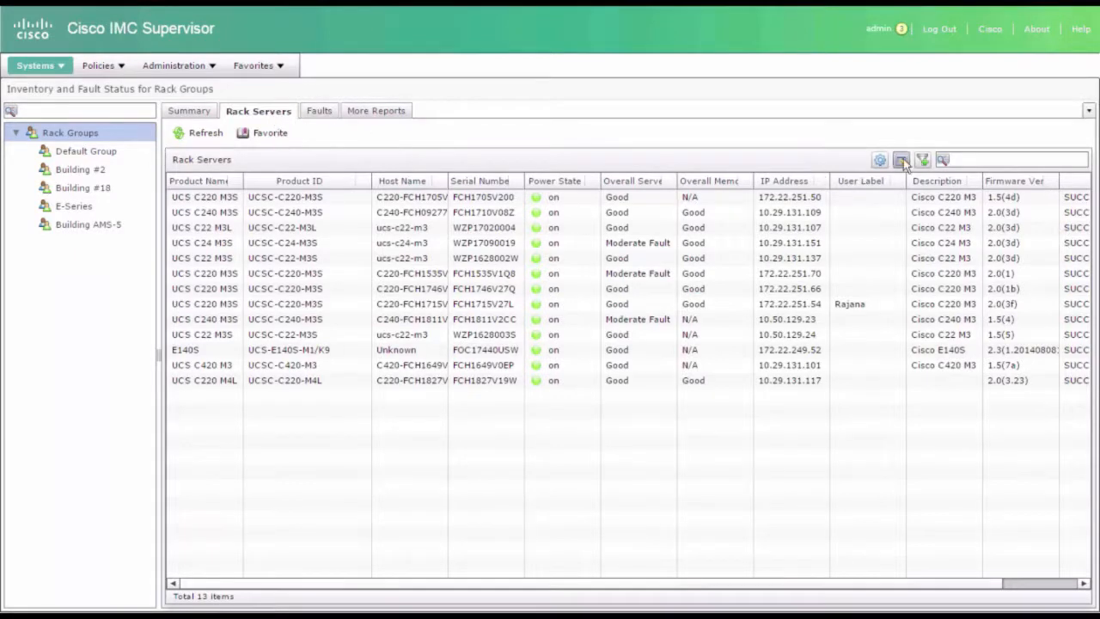
pyautogui.click(901, 160)
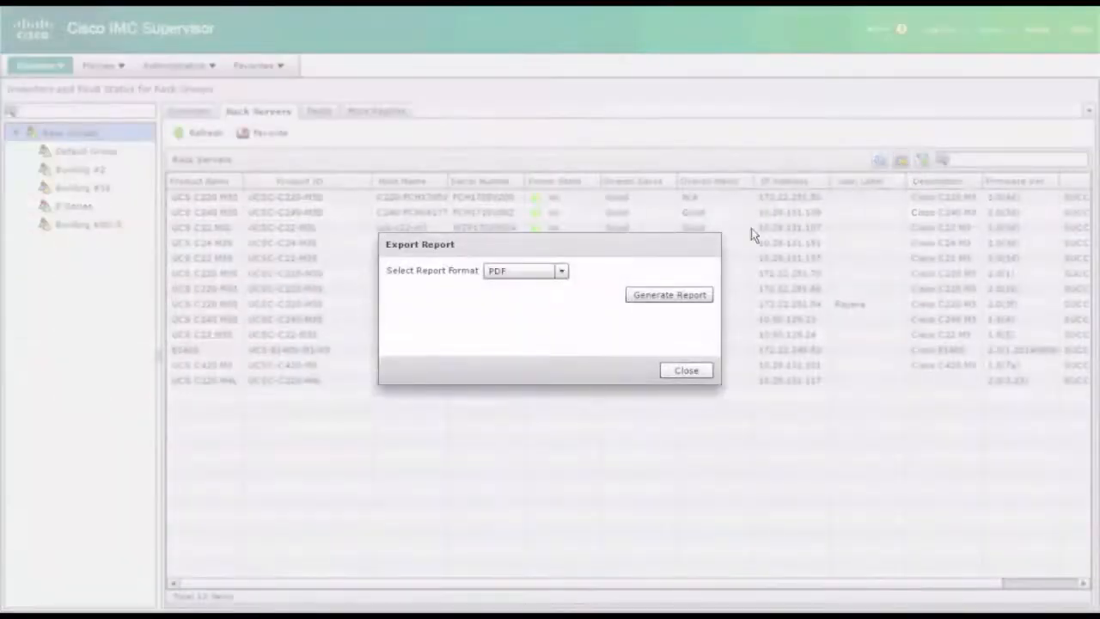
pyautogui.click(560, 272)
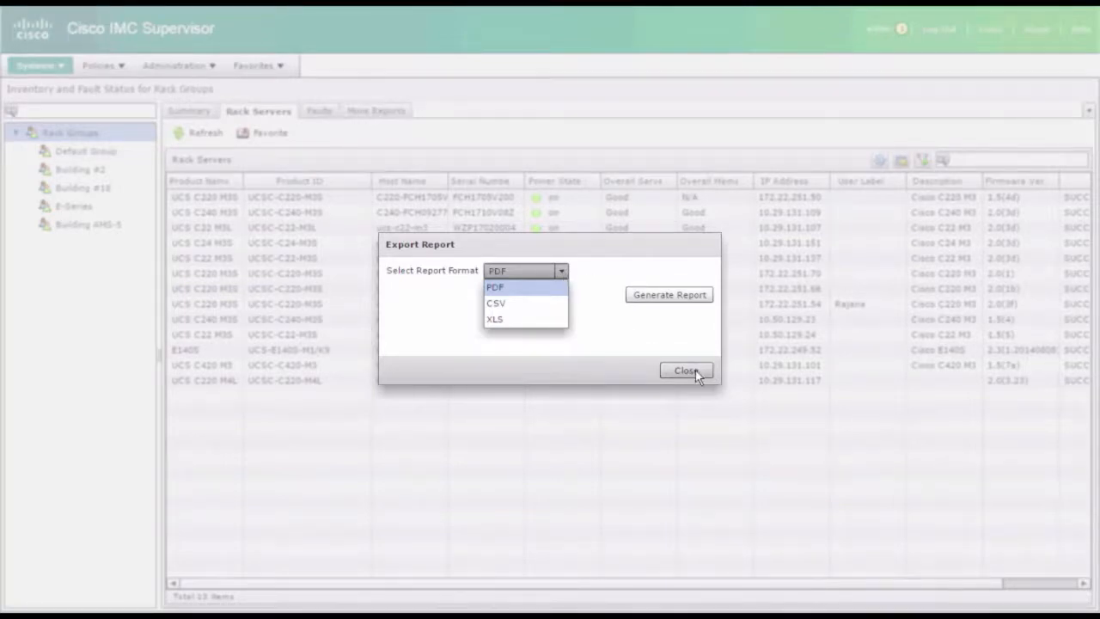
pyautogui.click(686, 371)
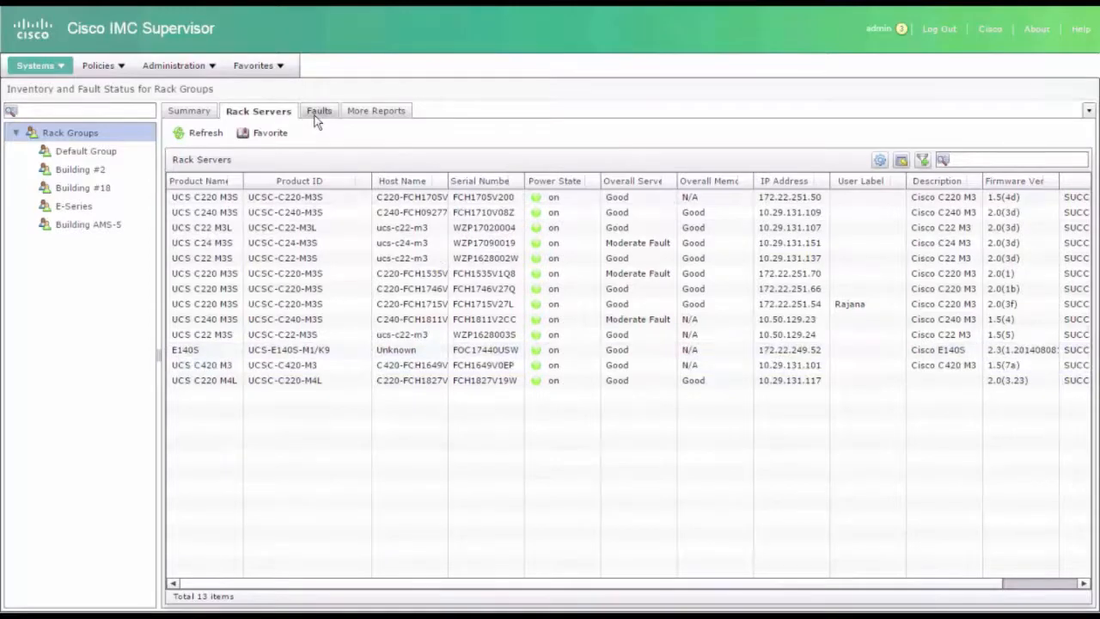
# - View the 13-entry faults list, then show the Faults by-severity pie chart under More Reports
pyautogui.click(320, 110)
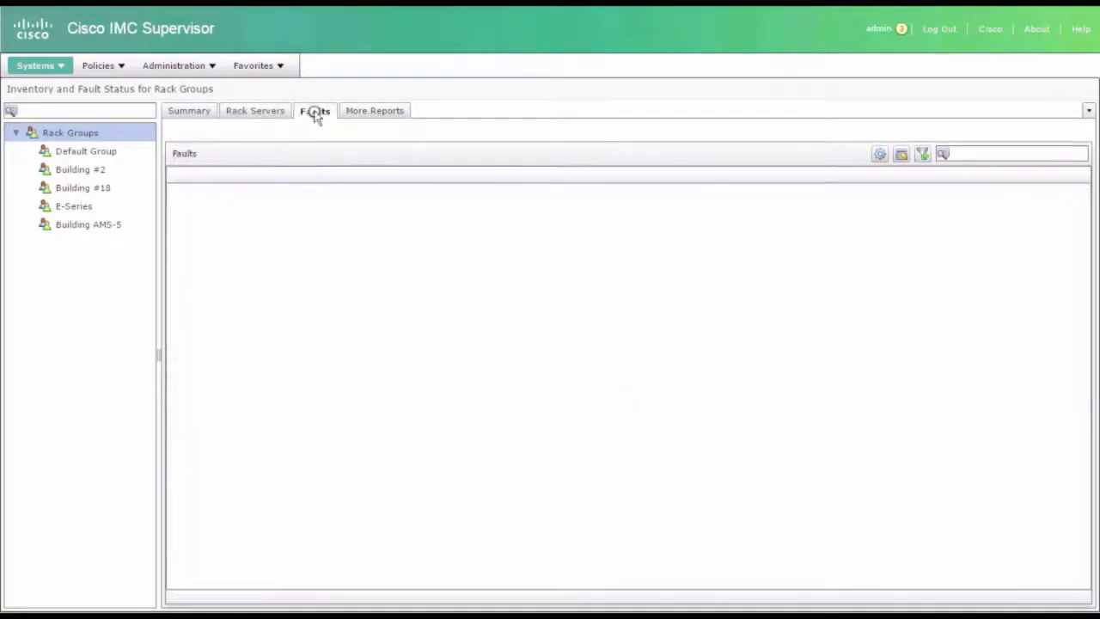
pyautogui.click(315, 110)
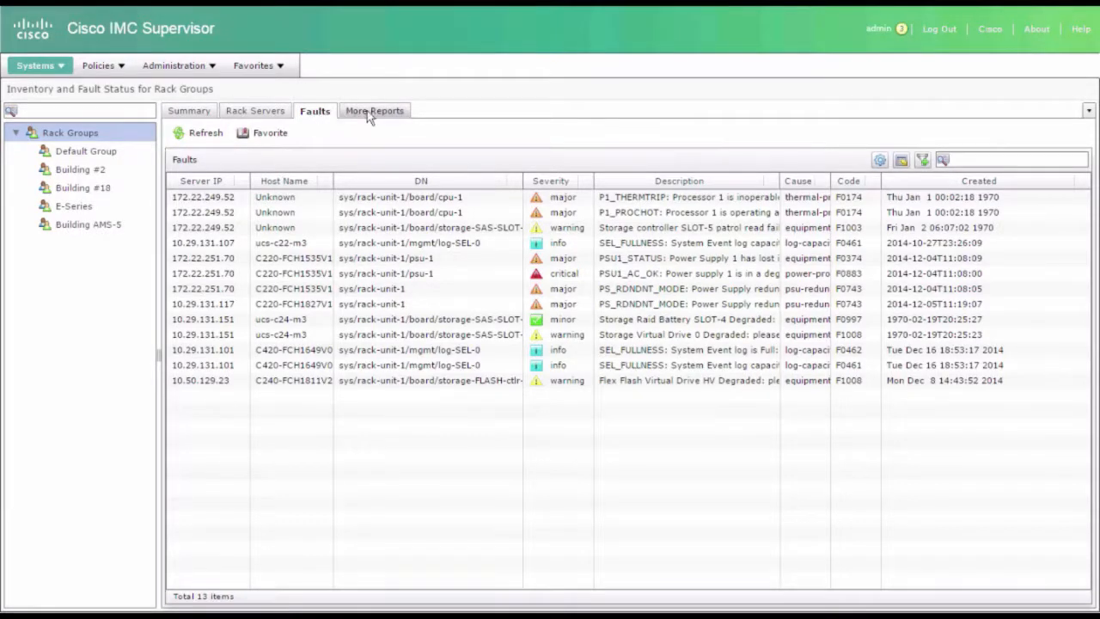
pyautogui.click(373, 110)
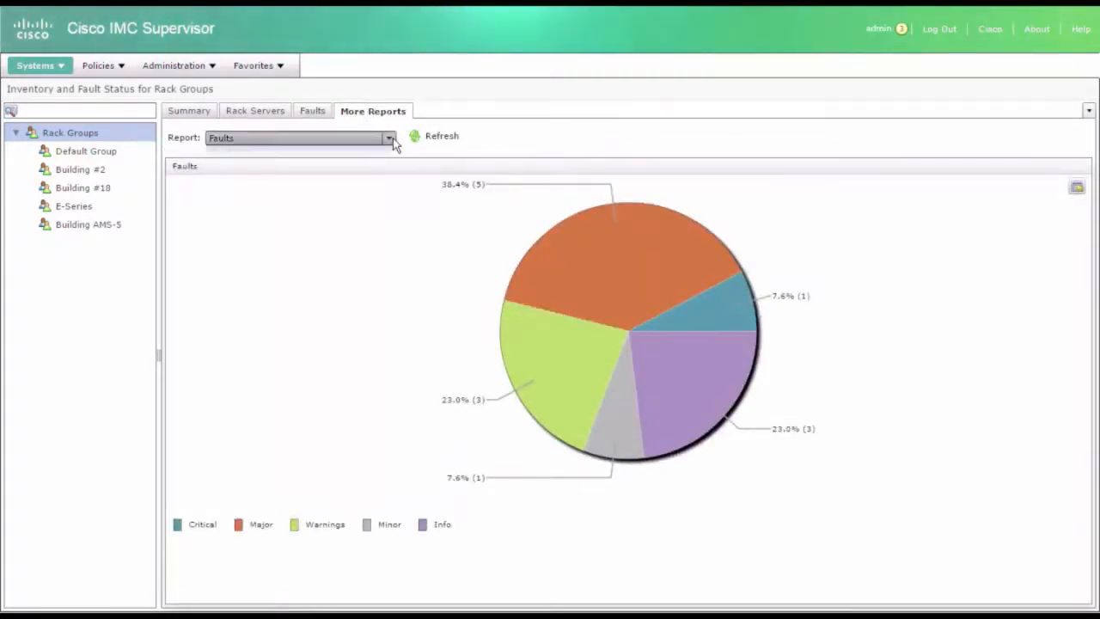
pyautogui.click(388, 138)
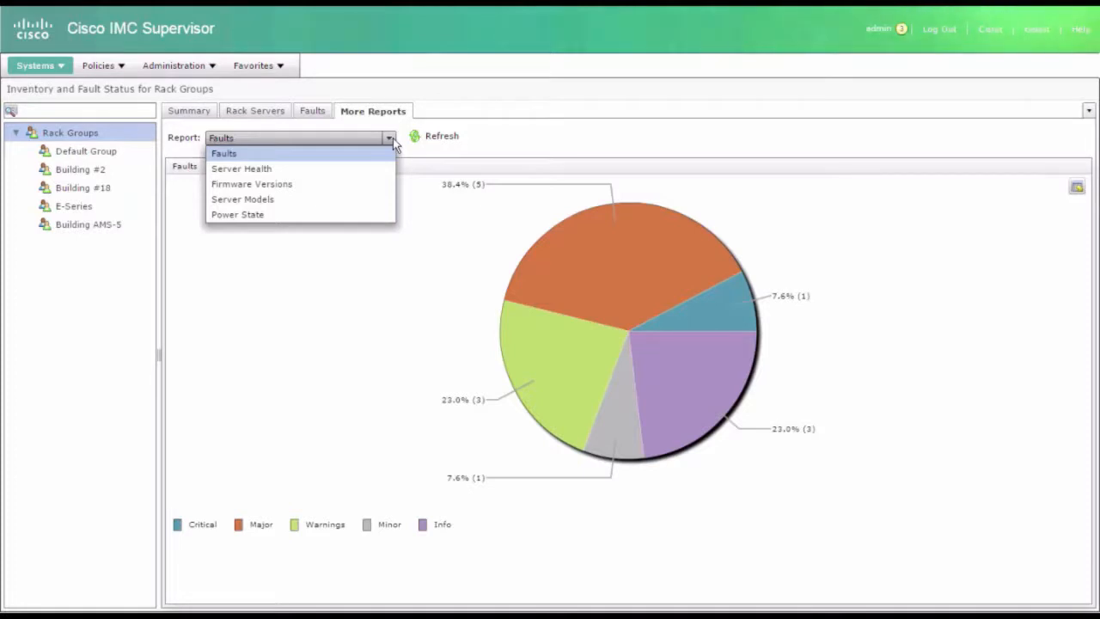
pyautogui.click(223, 153)
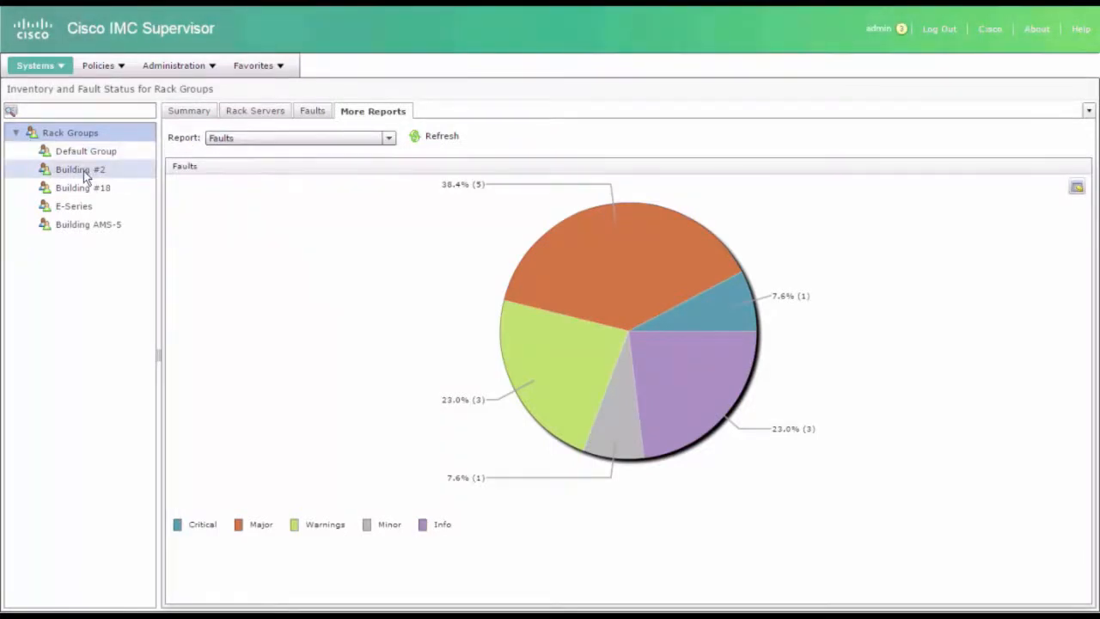
# - Show Building #2's 6 rack servers and select the UCS C220 M4L row for actions
pyautogui.click(79, 170)
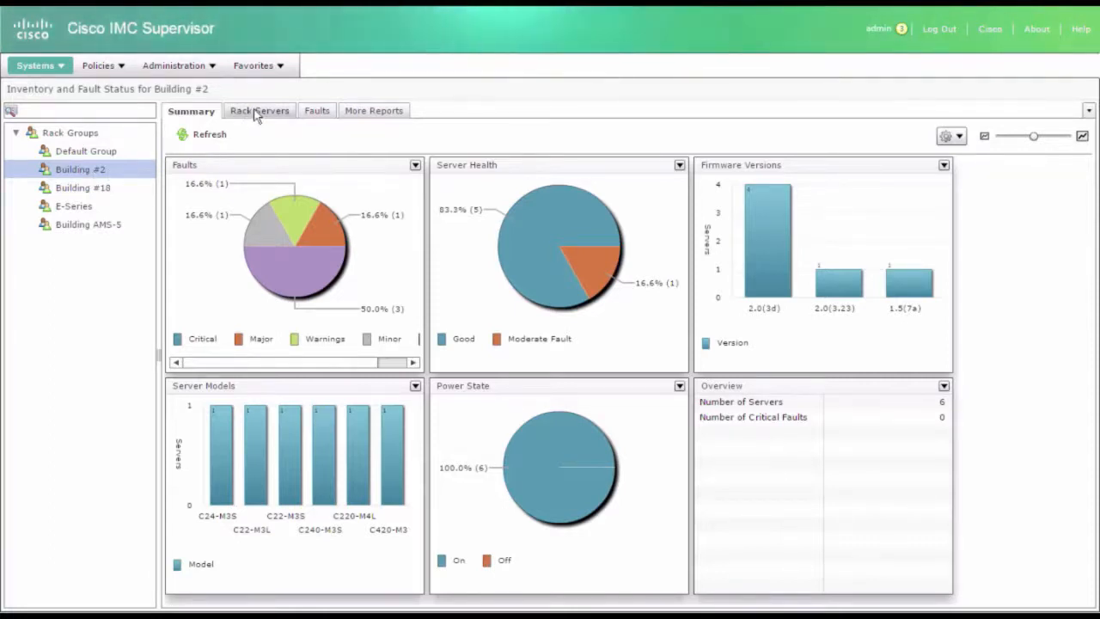
pyautogui.click(257, 110)
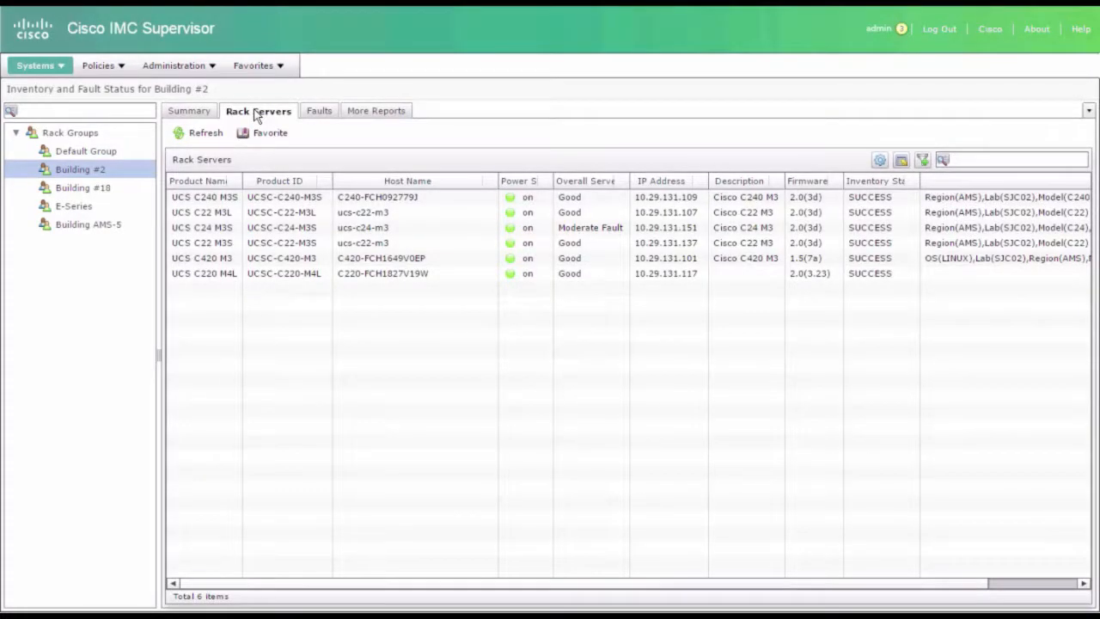
pyautogui.click(284, 213)
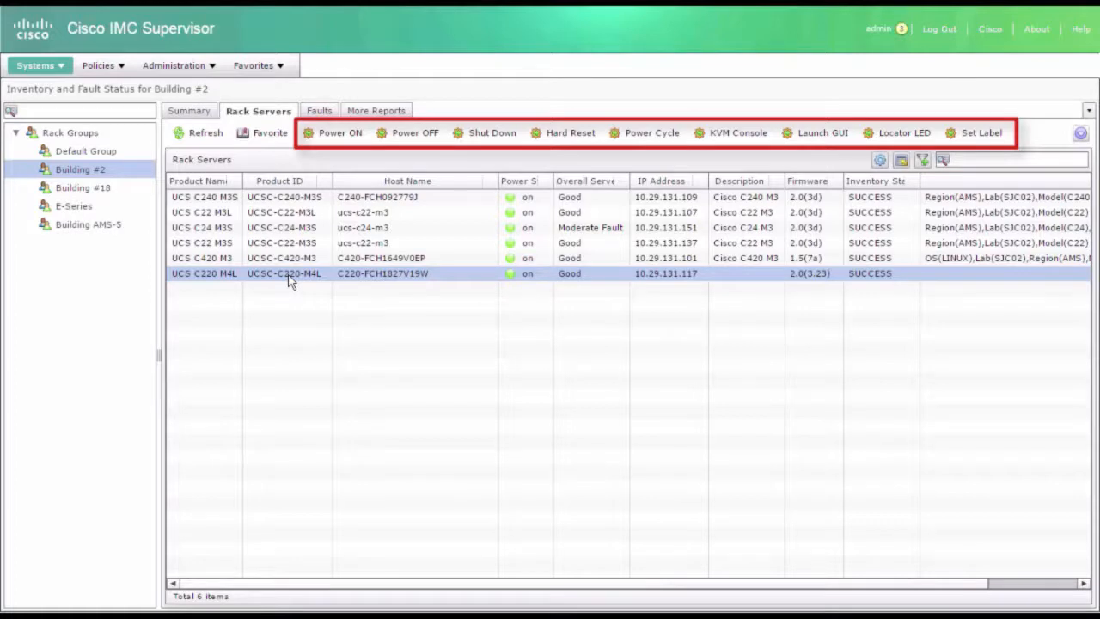
# - Launch the C220 M4L's CIMC web sign-in page in the browser, then reselect the server in Building #2
pyautogui.rightClick(293, 273)
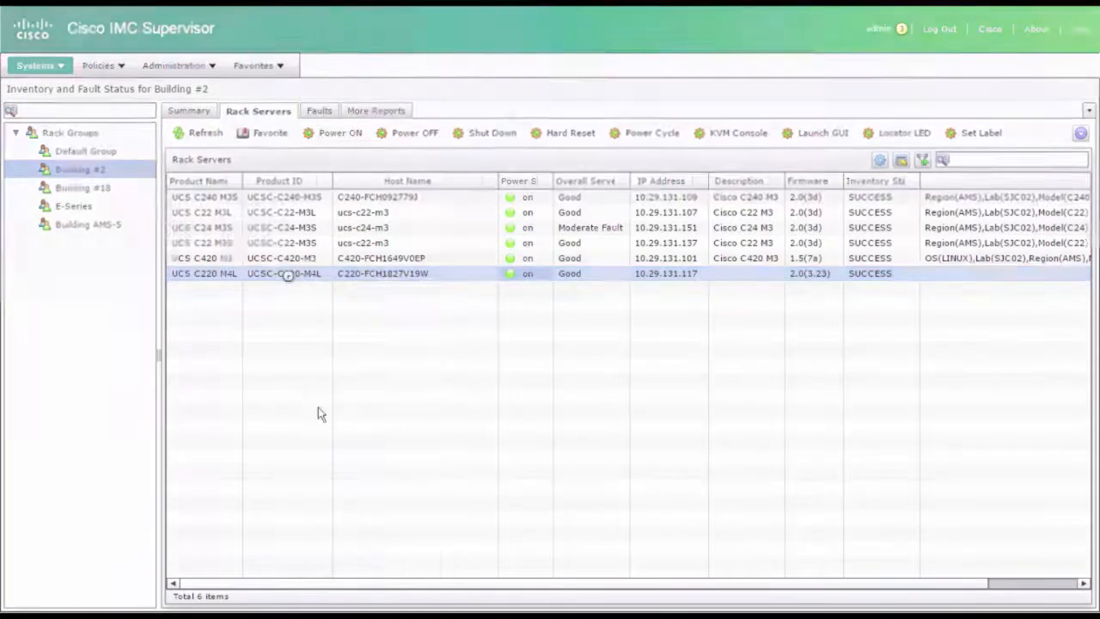
pyautogui.click(822, 133)
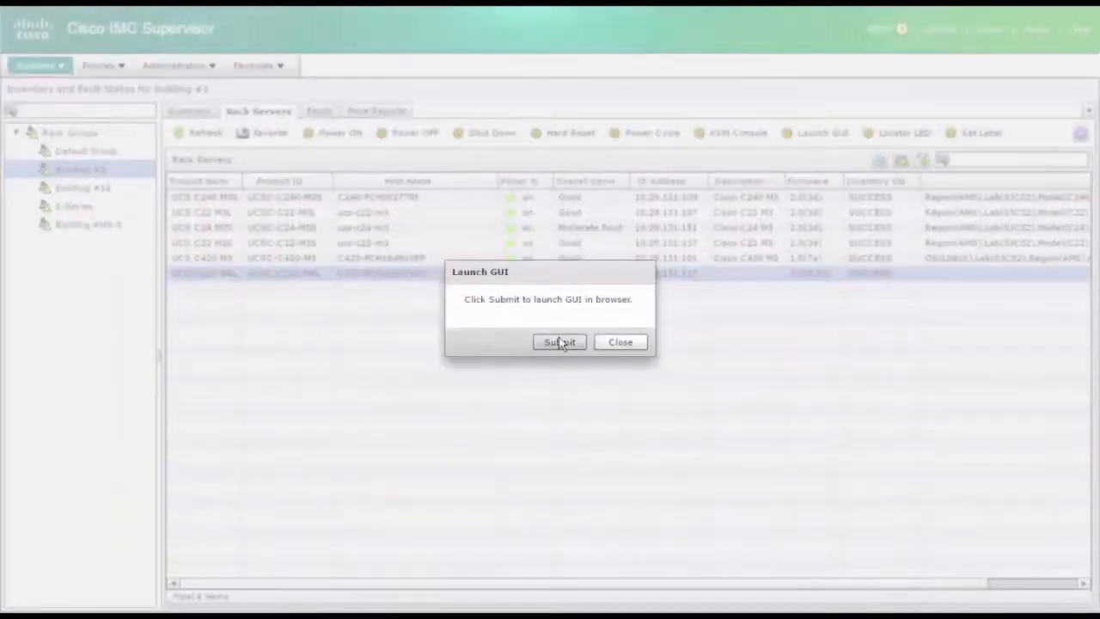
pyautogui.click(560, 342)
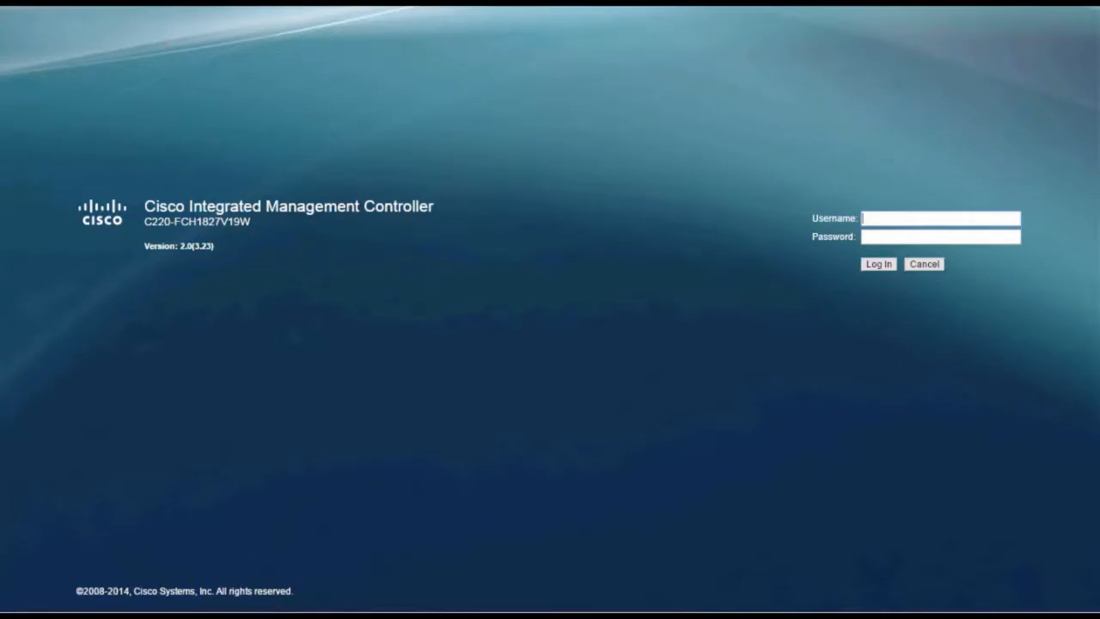
pyautogui.click(876, 264)
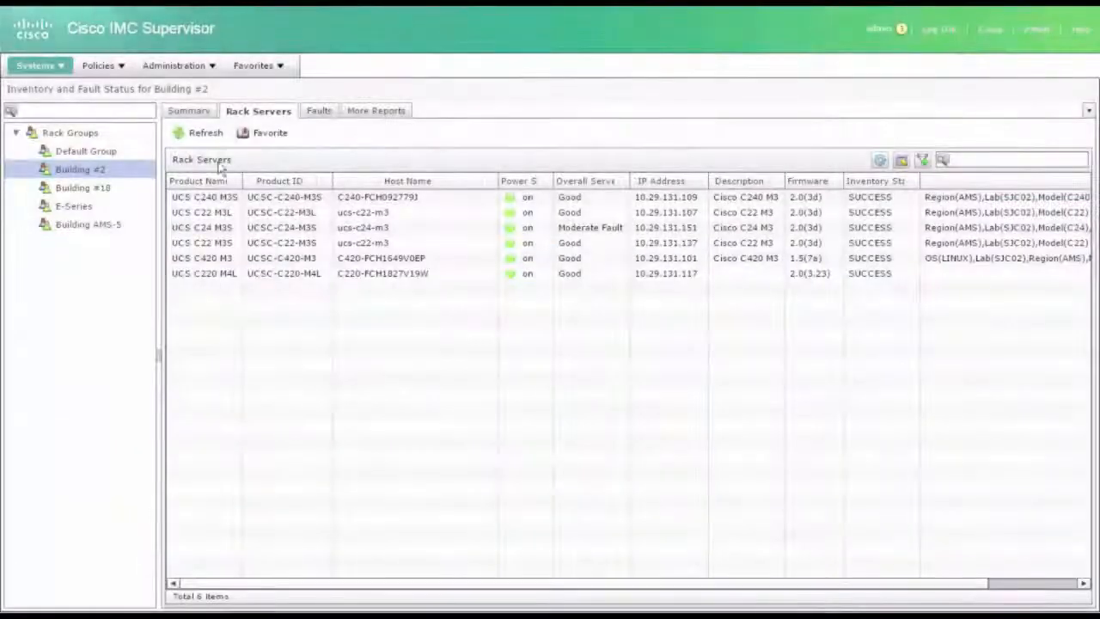
pyautogui.click(283, 273)
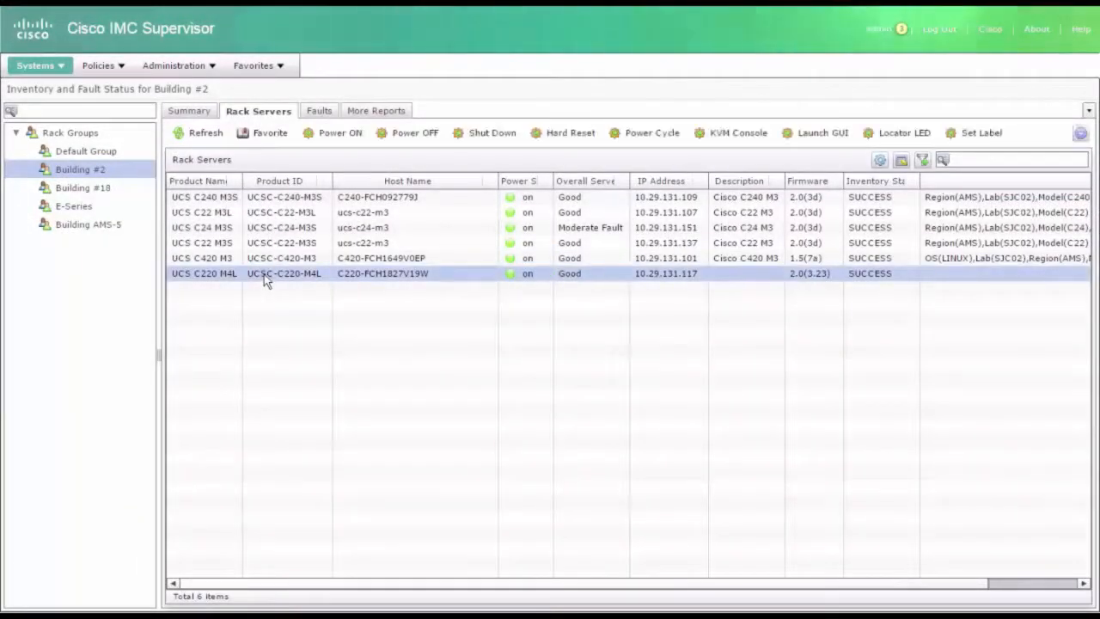
# - Launch the C220 M4L KVM console, keeping the launcher file and accepting the certificate and Run prompts
pyautogui.rightClick(283, 273)
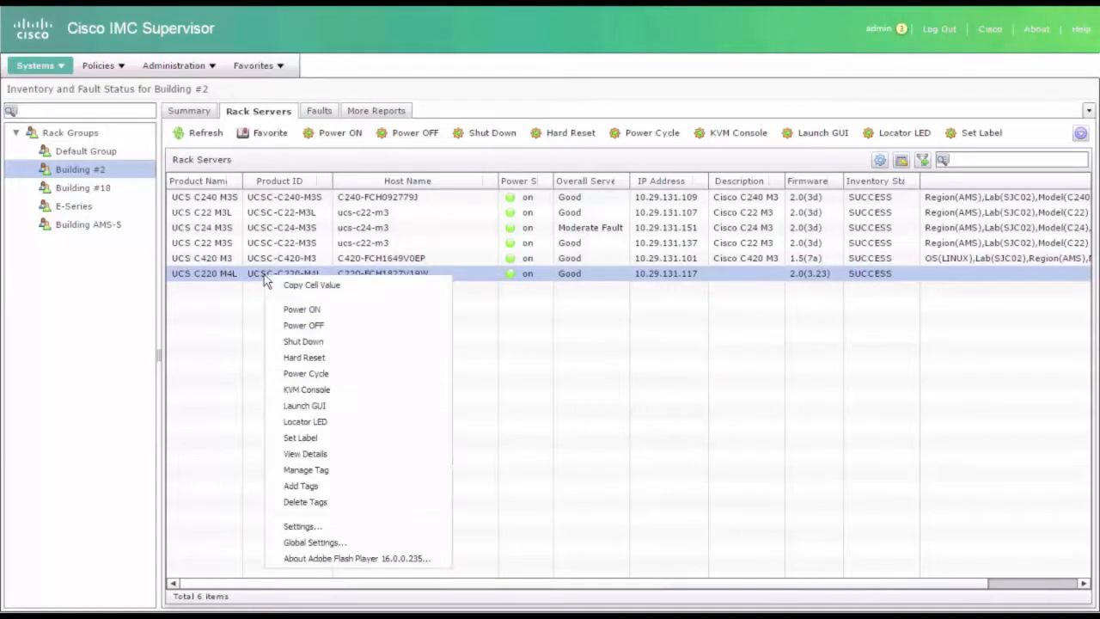
pyautogui.click(306, 388)
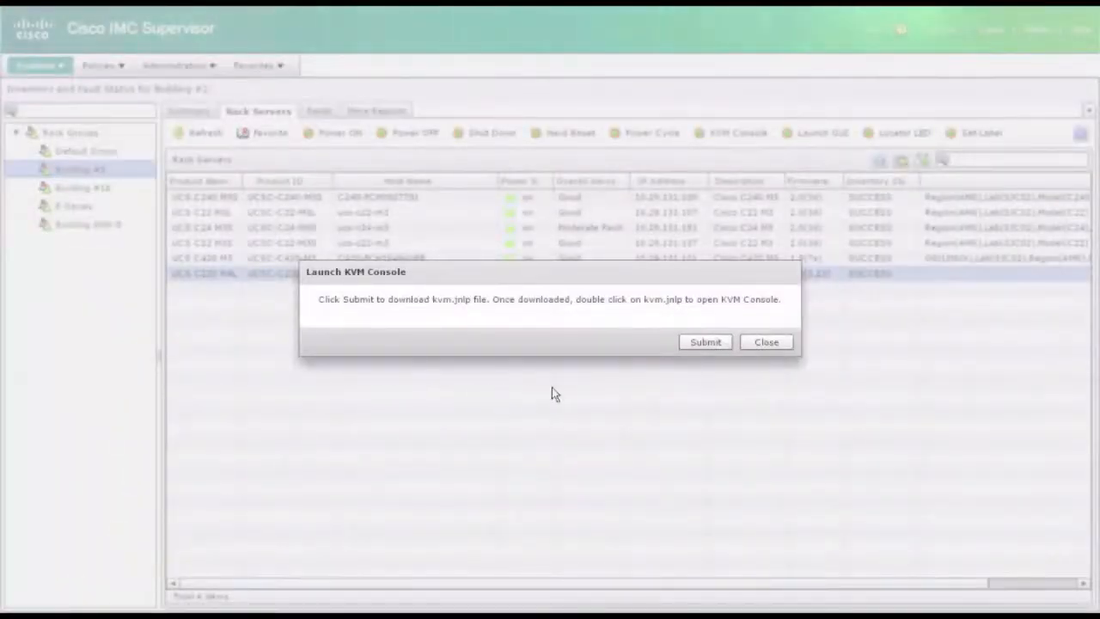
pyautogui.click(705, 341)
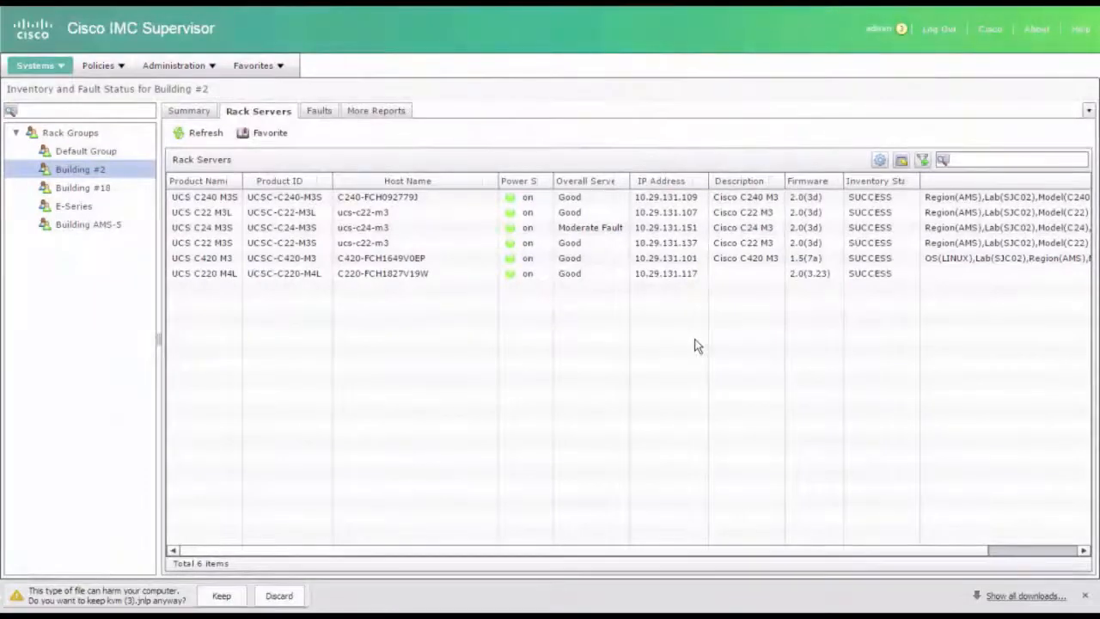
pyautogui.click(220, 594)
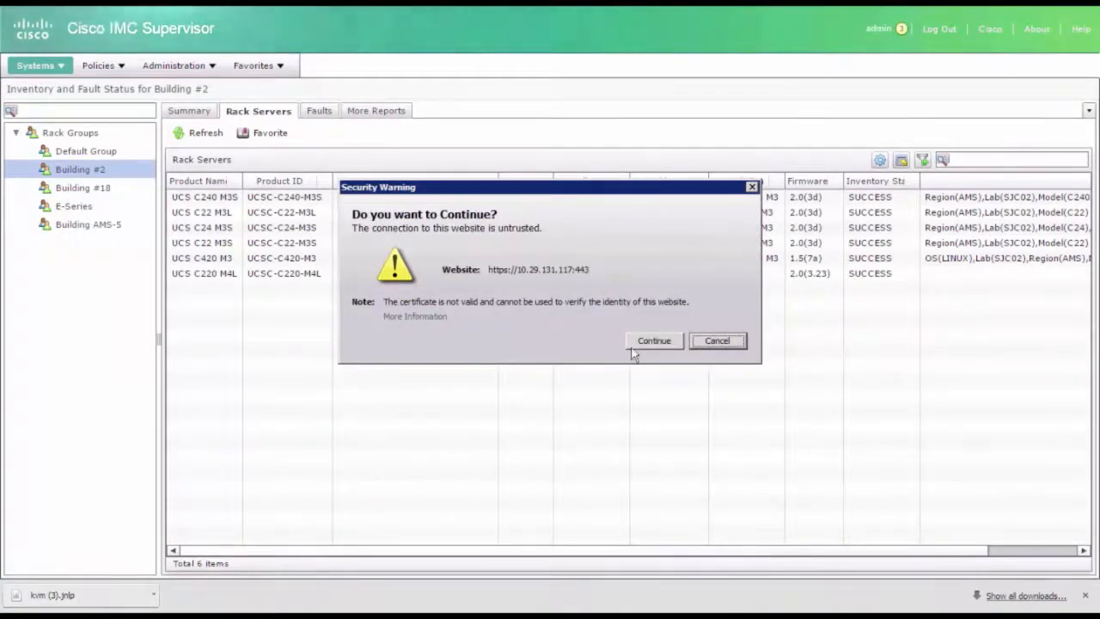
pyautogui.click(653, 340)
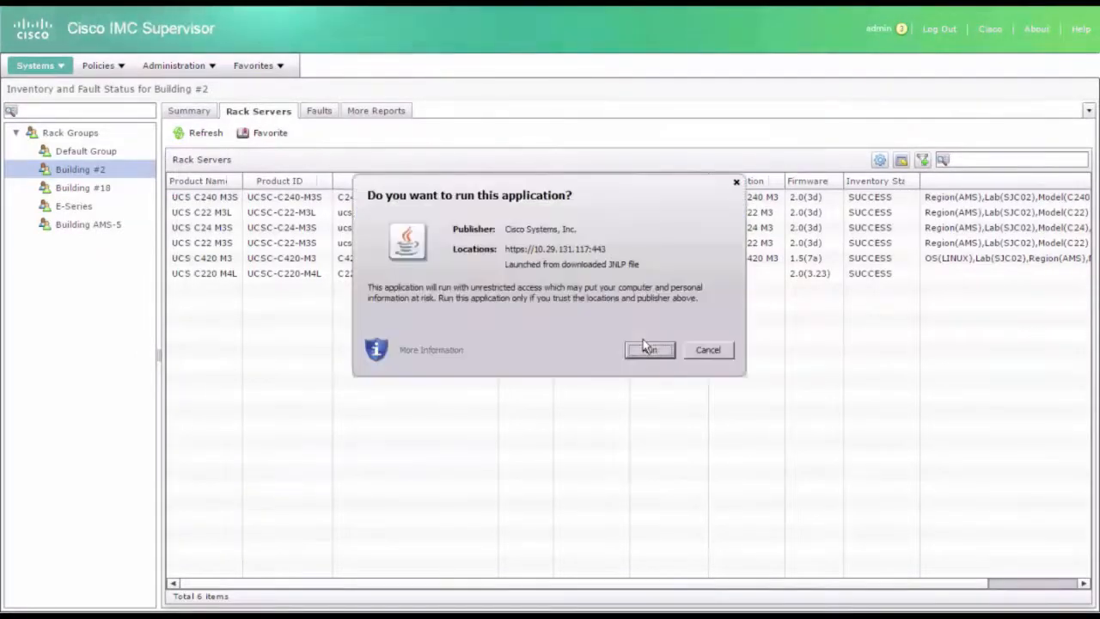
pyautogui.click(650, 350)
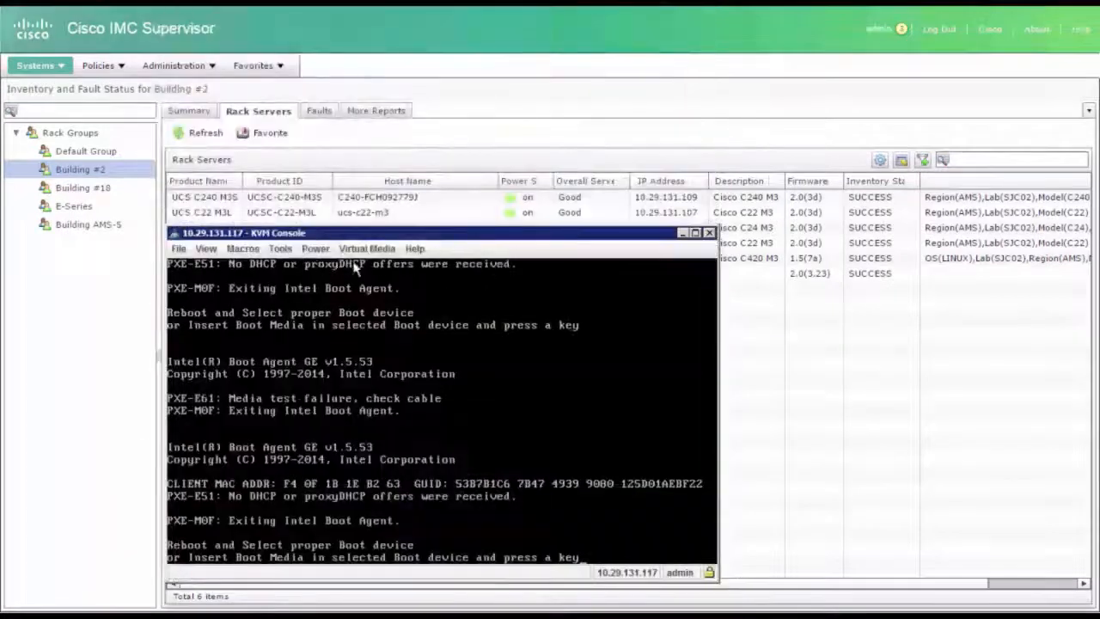
# - Browse the KVM console's View, Tools and Virtual Media menus, close it, and select the UCS C420 M3
pyautogui.click(206, 248)
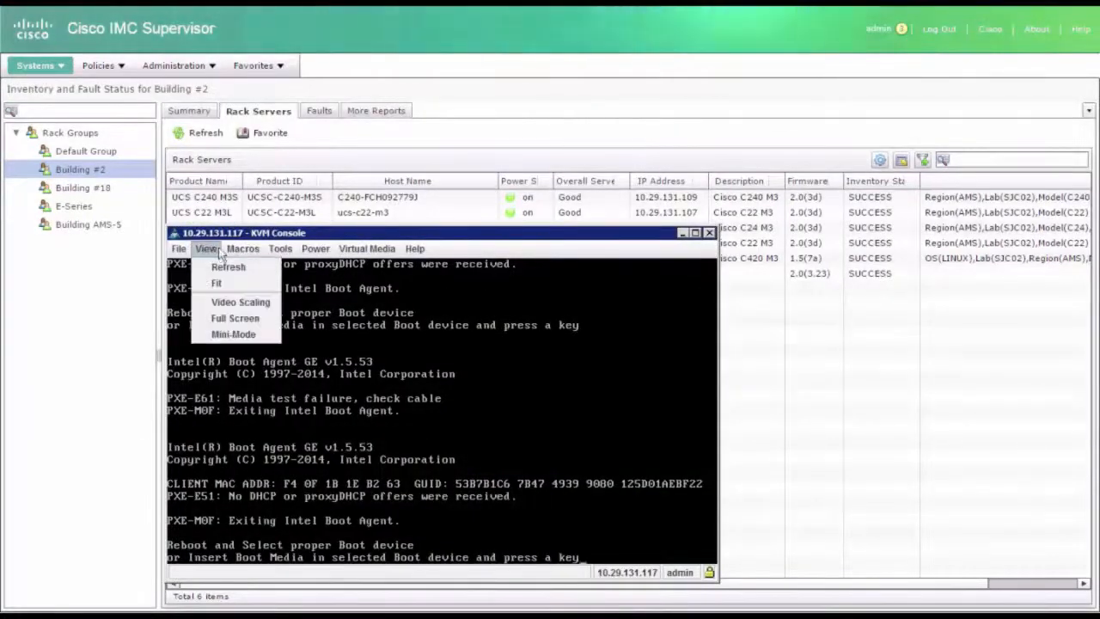
pyautogui.click(278, 247)
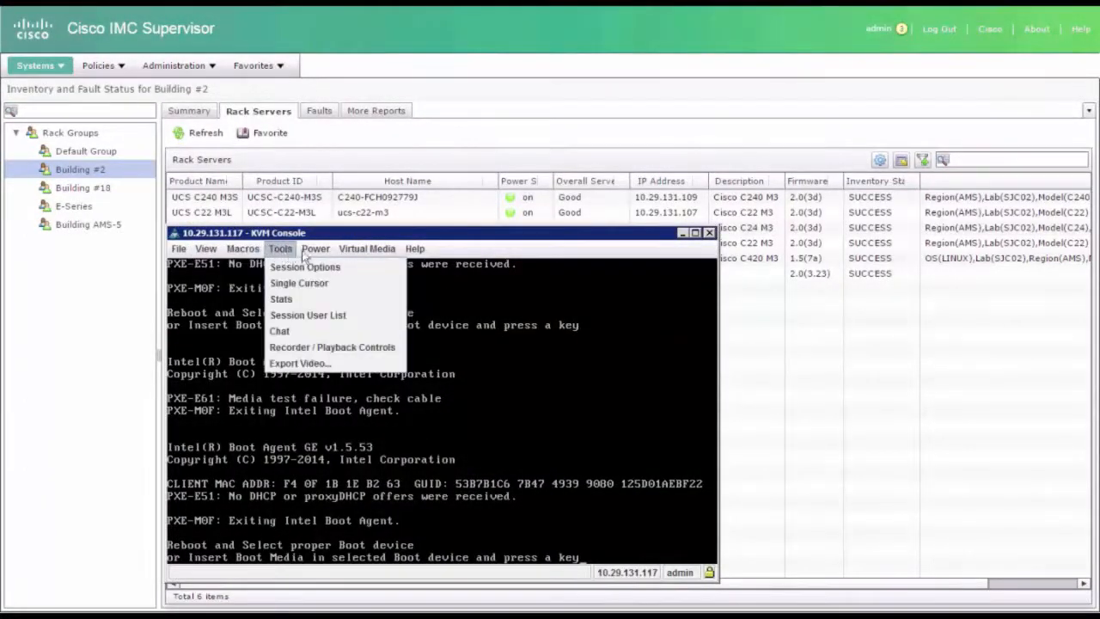
pyautogui.click(368, 248)
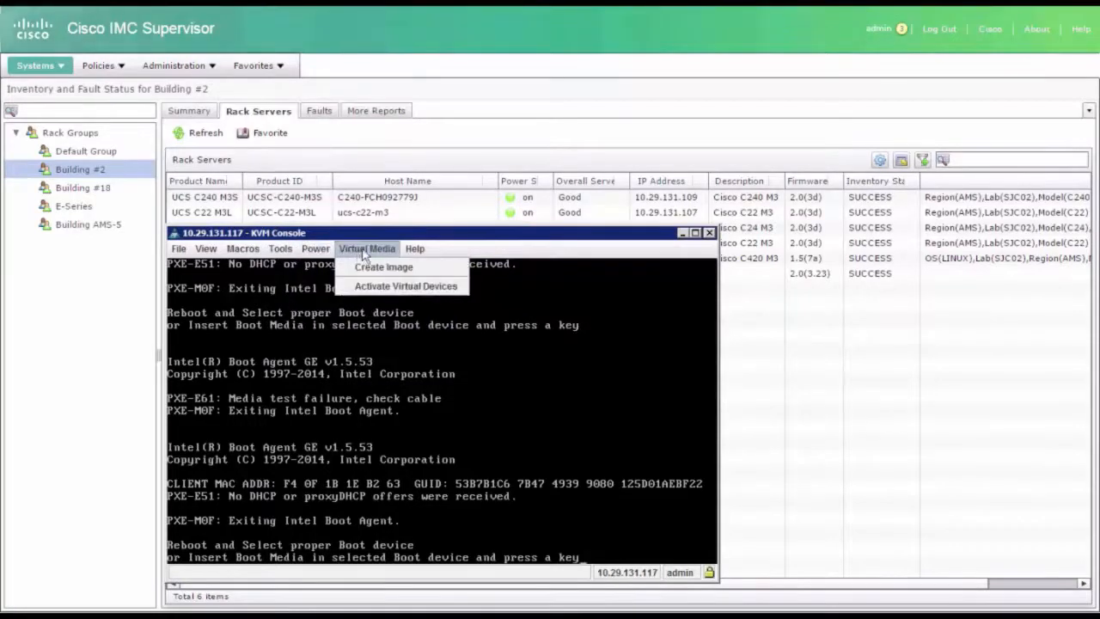
pyautogui.click(414, 247)
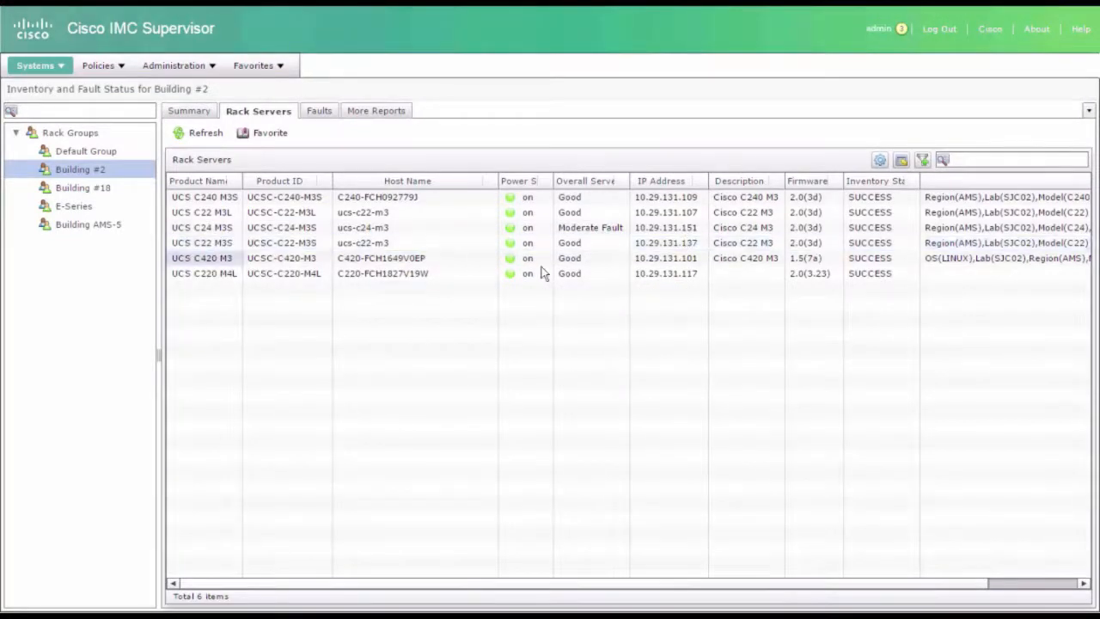
pyautogui.click(379, 258)
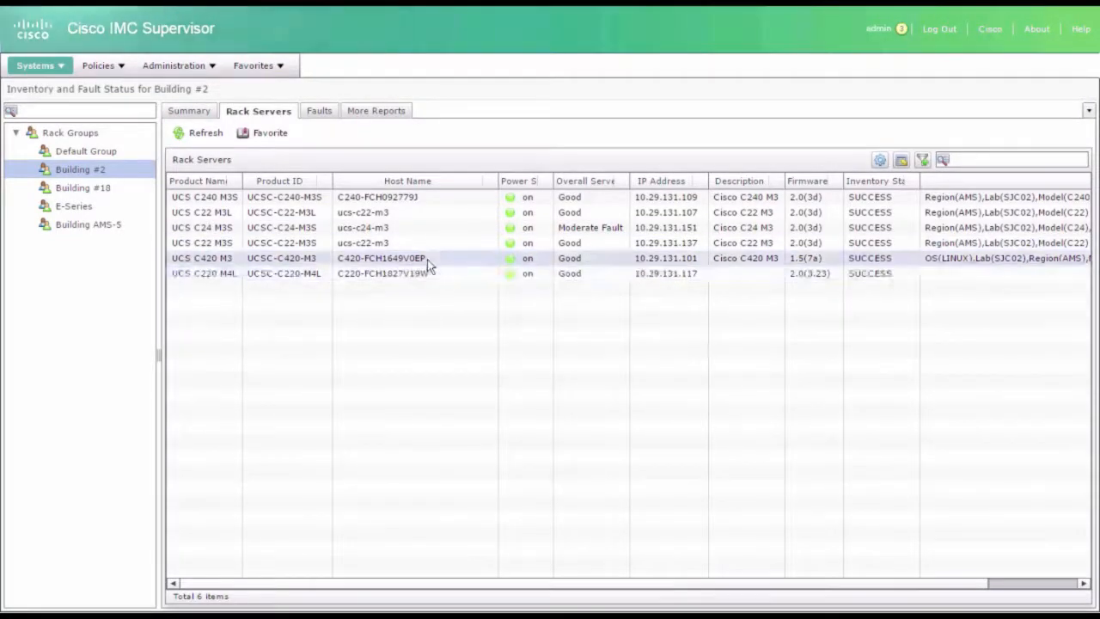
pyautogui.click(381, 258)
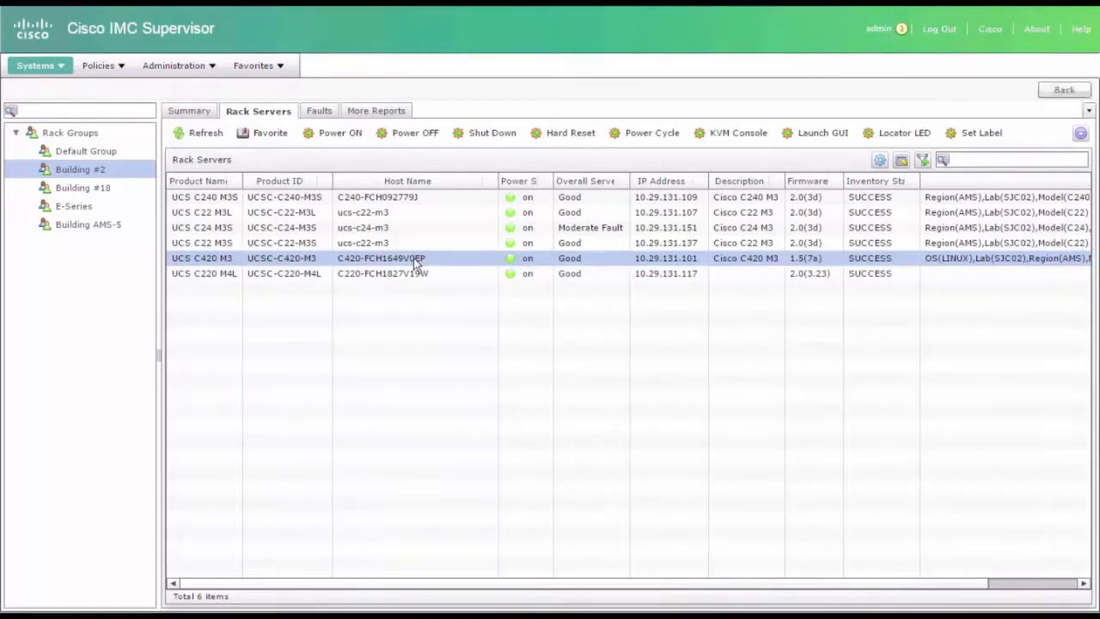
# - Show the C420 M3's details and review its CPUs, memory and PSU inventory
pyautogui.doubleClick(382, 258)
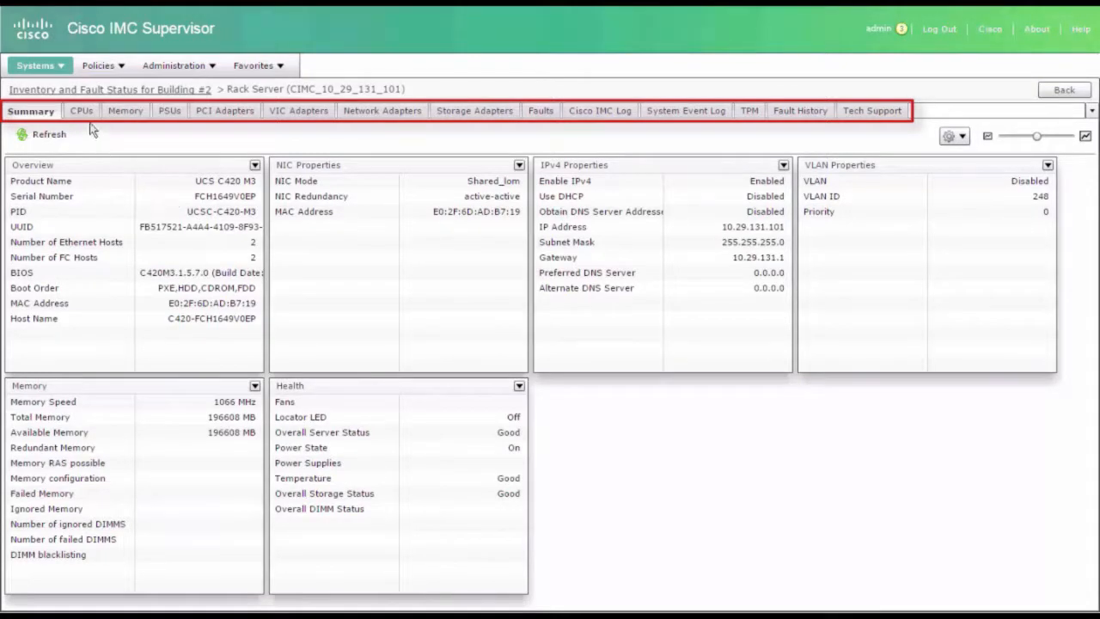
pyautogui.click(75, 110)
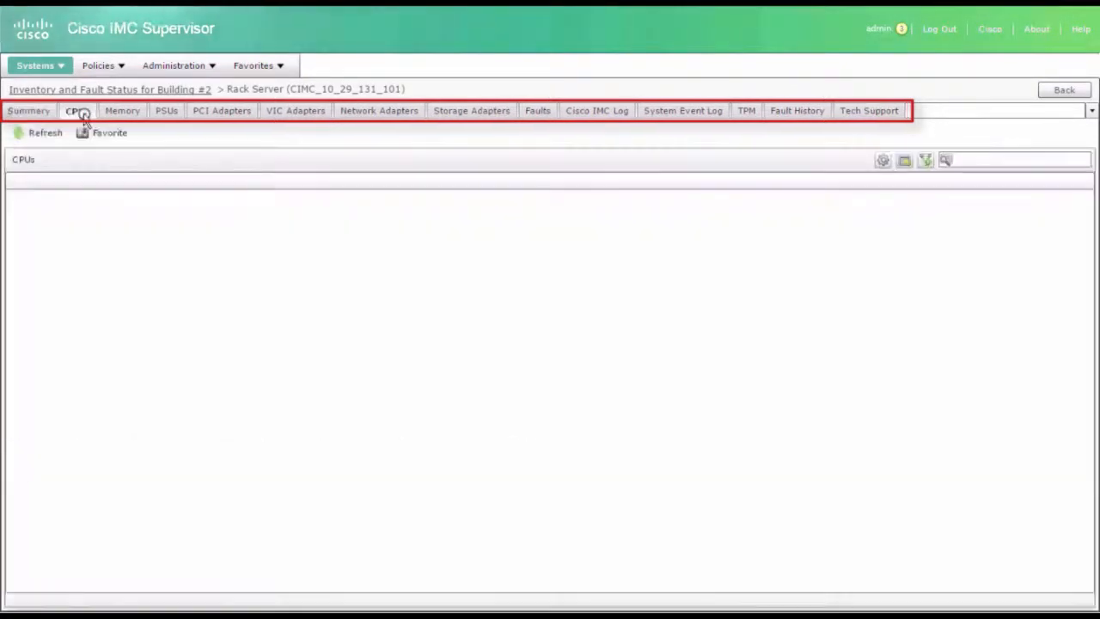
pyautogui.click(76, 110)
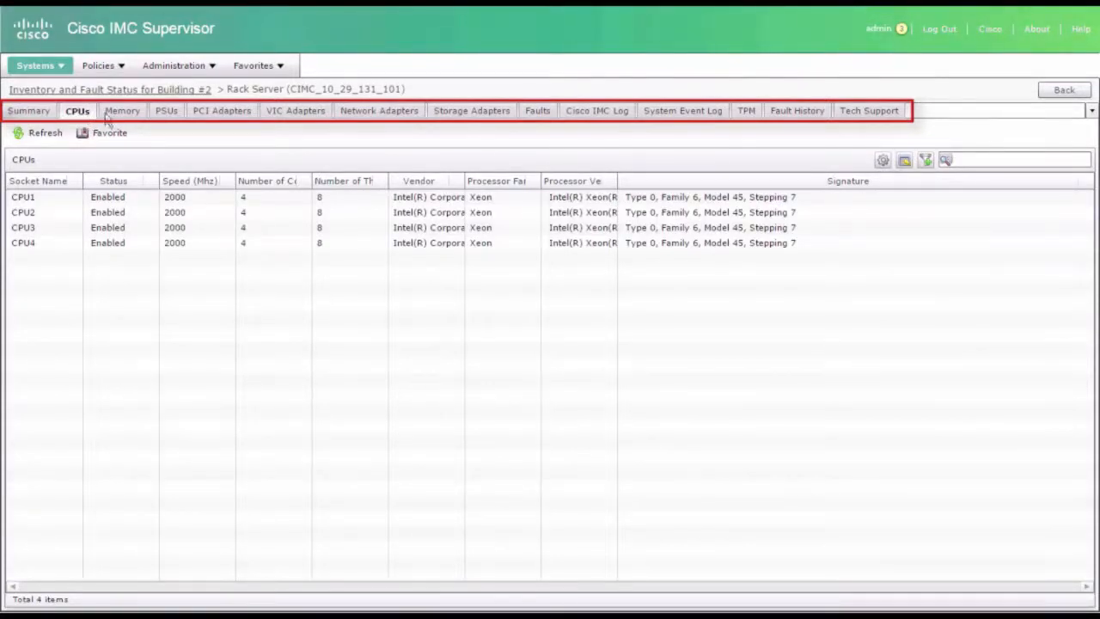
pyautogui.click(124, 110)
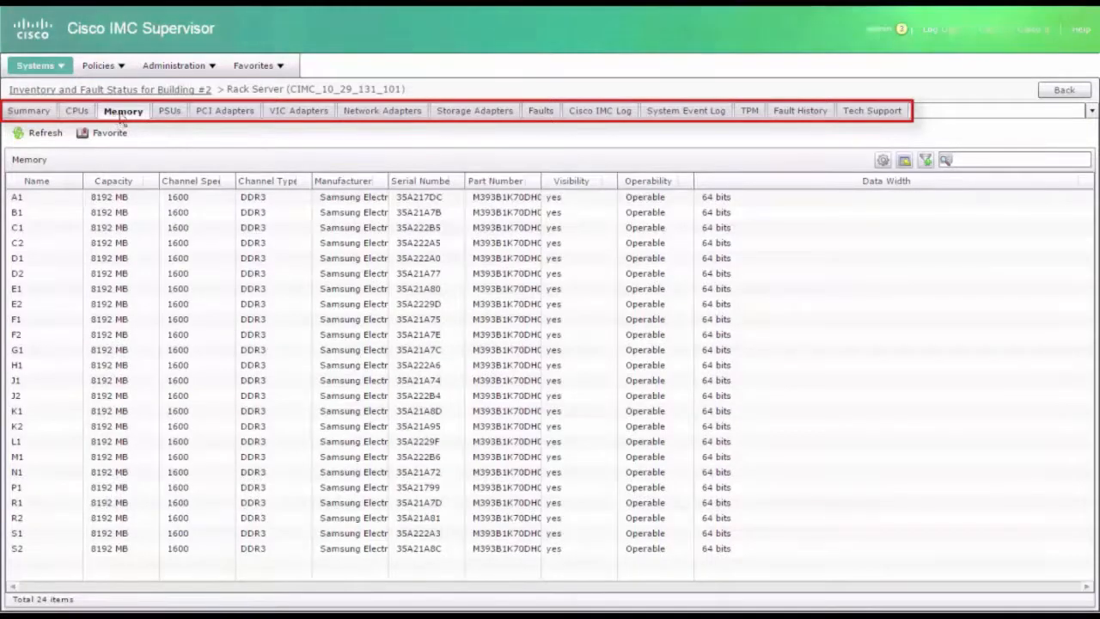
pyautogui.click(165, 110)
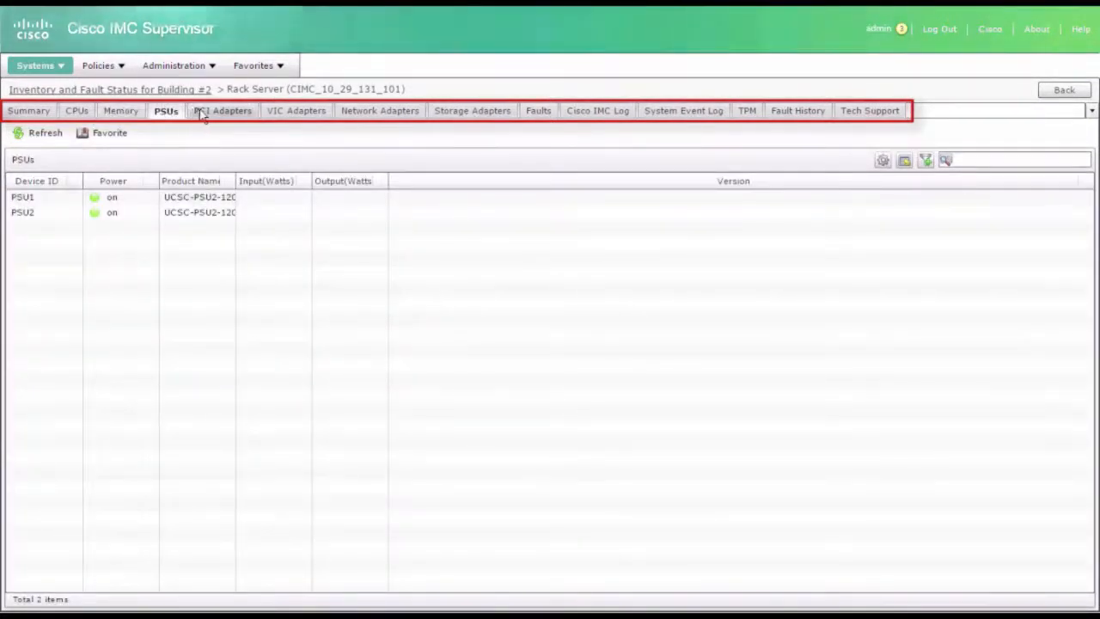
# - Review the PCI and VIC adapters and select the UCS VIC 1225 adapter
pyautogui.click(223, 110)
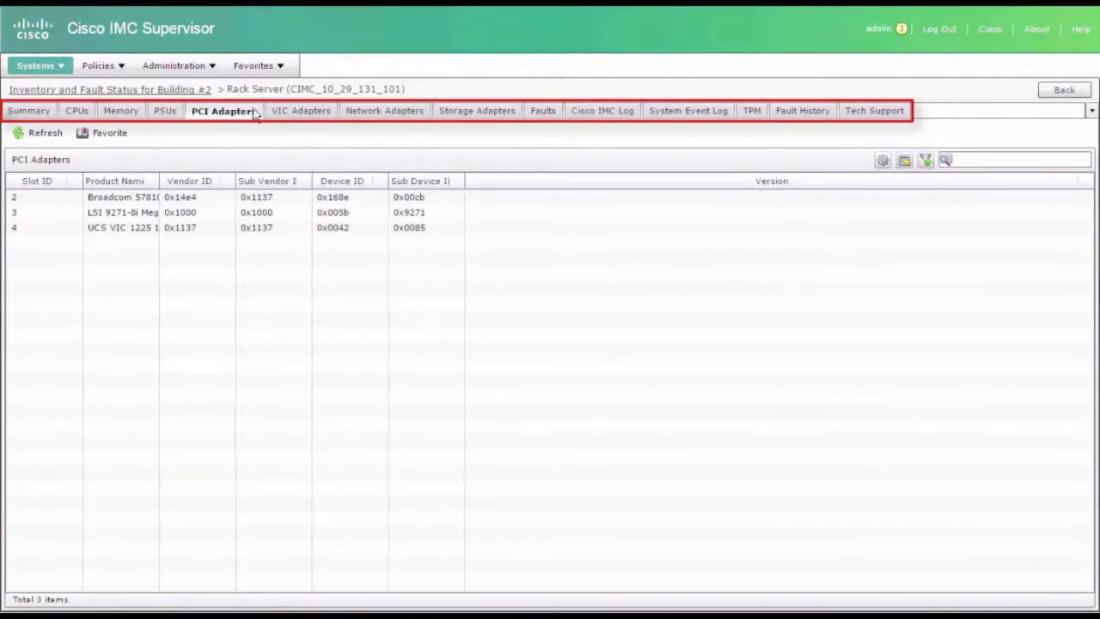
pyautogui.click(296, 110)
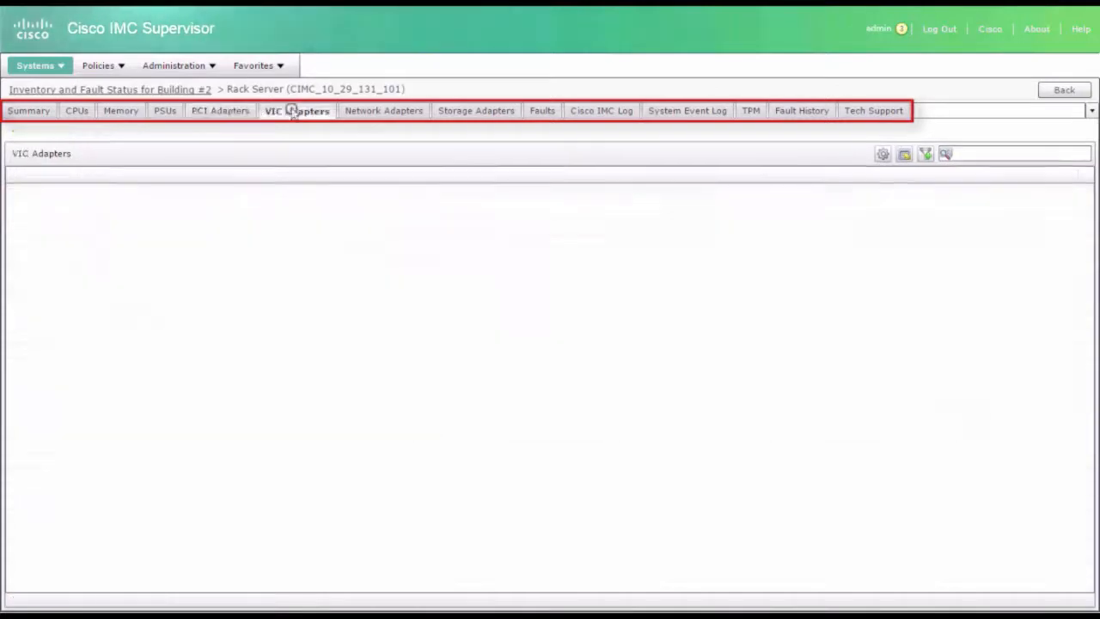
pyautogui.click(296, 110)
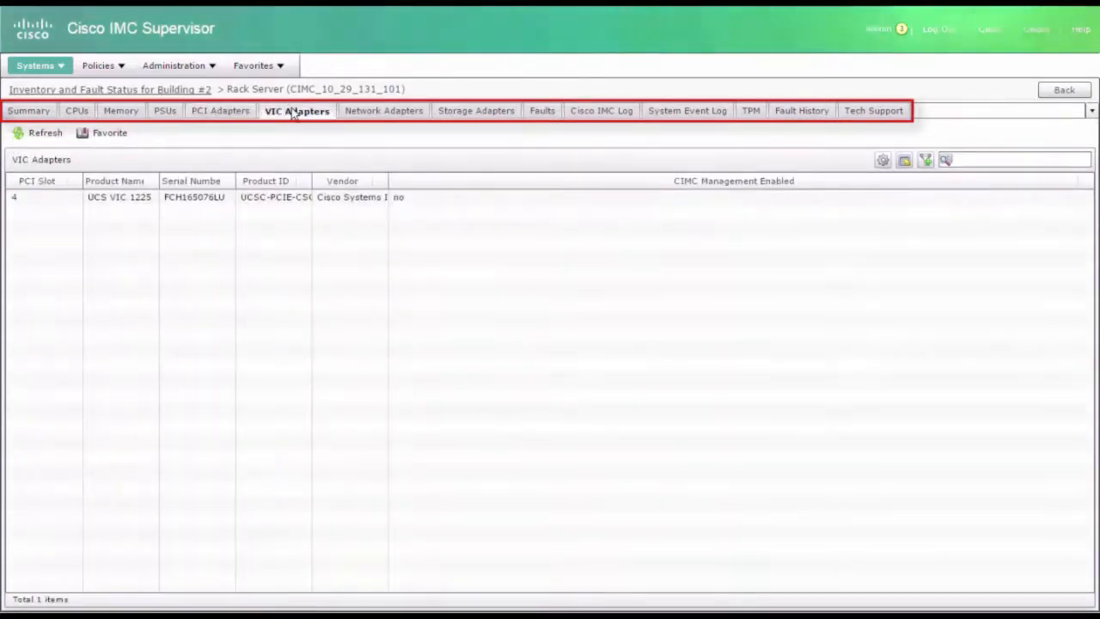
pyautogui.click(119, 196)
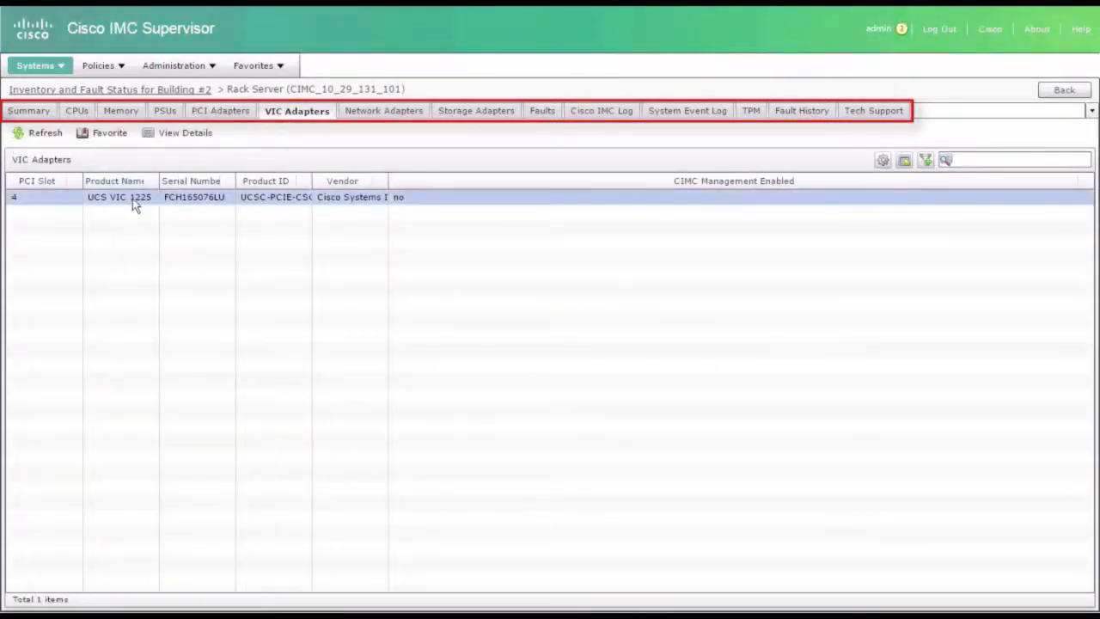
pyautogui.doubleClick(119, 196)
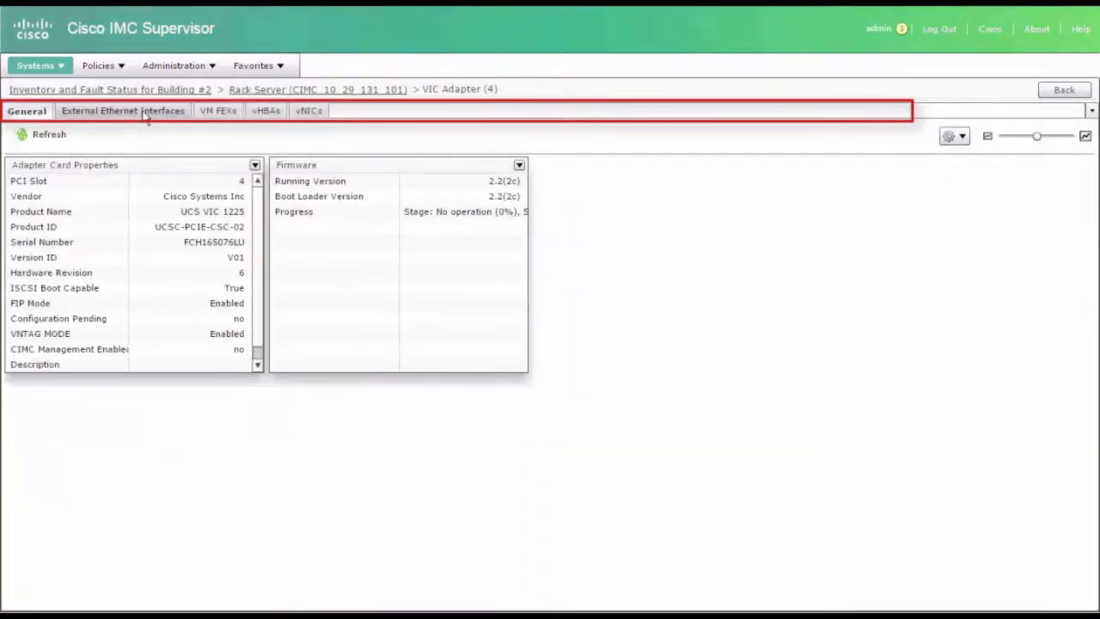
pyautogui.click(124, 110)
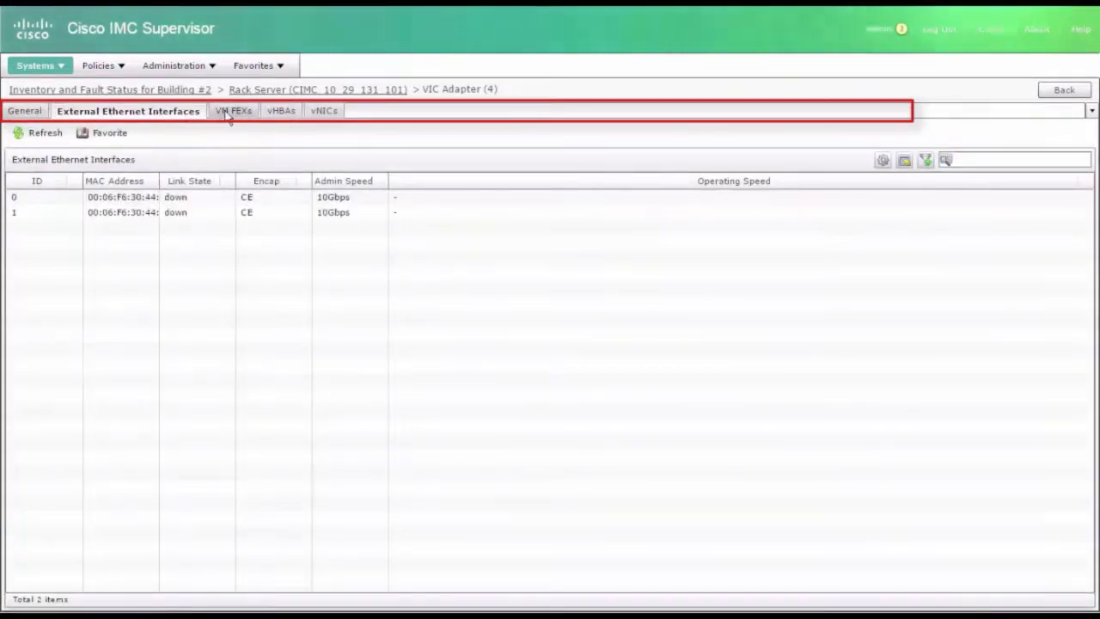
pyautogui.click(234, 110)
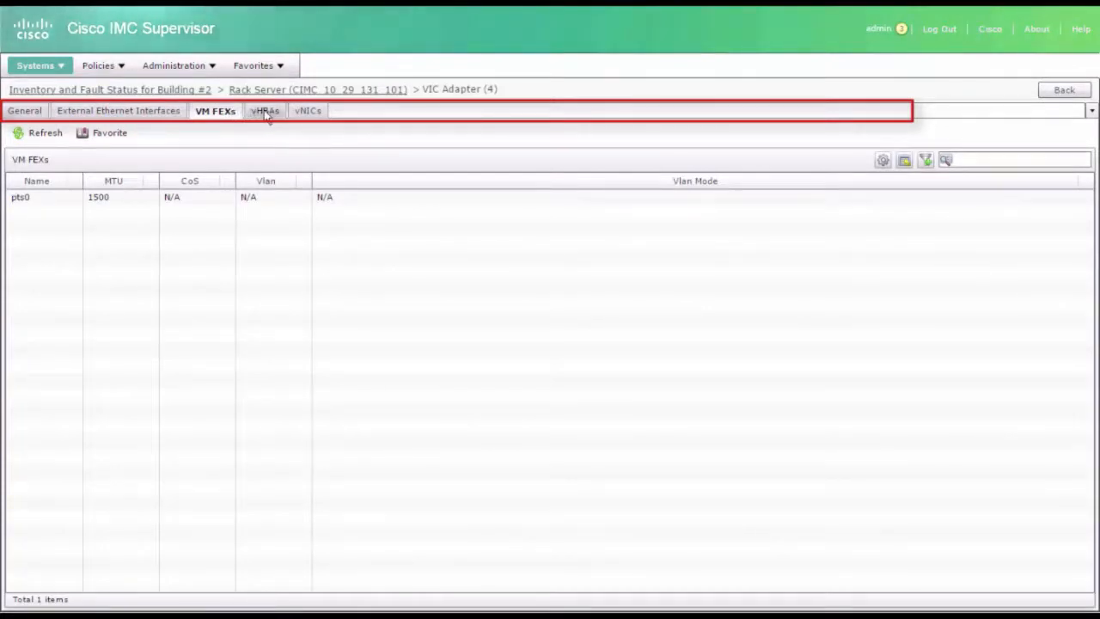
pyautogui.click(263, 110)
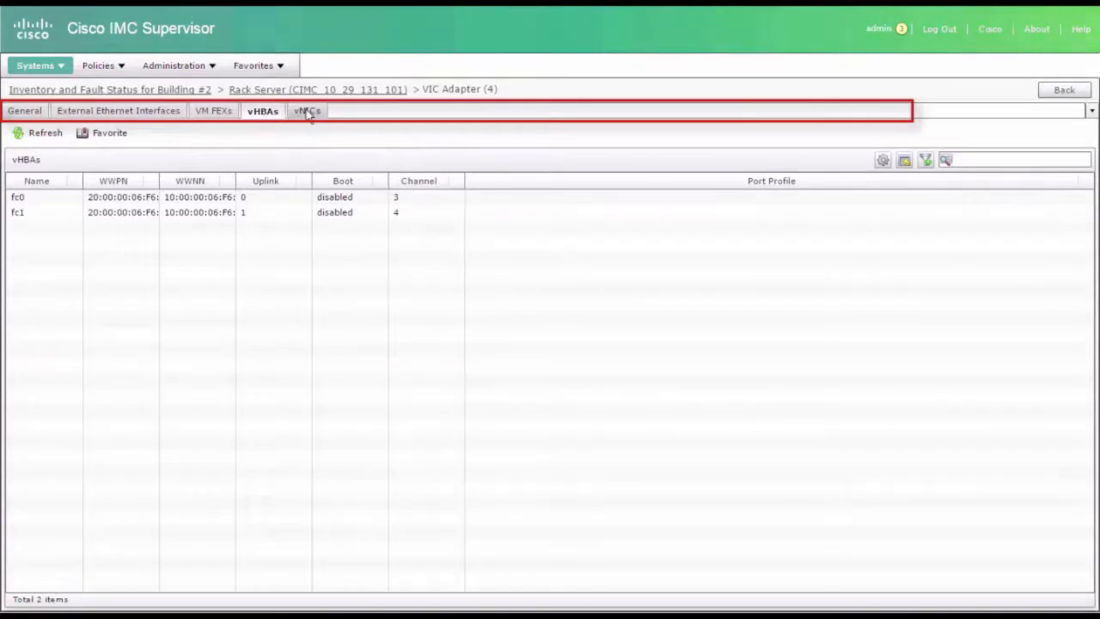
pyautogui.click(306, 110)
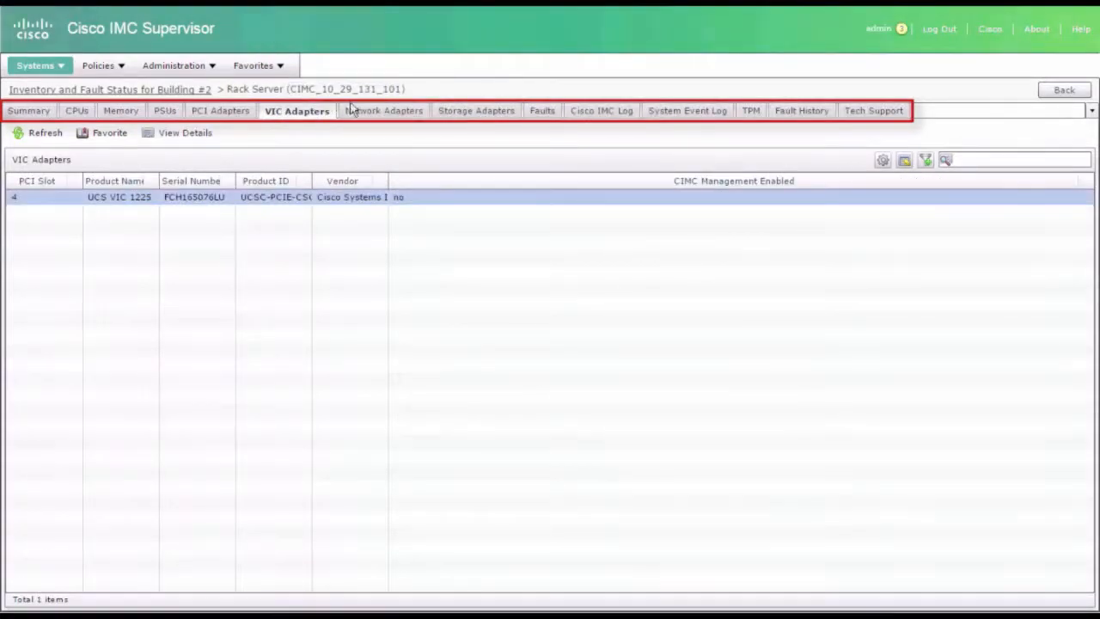
# - View the server's network adapters, then its storage adapters and the SLOT-3 controller details
pyautogui.click(382, 110)
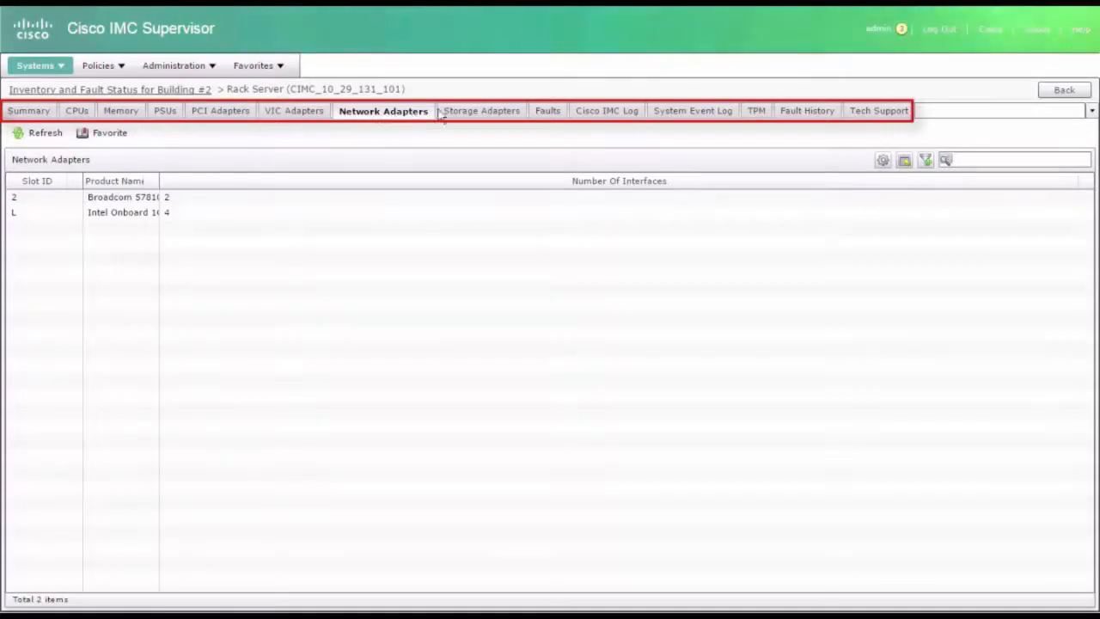
pyautogui.click(478, 110)
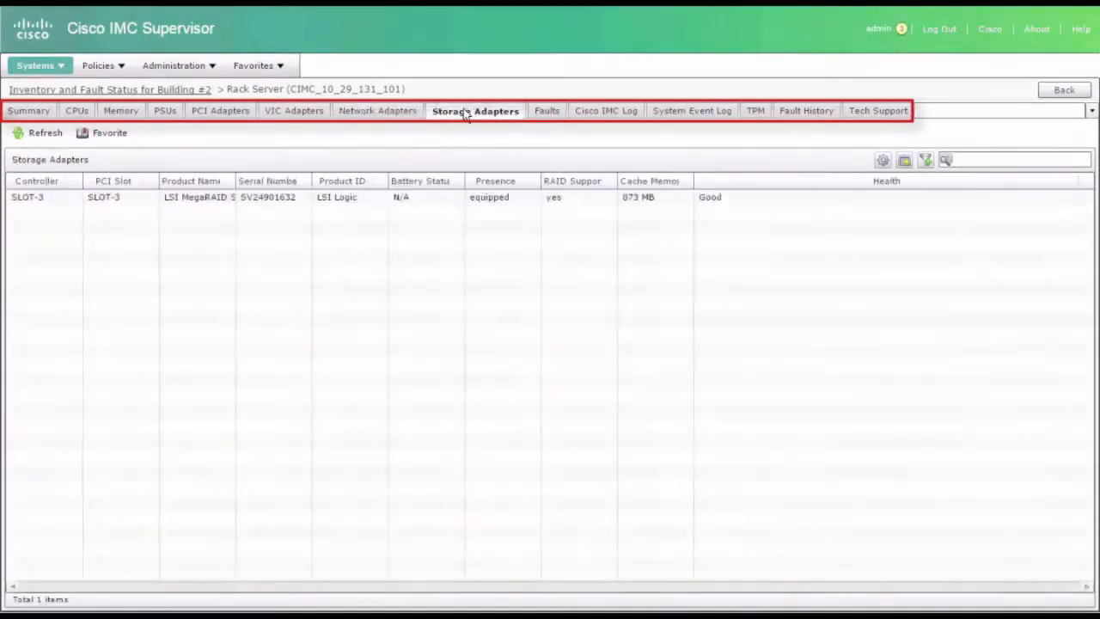
pyautogui.click(215, 196)
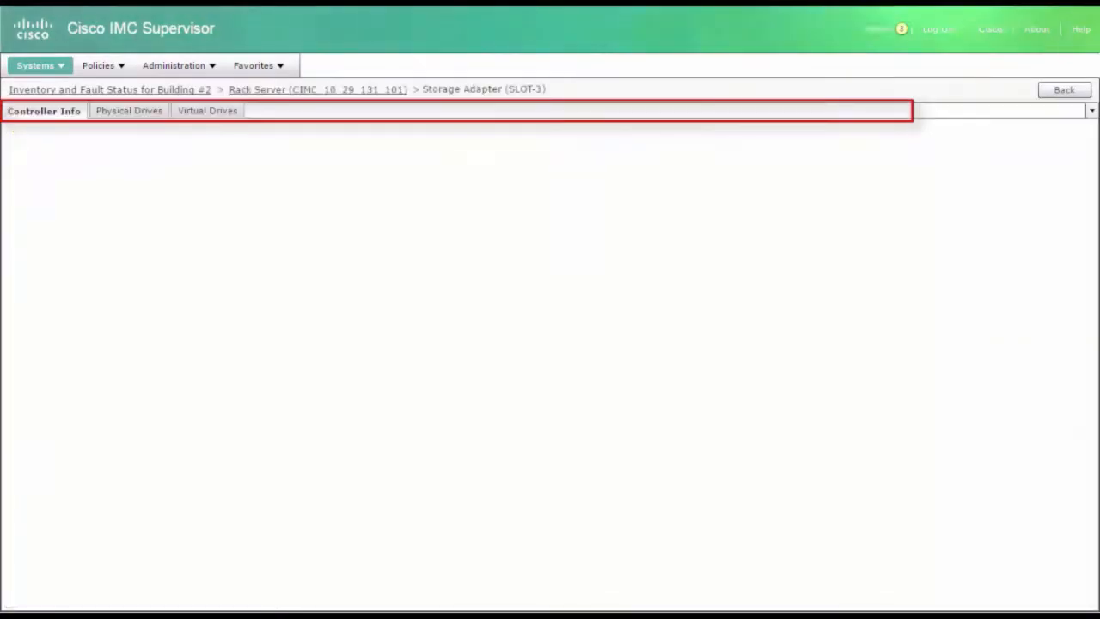
# - Review the SLOT-3 adapter's physical and virtual drives and return to the storage adapter list
pyautogui.click(45, 110)
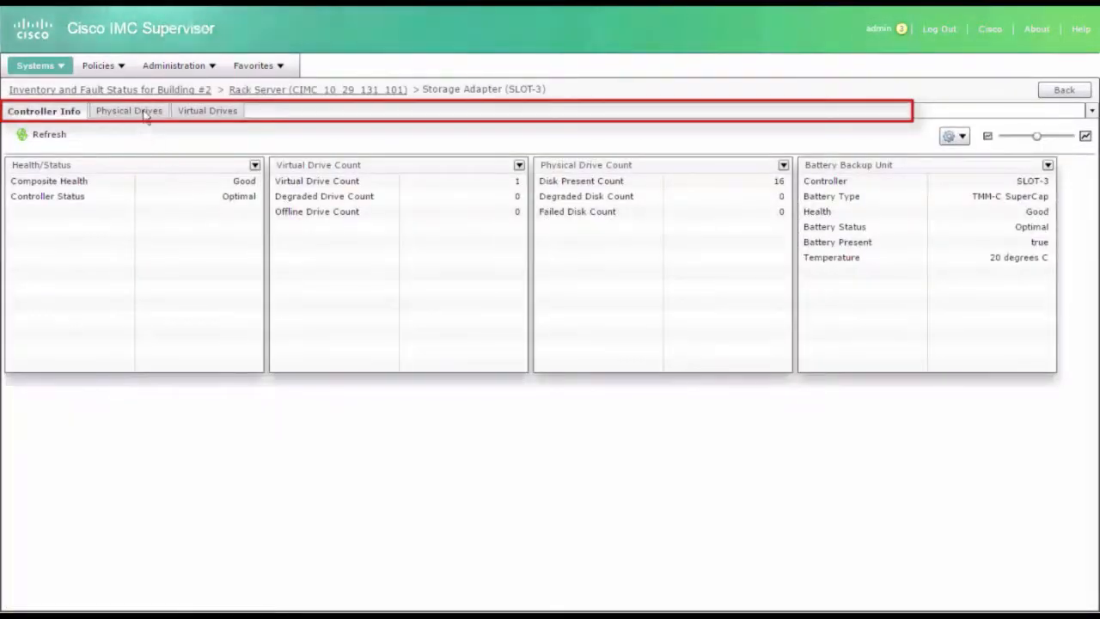
pyautogui.click(124, 110)
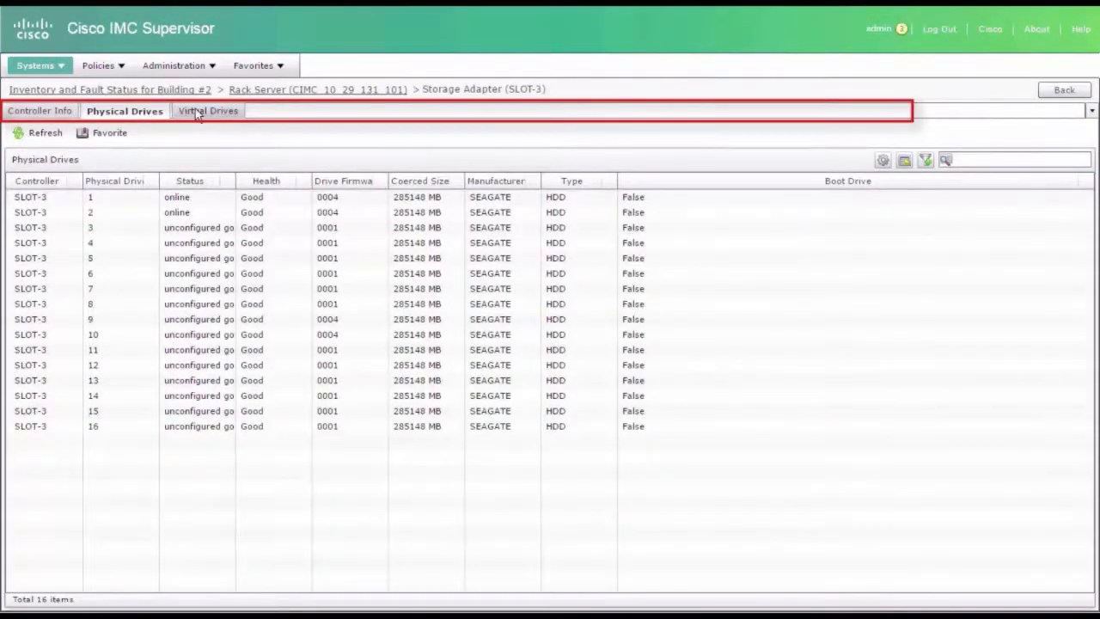
pyautogui.click(208, 110)
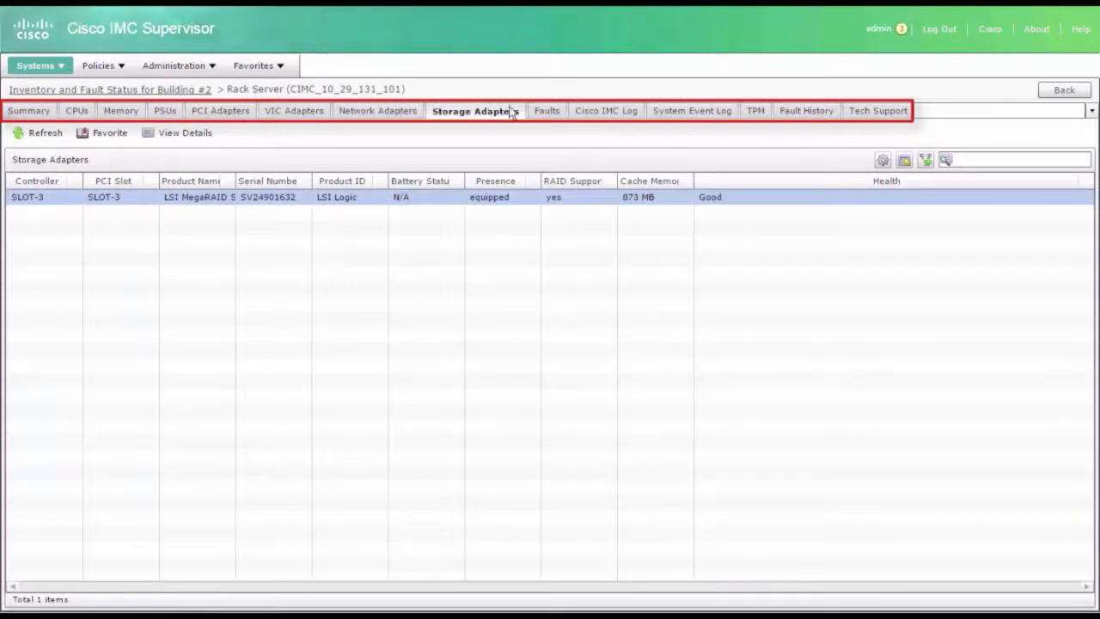
# - Review the rack server's TPM details, current faults and Cisco IMC log
pyautogui.click(746, 111)
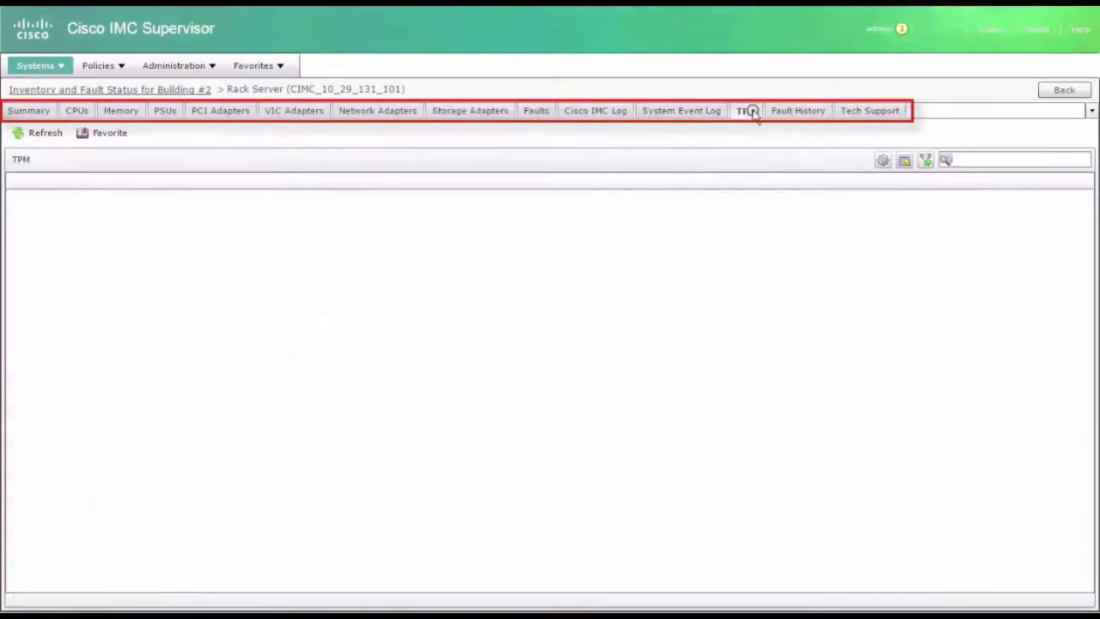
pyautogui.click(746, 110)
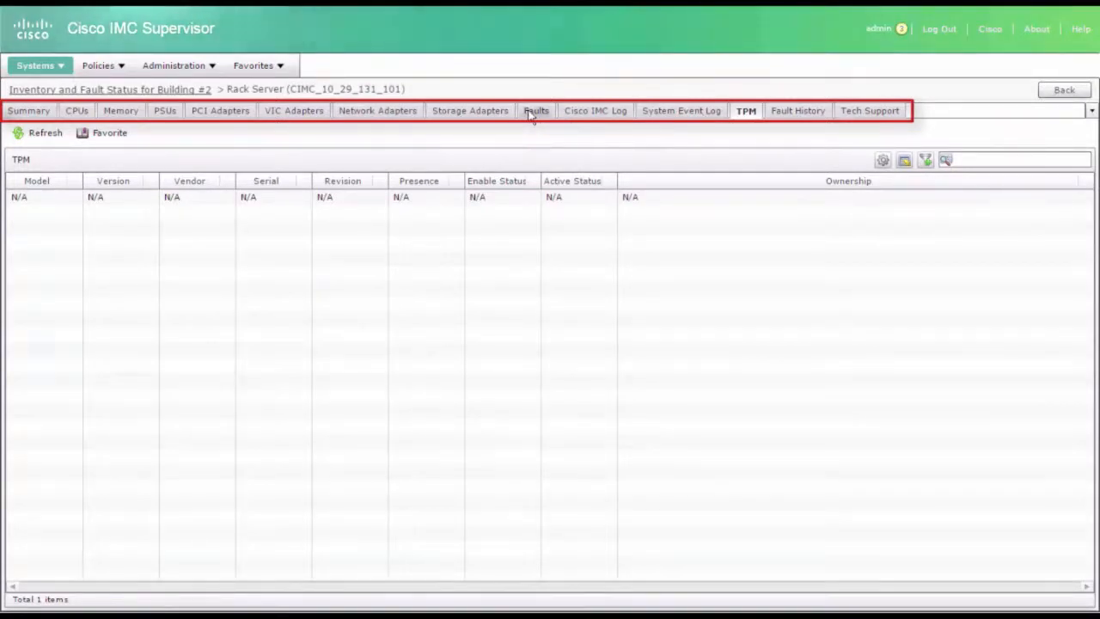
pyautogui.click(537, 110)
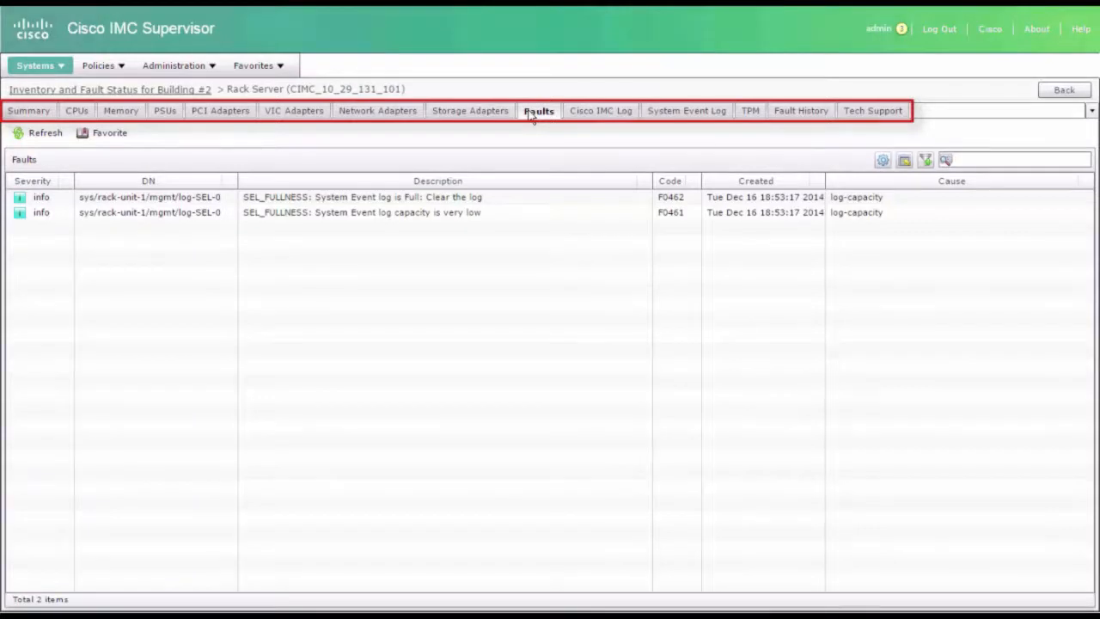
pyautogui.moveTo(600, 110)
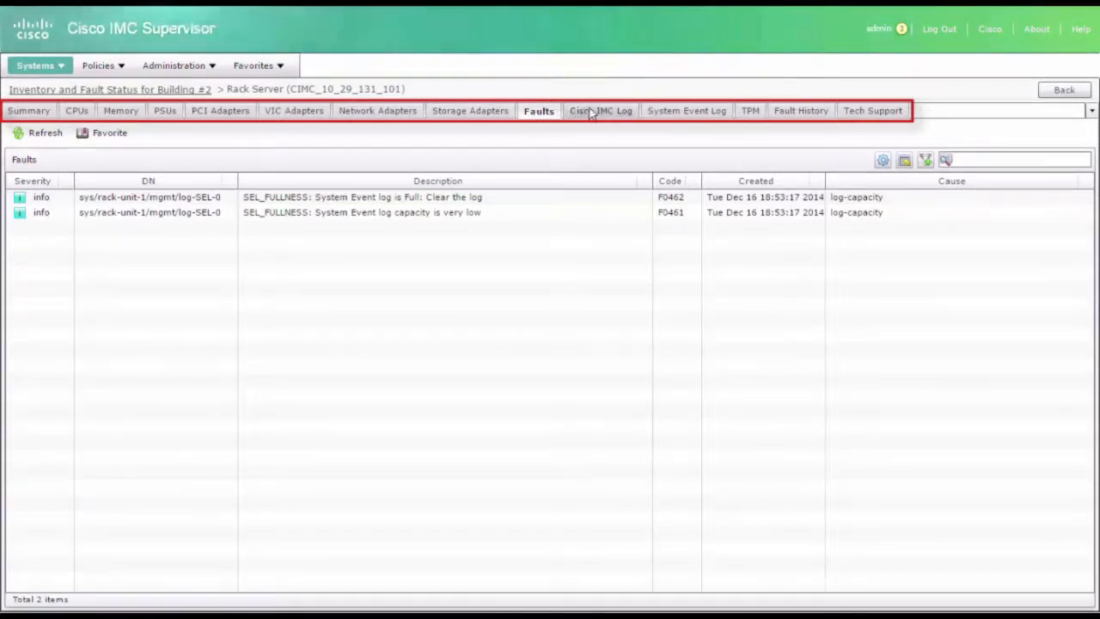
pyautogui.click(598, 110)
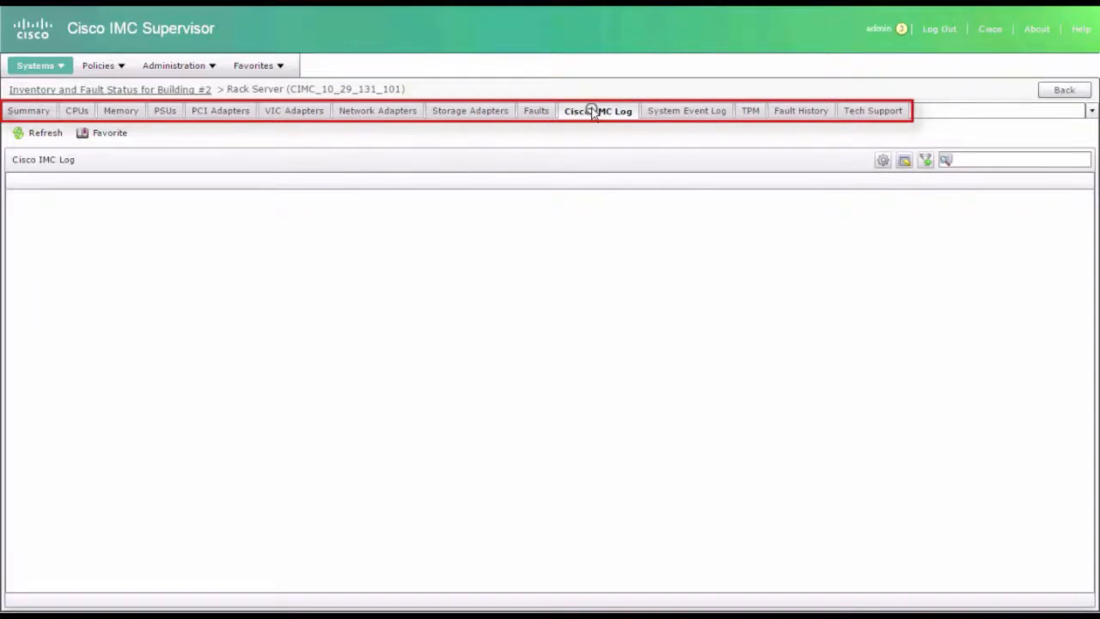
pyautogui.click(597, 110)
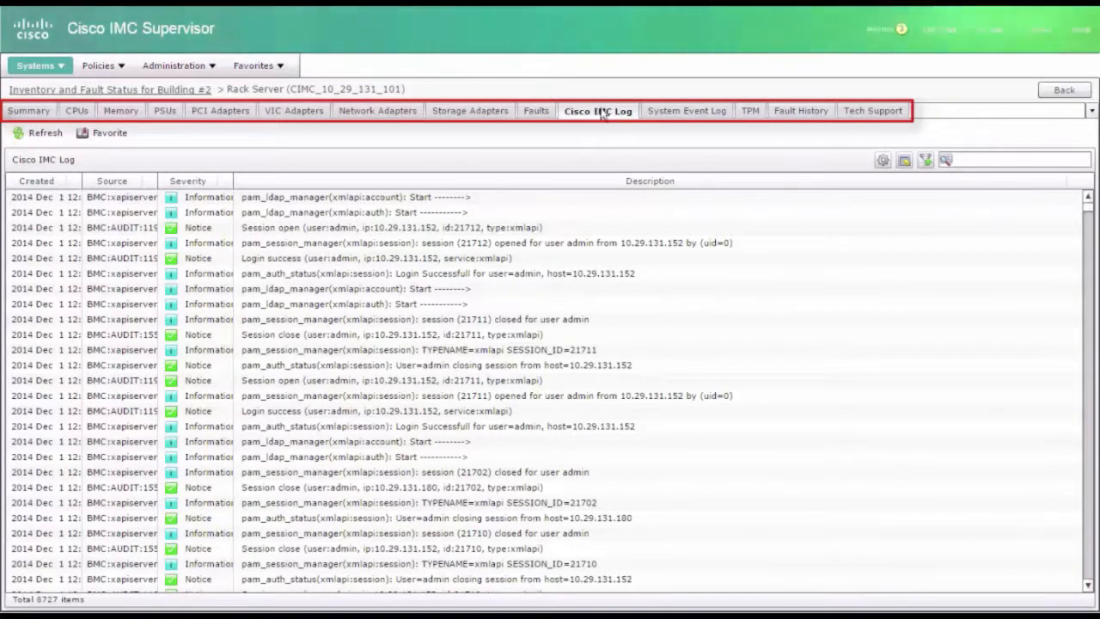
# - Review the server's system event log and fault history
pyautogui.click(686, 110)
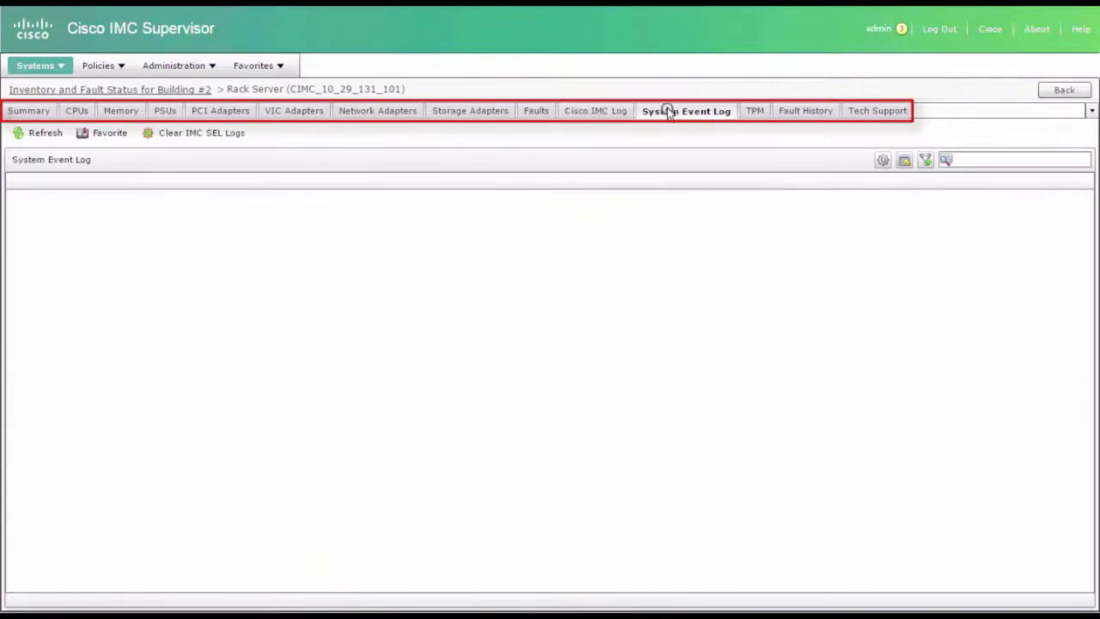
pyautogui.click(685, 110)
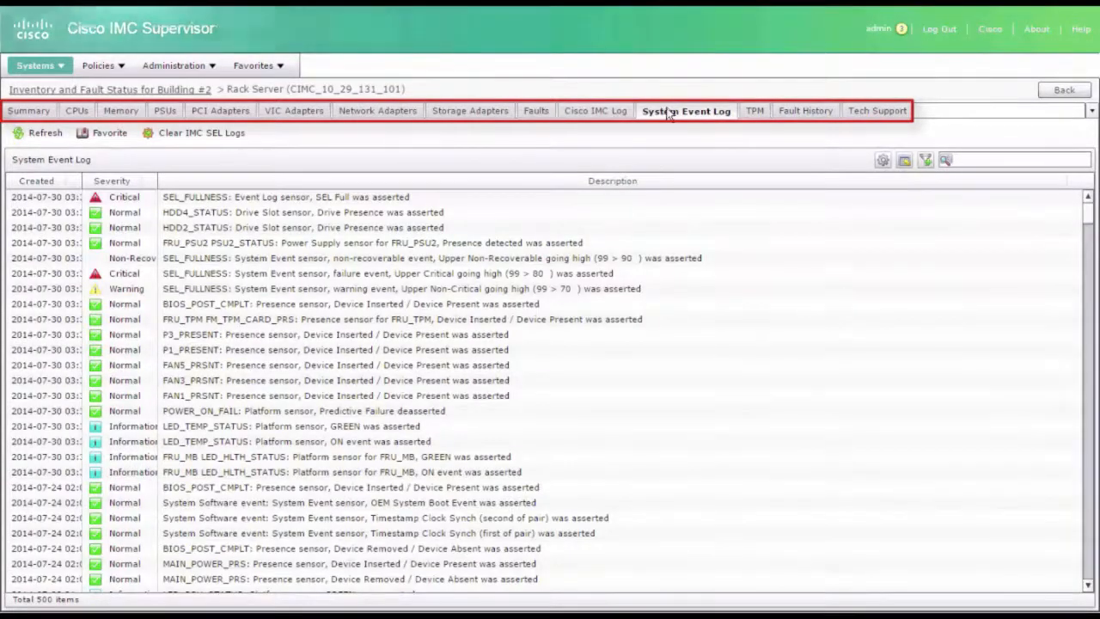
pyautogui.moveTo(203, 132)
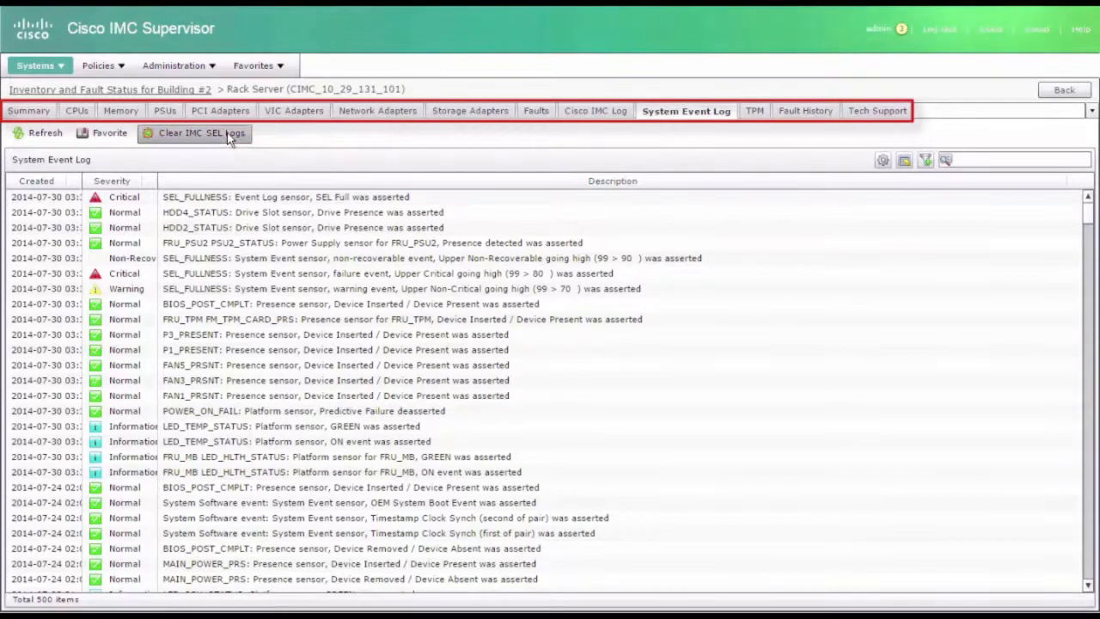
pyautogui.click(801, 110)
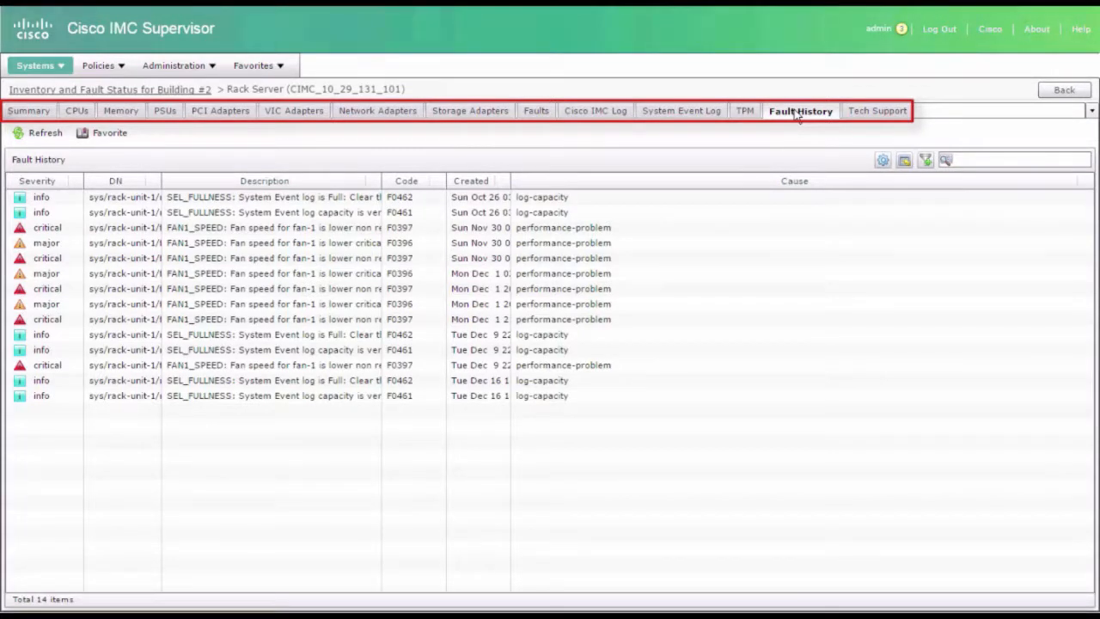
pyautogui.click(870, 110)
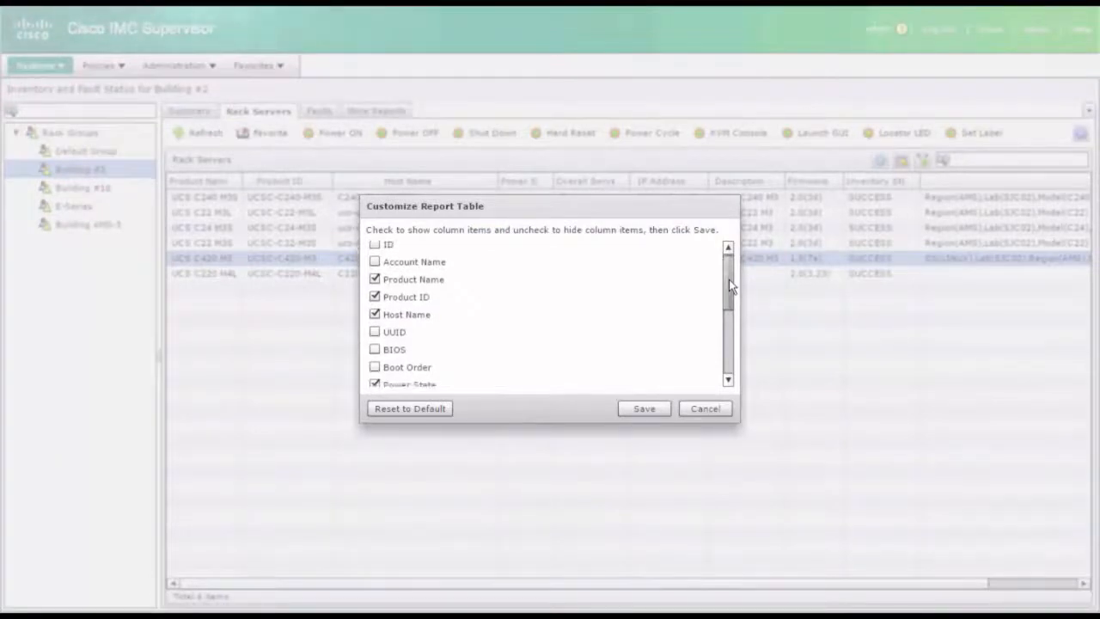
# - Scroll through the Building #2 rack servers column checkboxes and close Customize Report Table
pyautogui.scroll(-3)
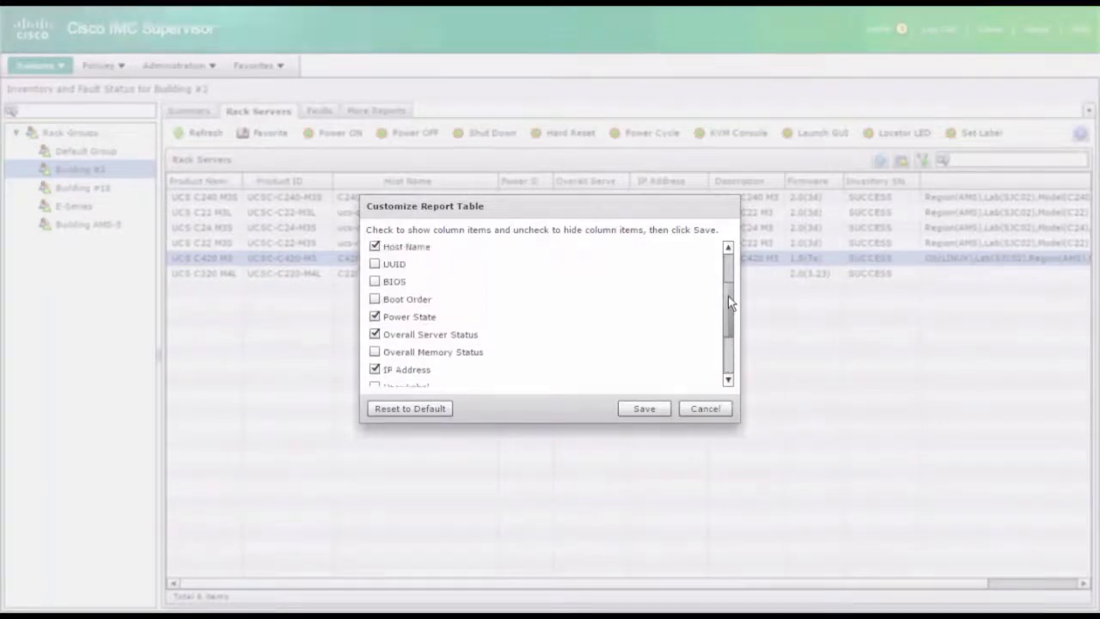
pyautogui.click(704, 409)
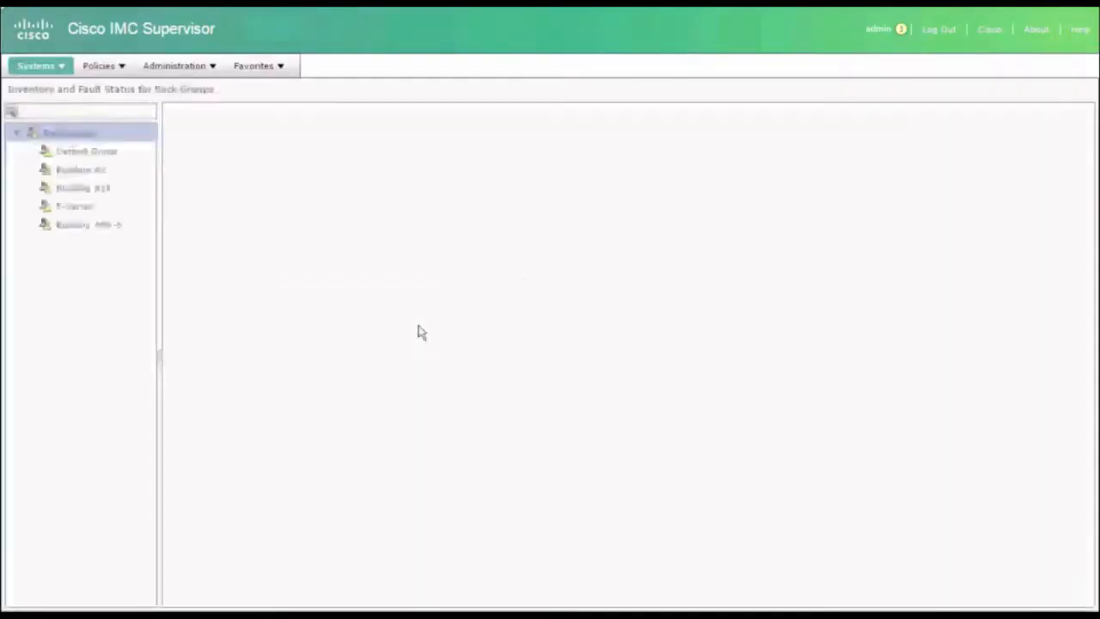
# - Select Building #18 in the Rack Groups tree, view its summary, then its rack servers list
pyautogui.click(69, 132)
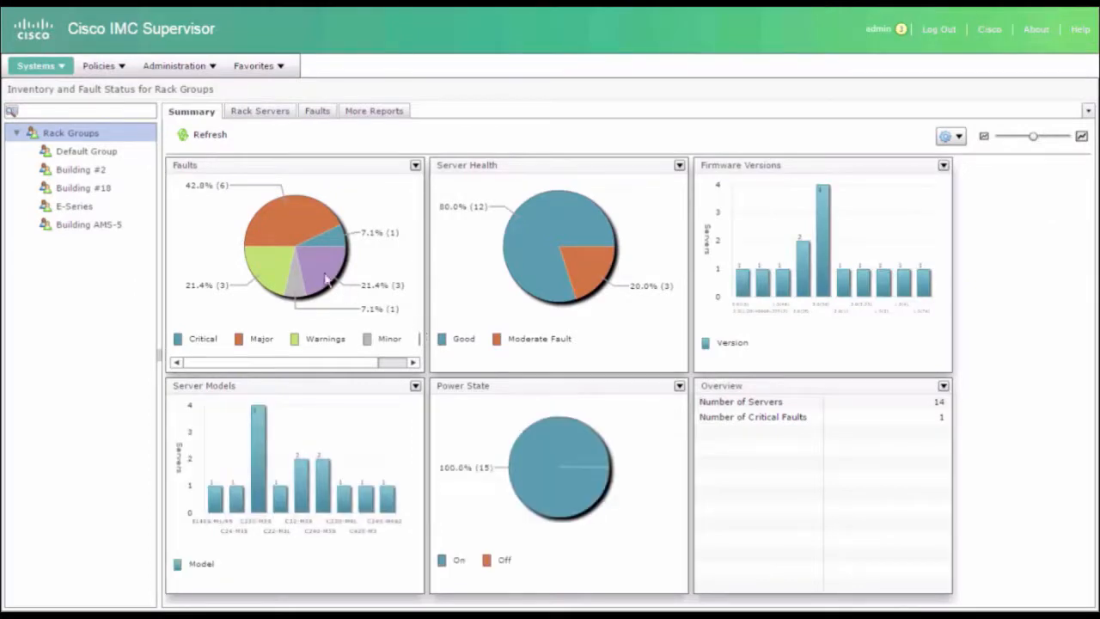
pyautogui.click(83, 187)
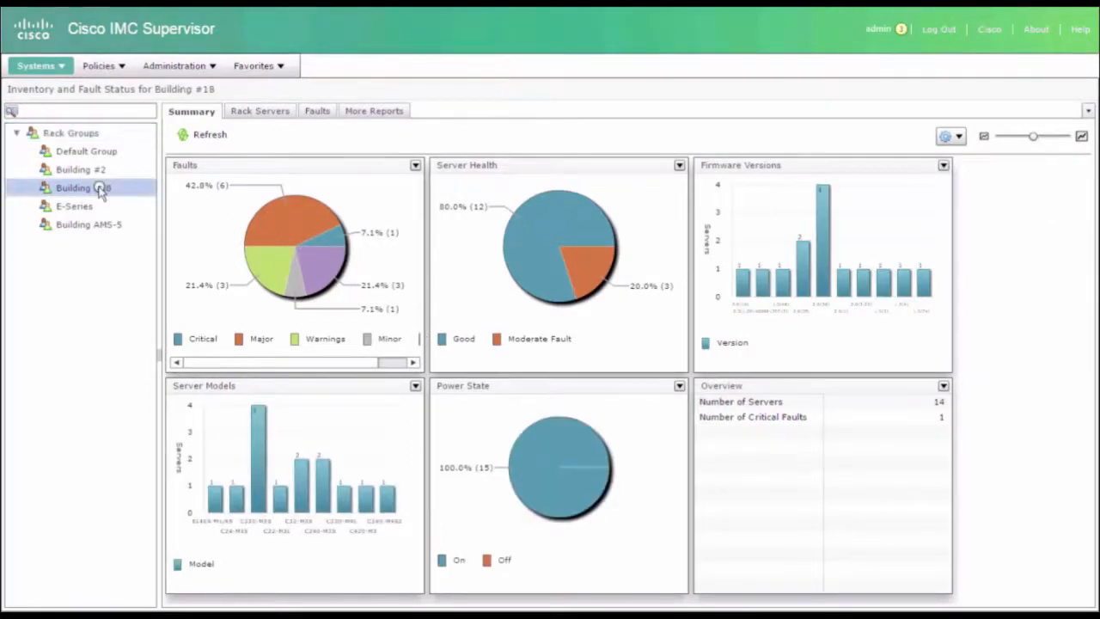
pyautogui.click(83, 188)
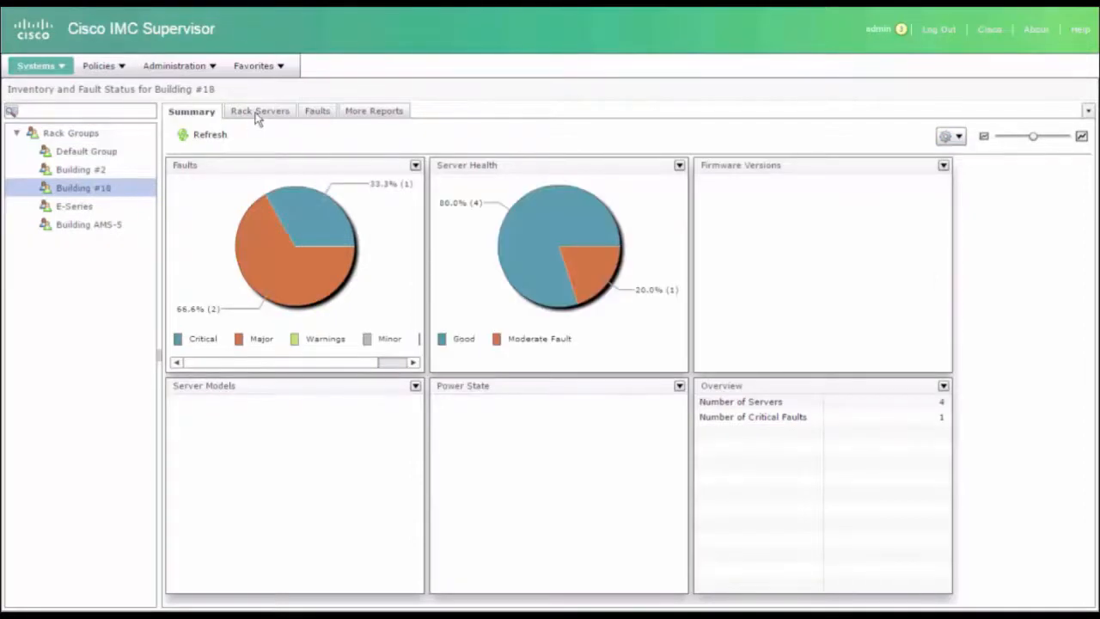
pyautogui.click(258, 110)
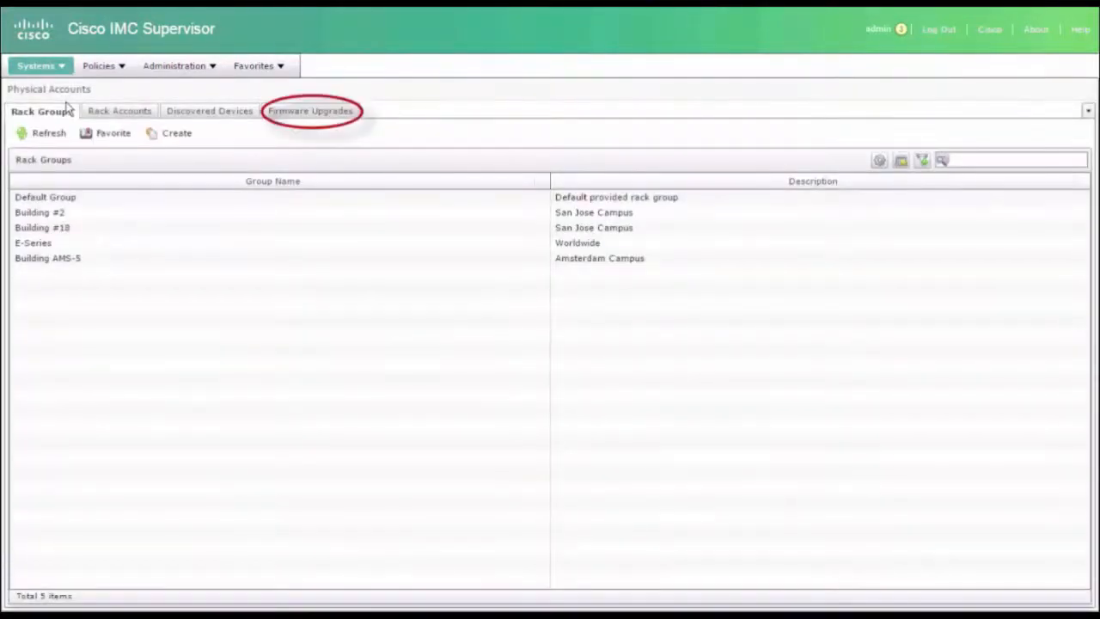
# - Start a firmware download profile from Firmware Upgrades and choose Network Path as the source
pyautogui.click(310, 110)
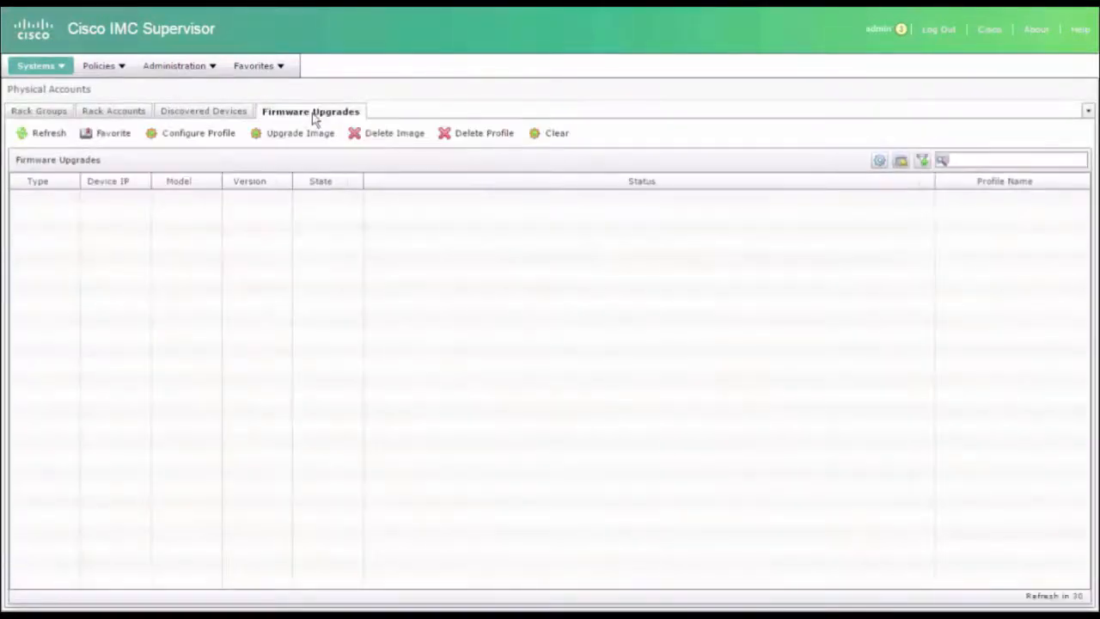
pyautogui.click(197, 132)
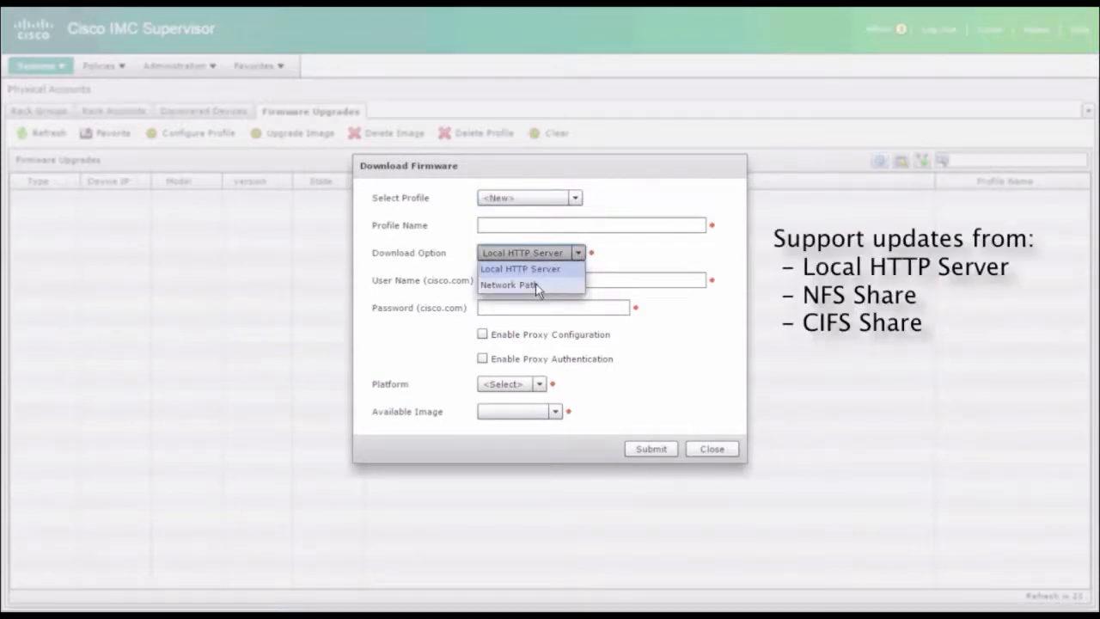
pyautogui.click(509, 285)
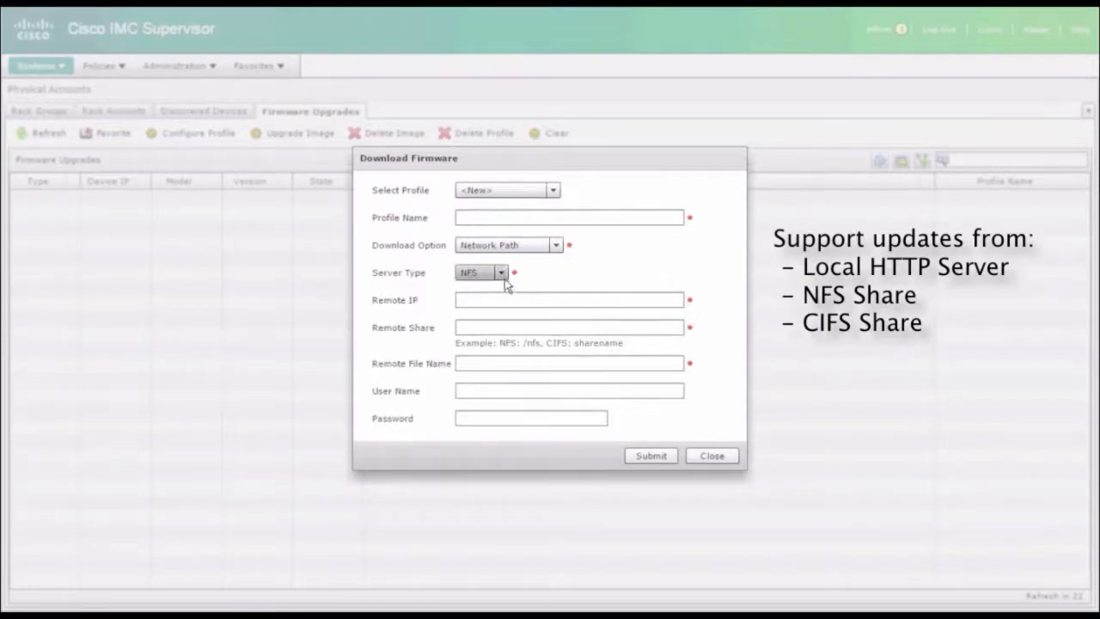
pyautogui.click(502, 272)
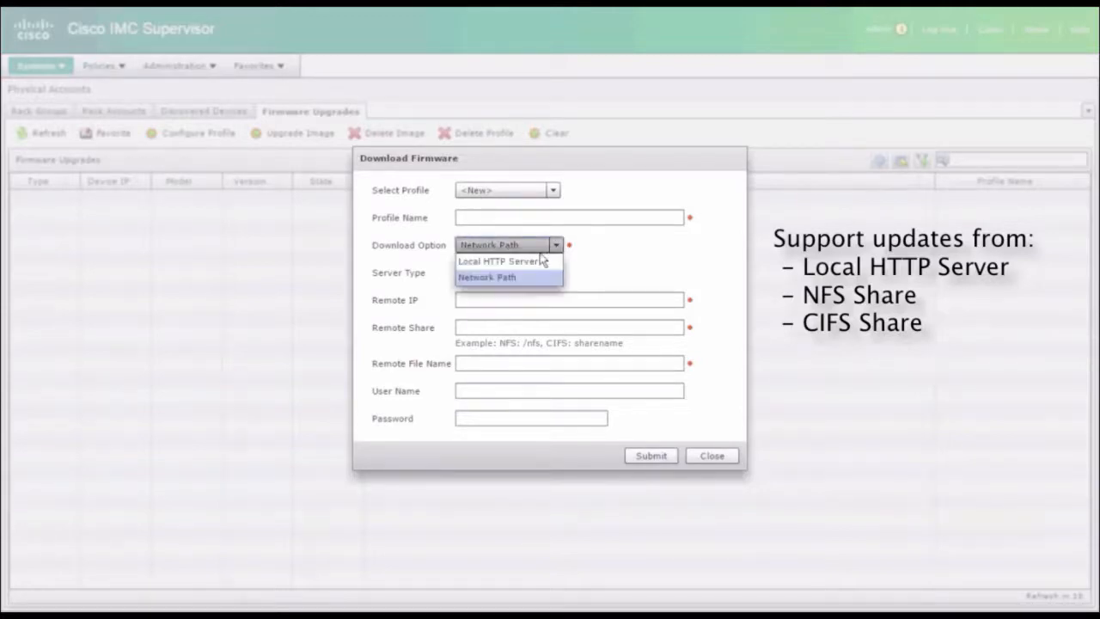
pyautogui.click(499, 261)
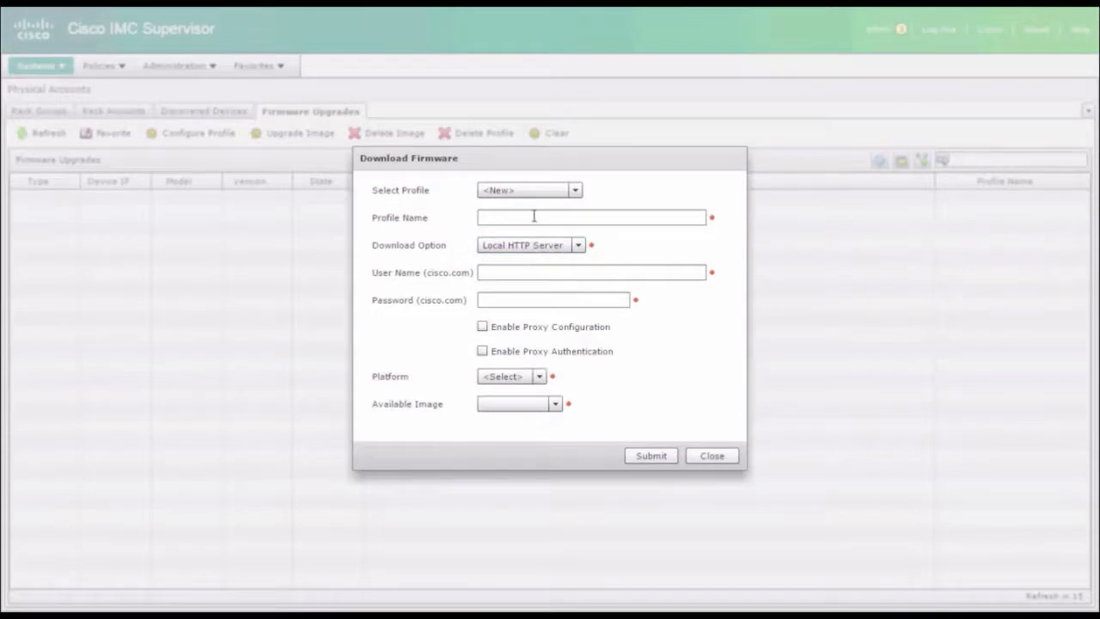
pyautogui.write('C220 M3 (2.0(3f')
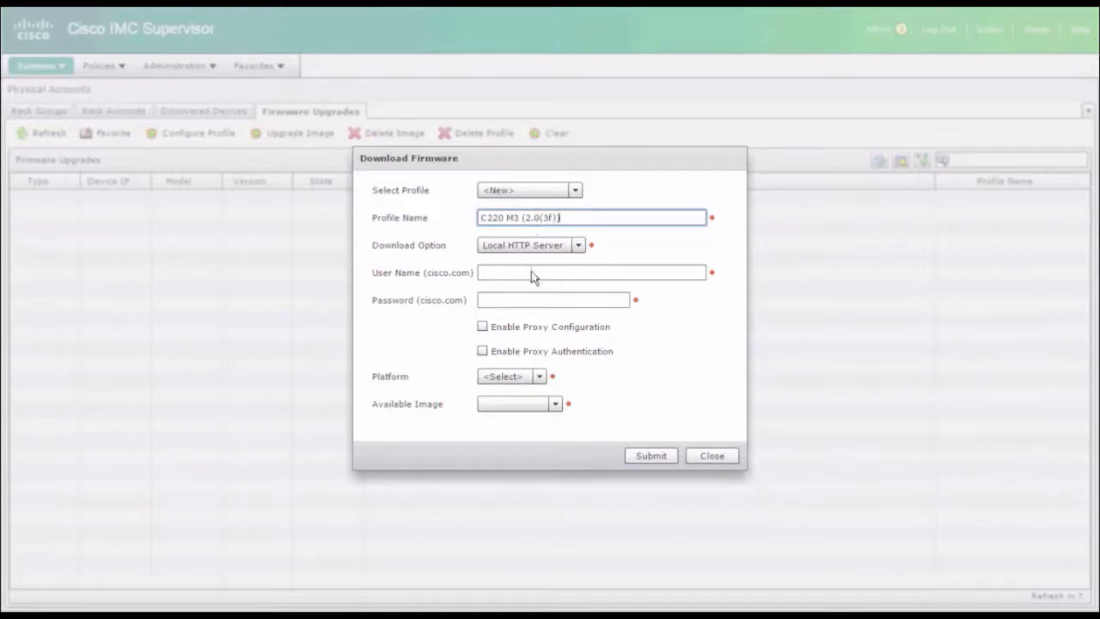
pyautogui.write('jeffa')
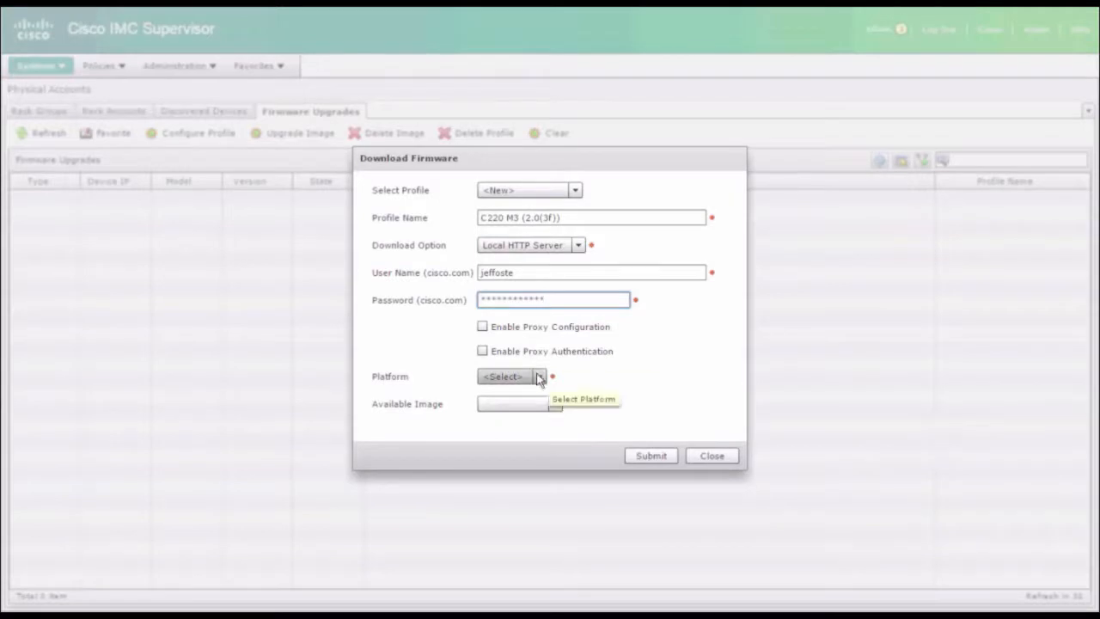
pyautogui.click(512, 376)
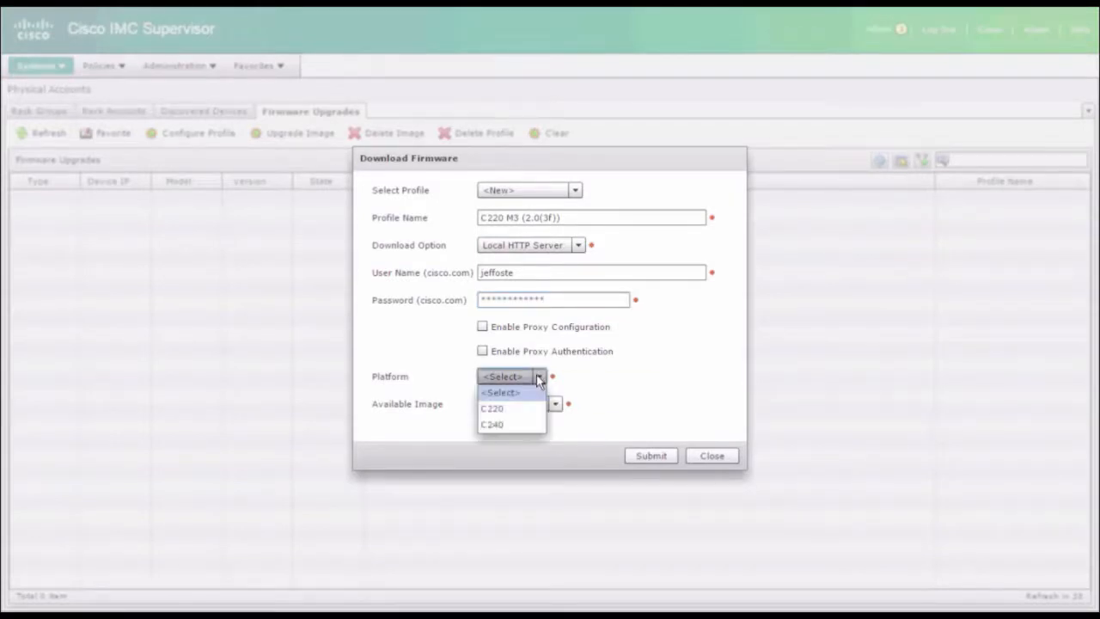
pyautogui.click(492, 409)
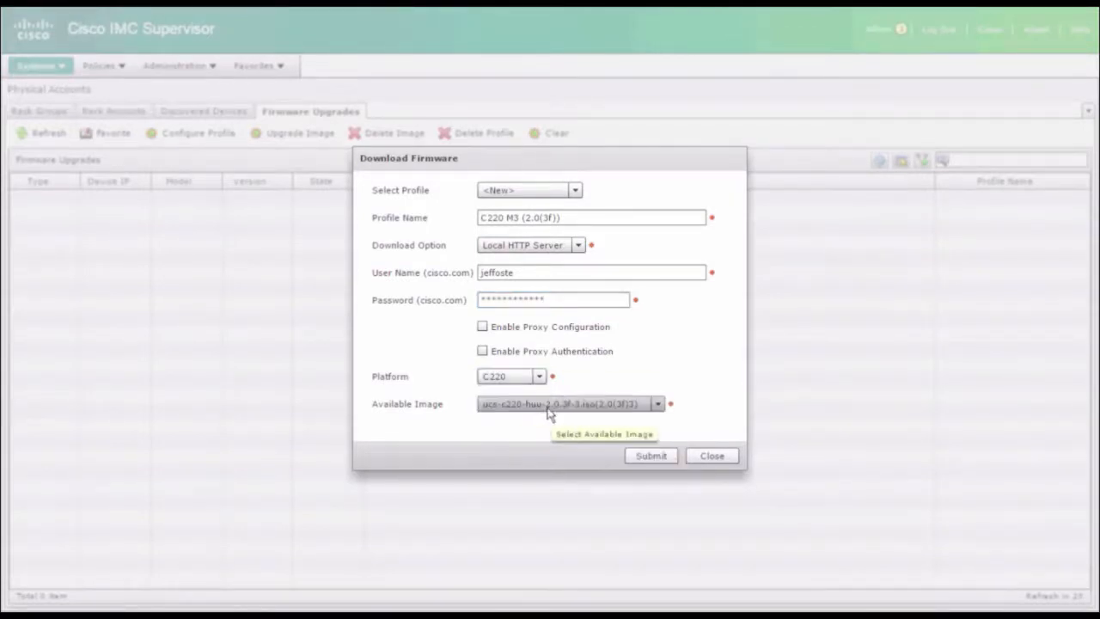
# - Pick the 2.0(3f) ISO image, submit the download and acknowledge the confirmation
pyautogui.click(657, 404)
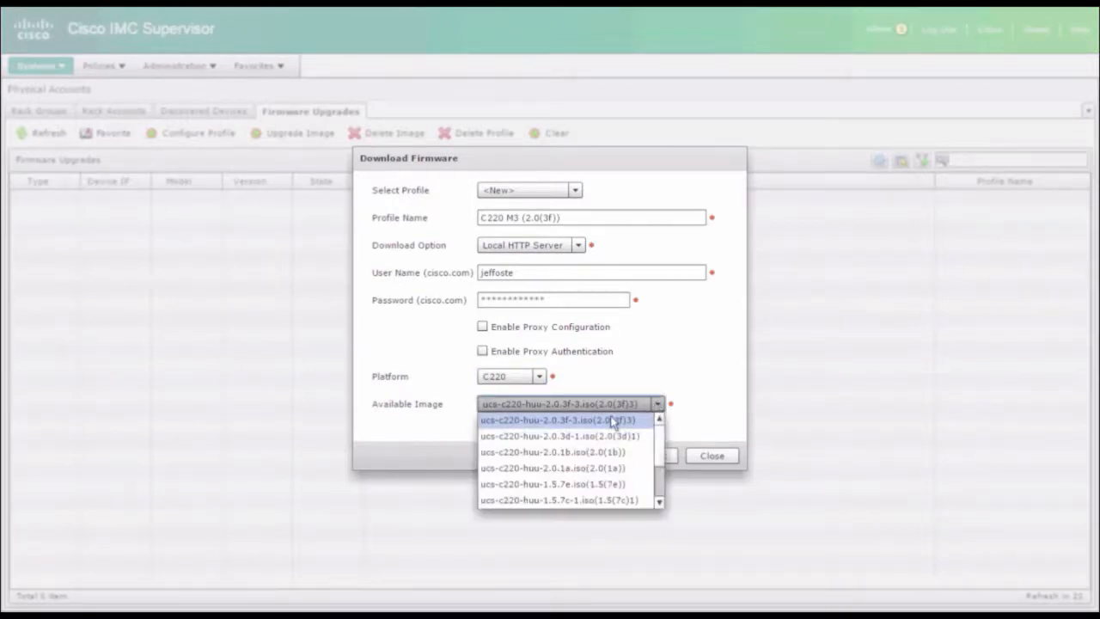
pyautogui.click(649, 455)
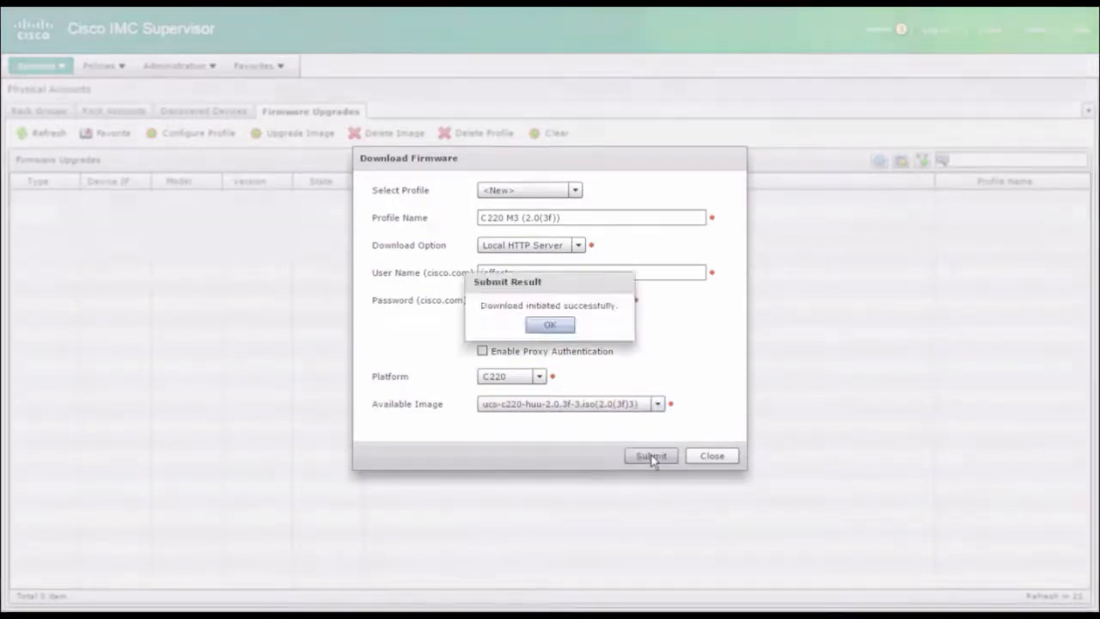
pyautogui.click(551, 323)
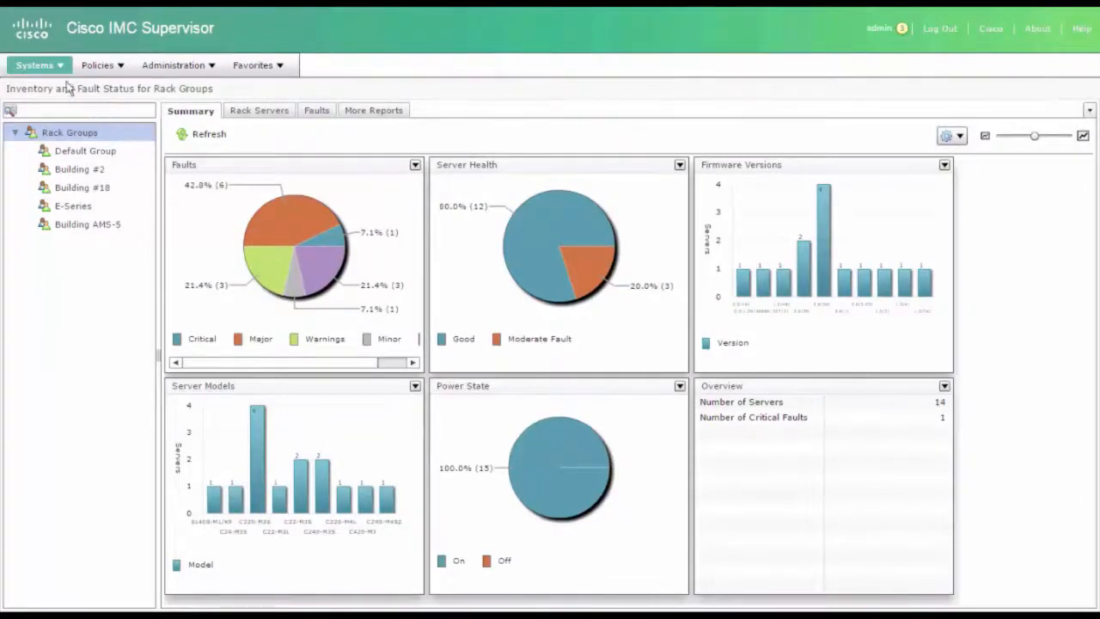
# - Start Upgrade Image under Physical Accounts > Firmware Upgrades with profile C220 M3 (2.0(3f))
pyautogui.click(35, 65)
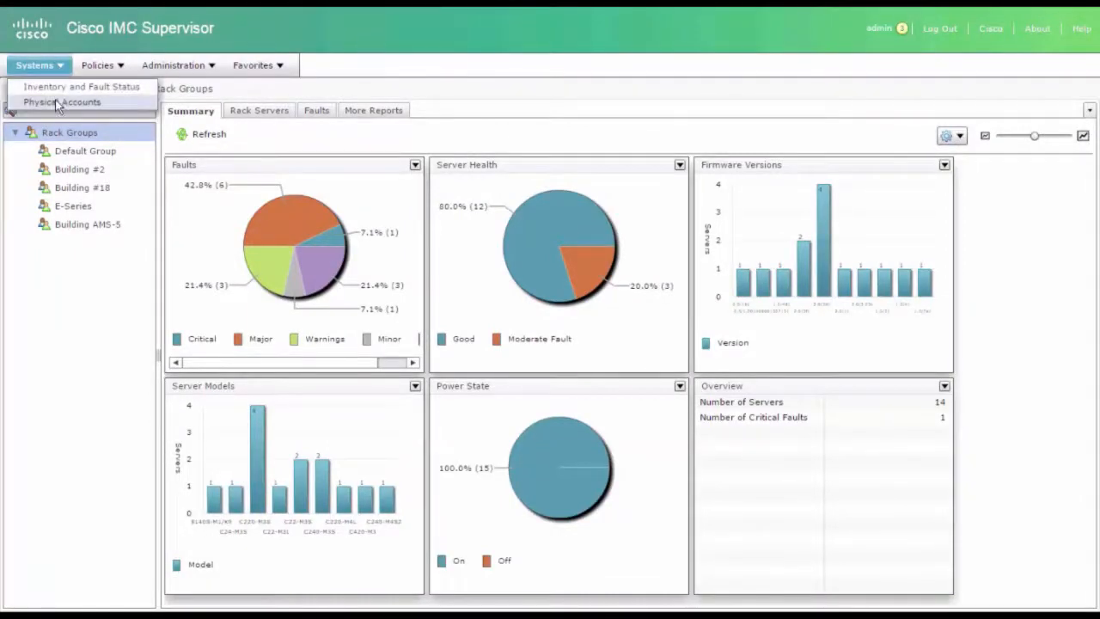
pyautogui.click(62, 101)
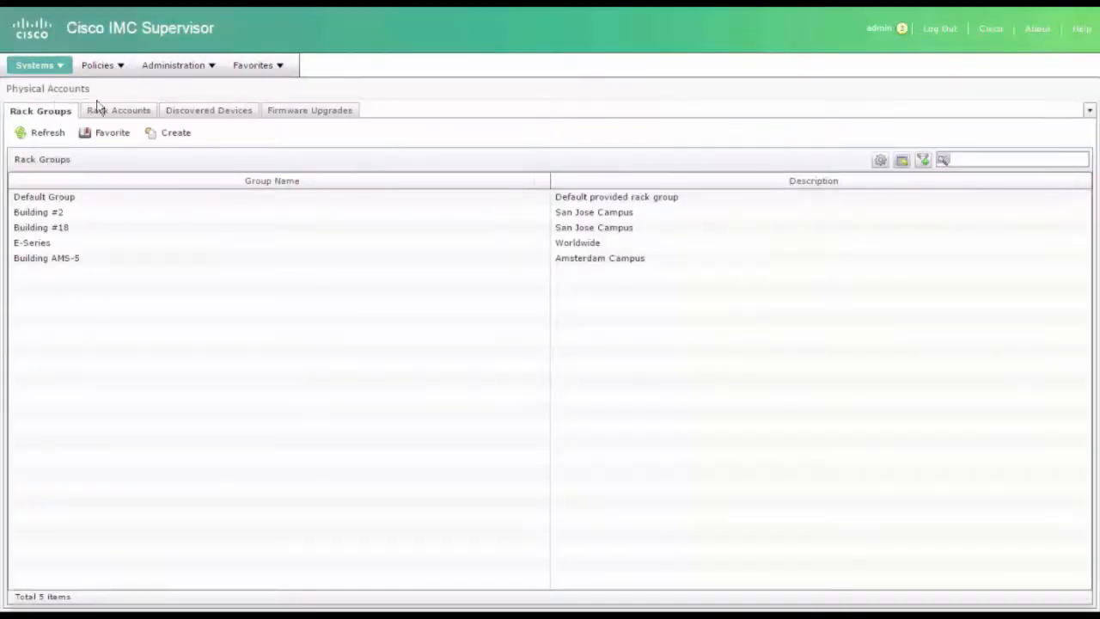
pyautogui.click(309, 110)
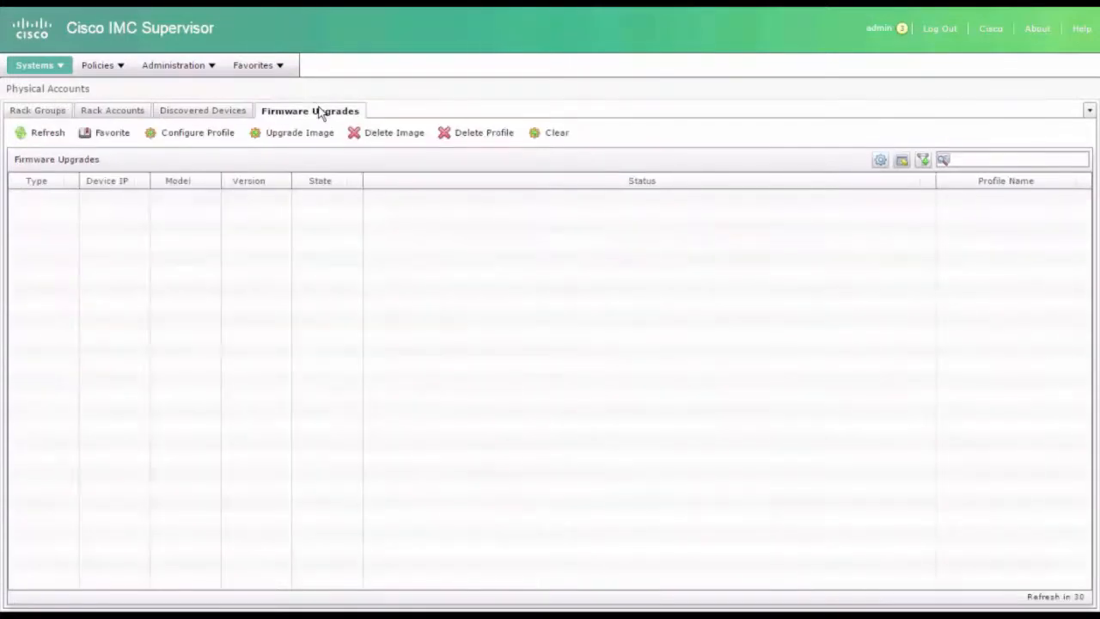
pyautogui.click(299, 132)
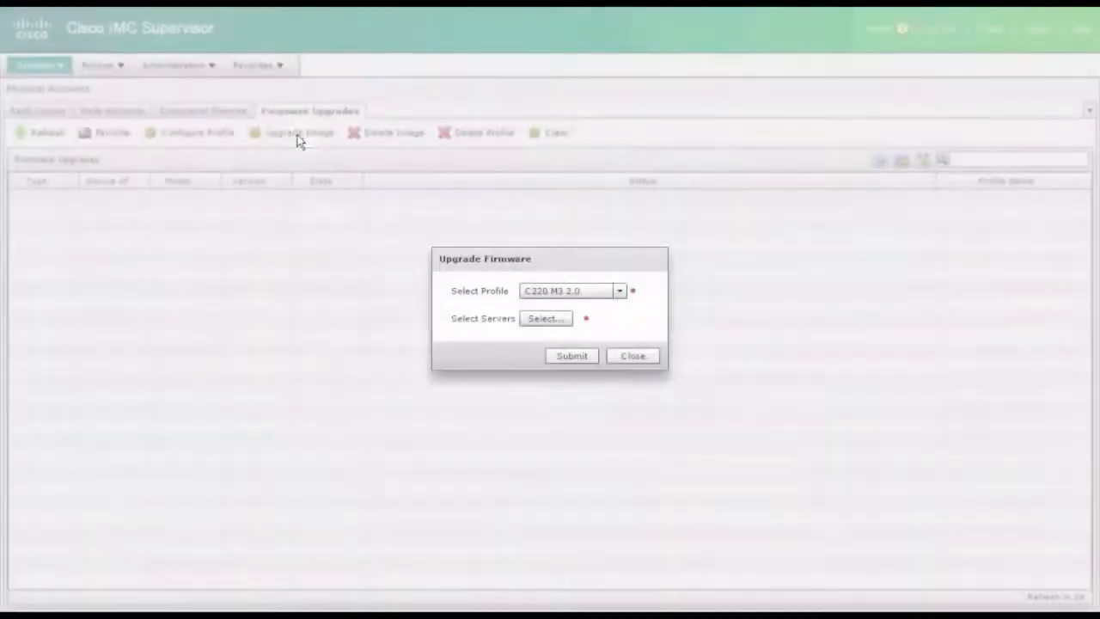
pyautogui.click(619, 291)
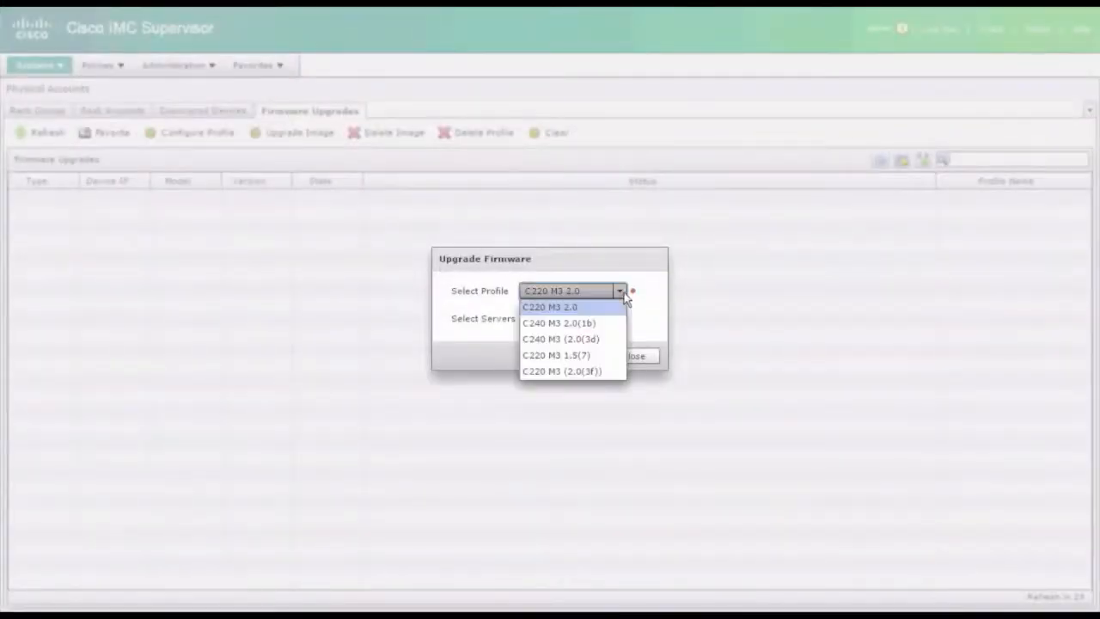
pyautogui.click(563, 371)
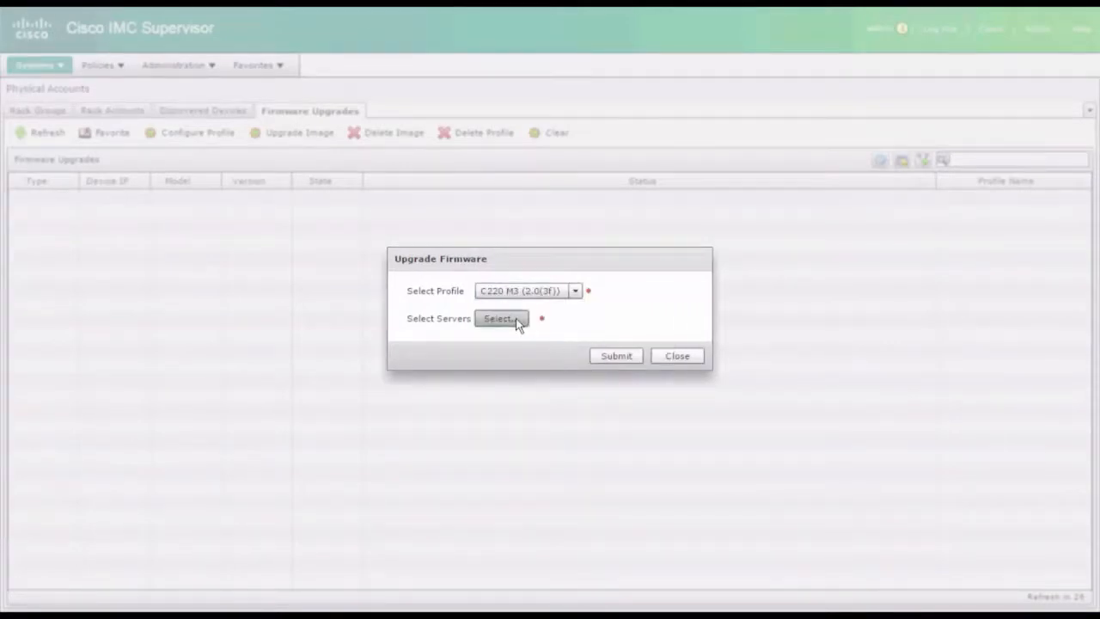
# - Select the server at 172.22.251.50 for upgrade and submit the firmware upgrade
pyautogui.click(502, 318)
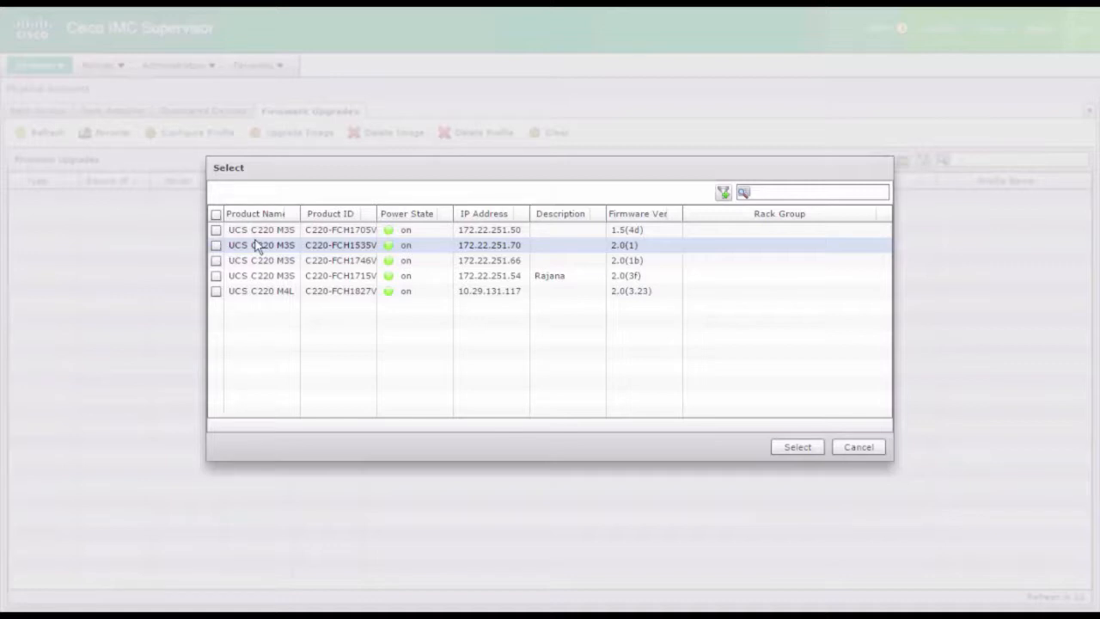
pyautogui.click(217, 231)
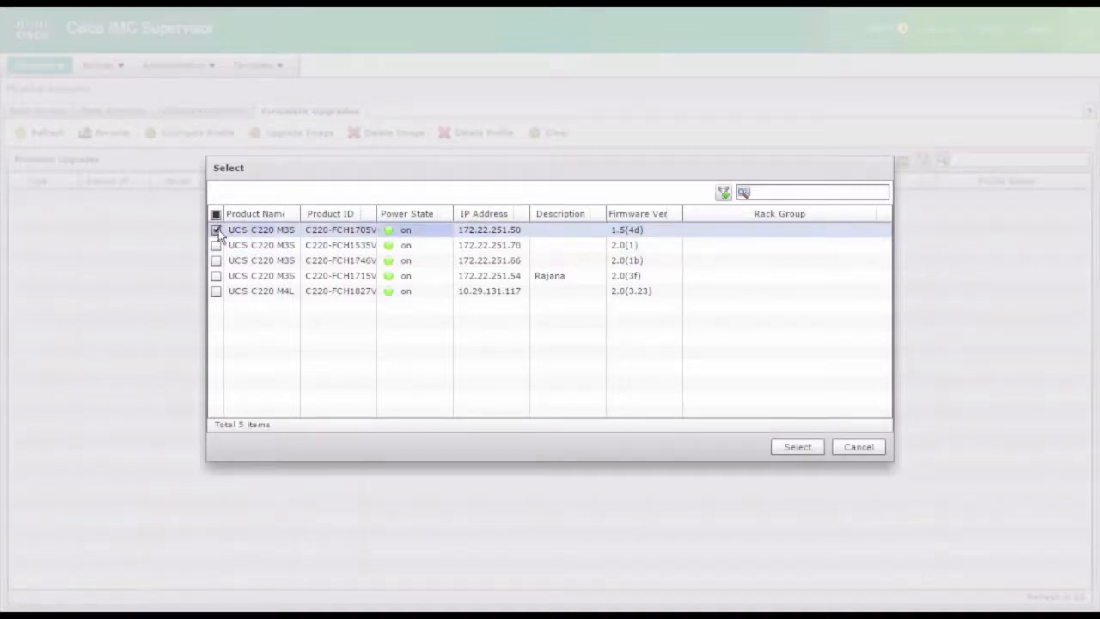
pyautogui.click(797, 447)
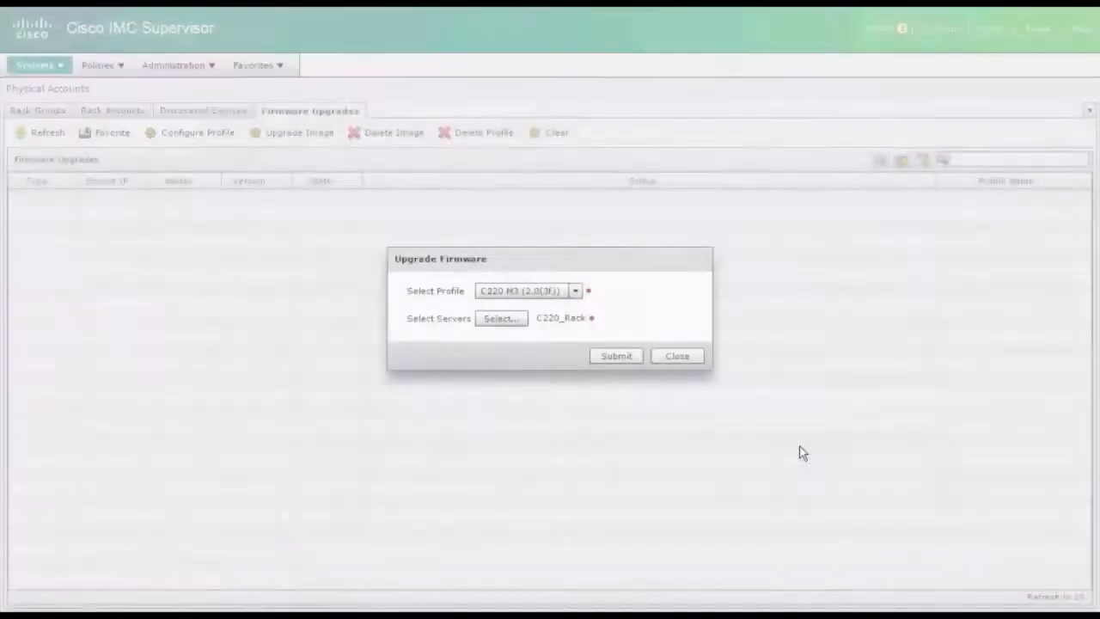
pyautogui.click(615, 356)
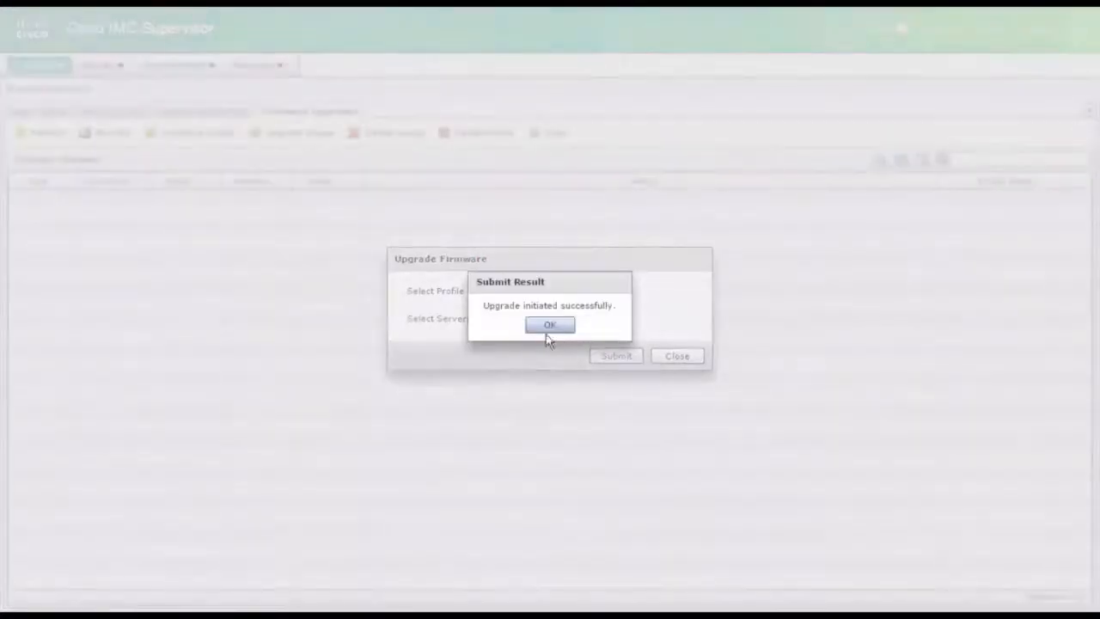
# - Acknowledge the upgrade confirmation and the KVM connection-failed message while the upgrade reaches SUCCESS
pyautogui.click(550, 323)
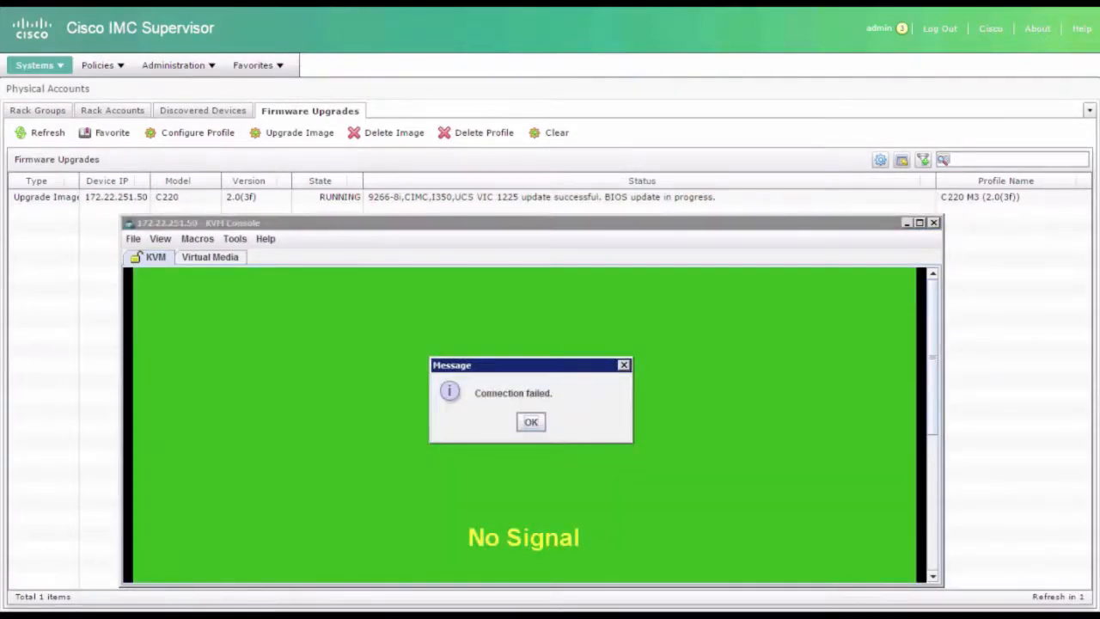
pyautogui.click(530, 421)
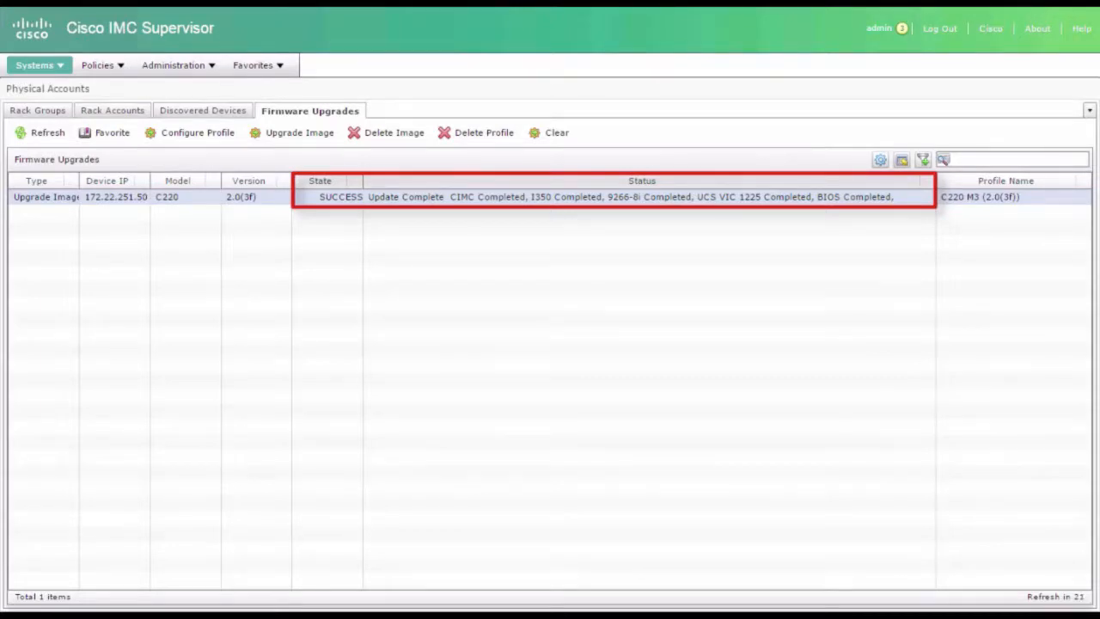
# - In Inventory and Fault Status, refresh Building #18 and list its rack servers now on firmware 2.0(3f)
pyautogui.click(37, 66)
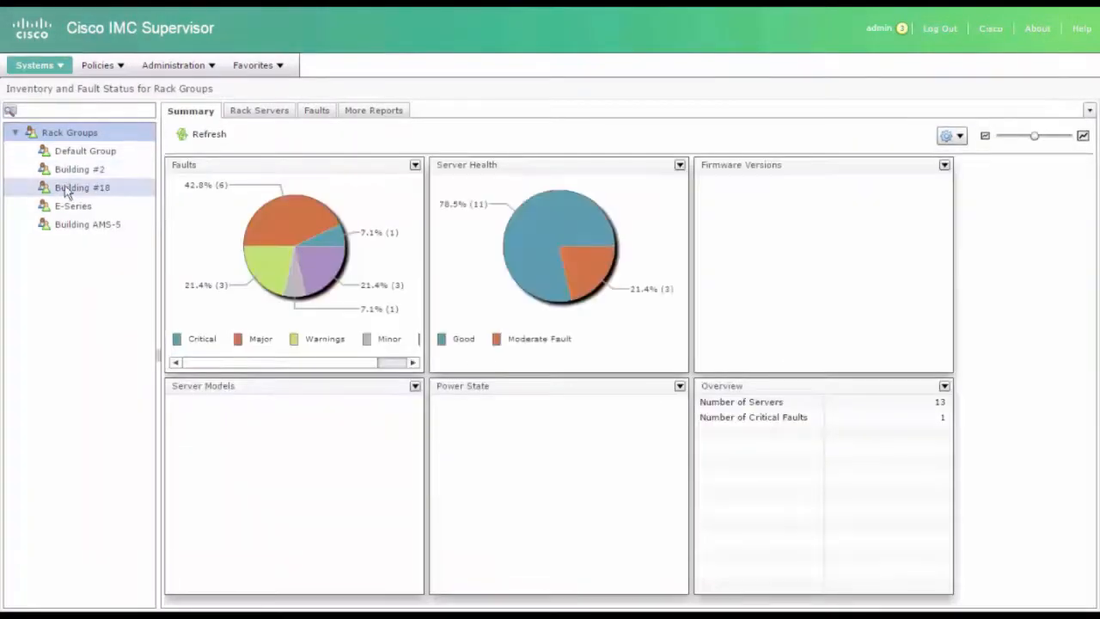
pyautogui.click(82, 188)
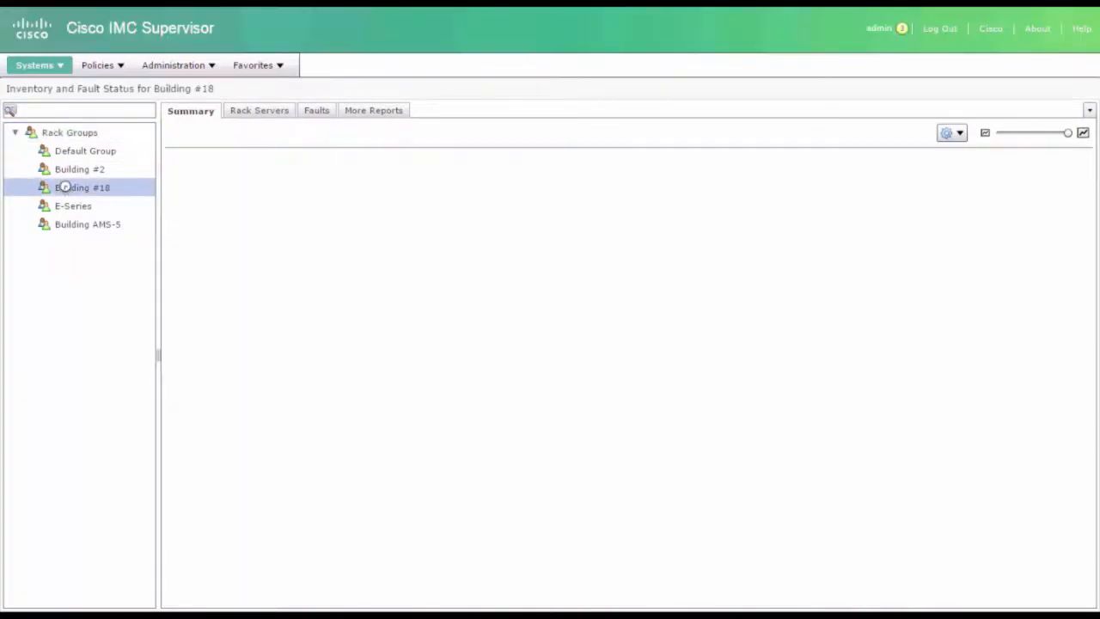
pyautogui.click(83, 187)
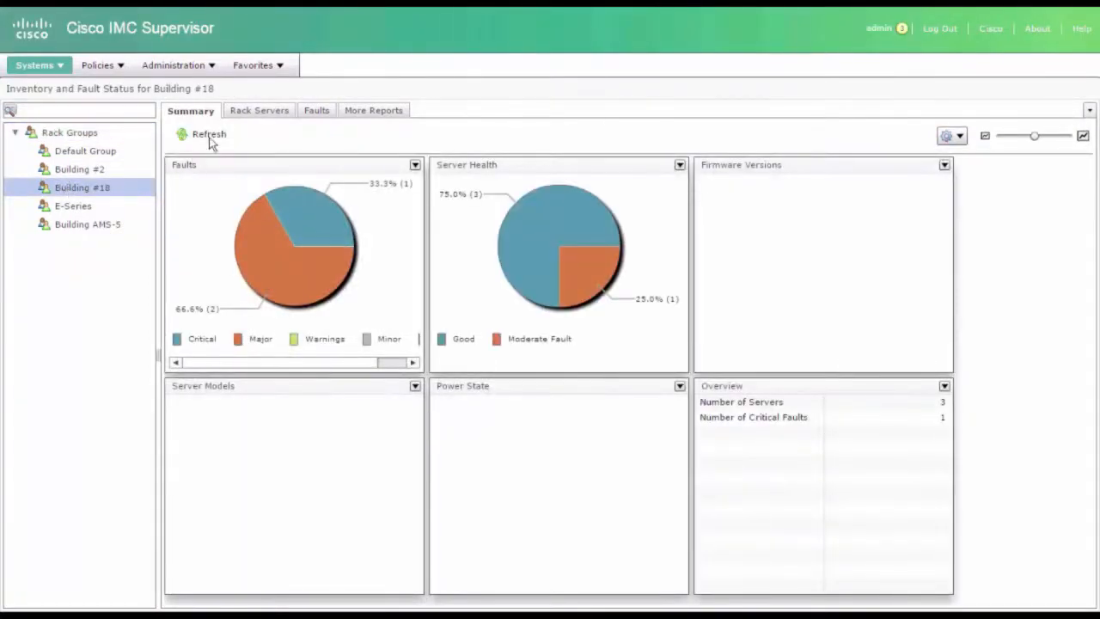
pyautogui.click(259, 110)
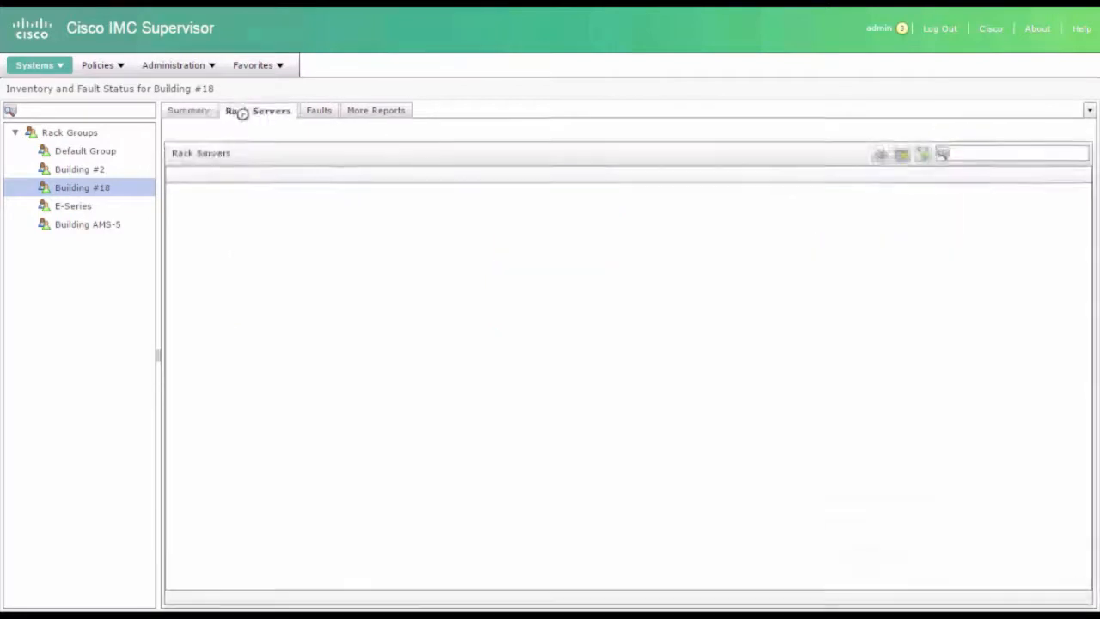
pyautogui.click(258, 110)
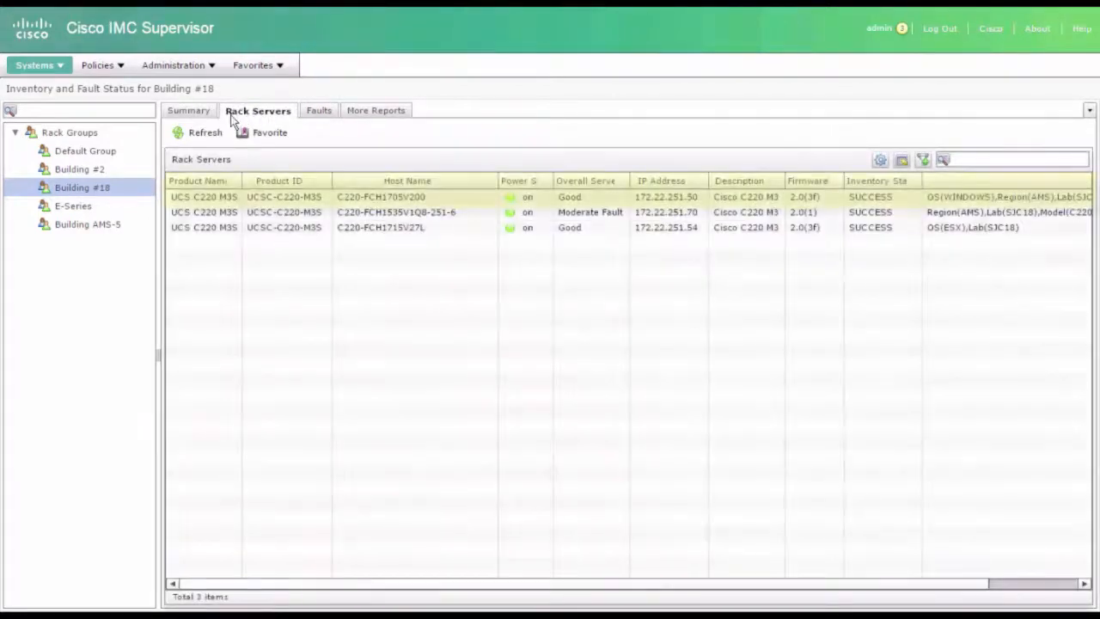